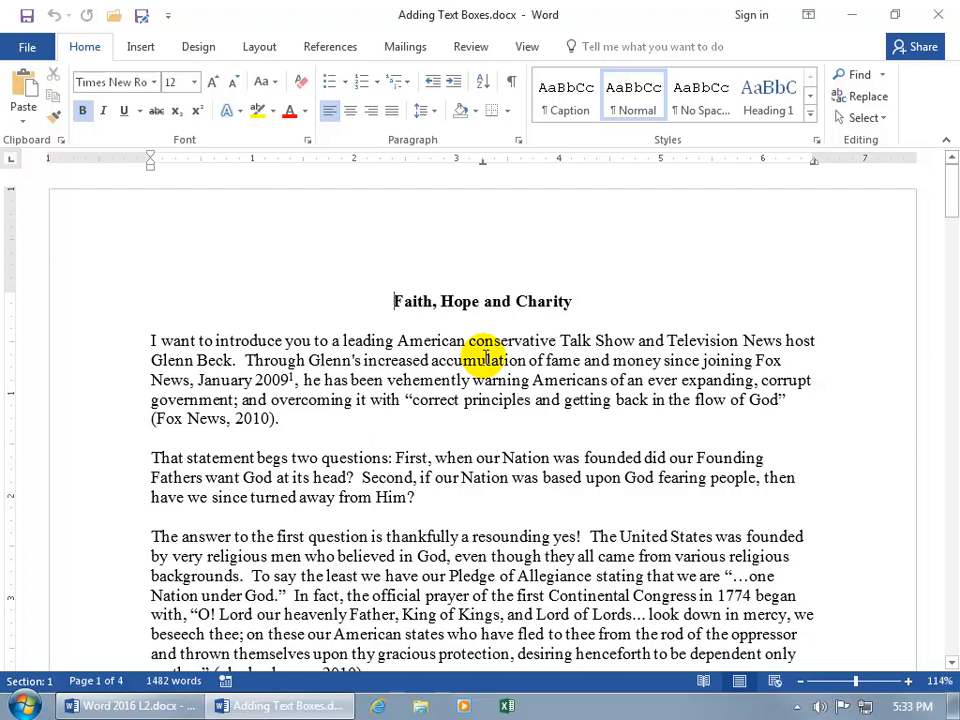
pyautogui.moveTo(738, 380)
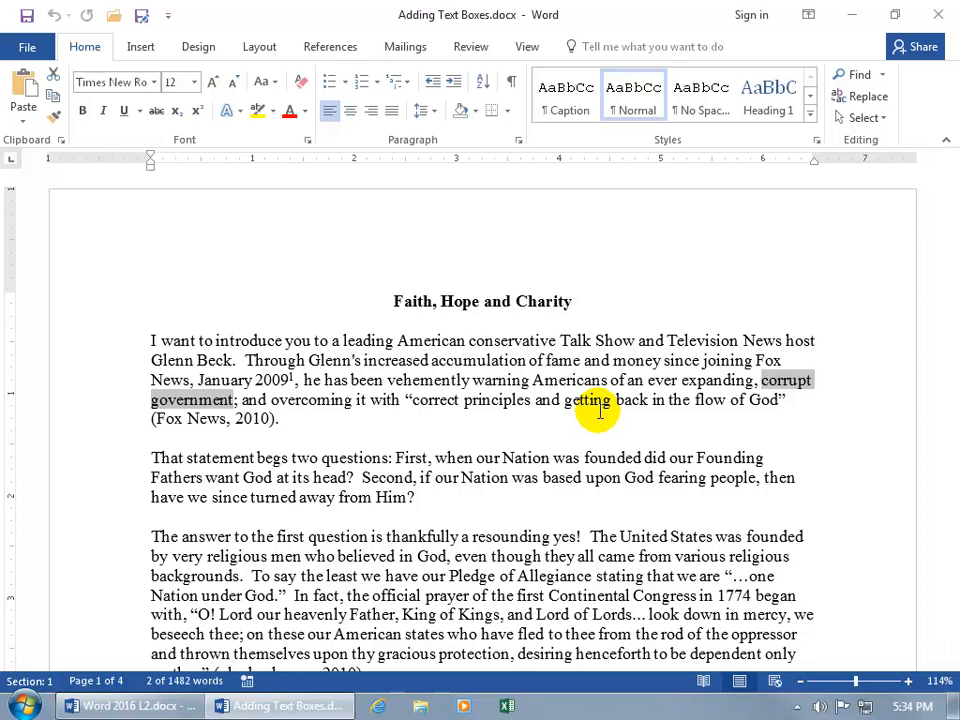
pyautogui.moveTo(624, 400)
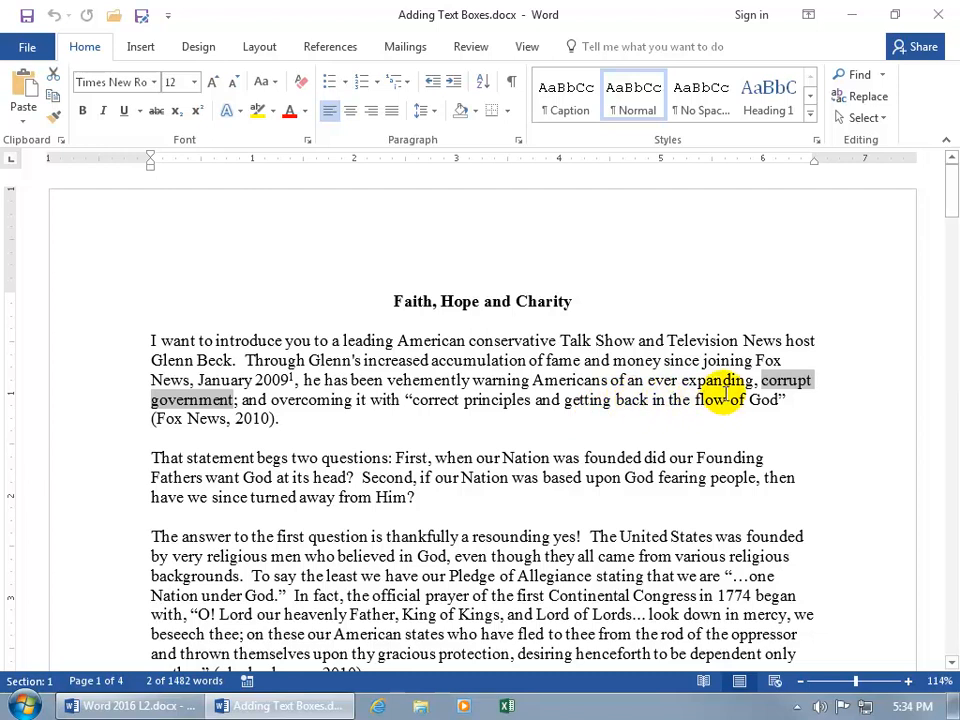
pyautogui.moveTo(688, 410)
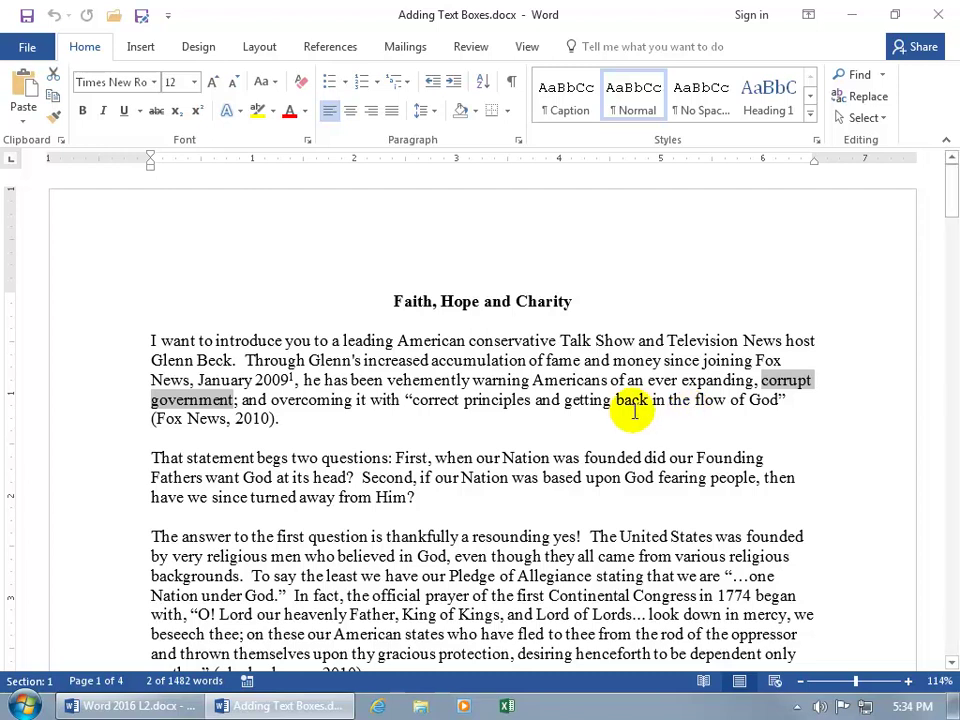
# Deselect 'corrupt government' and show the built-in text box gallery from Insert.
pyautogui.click(520, 380)
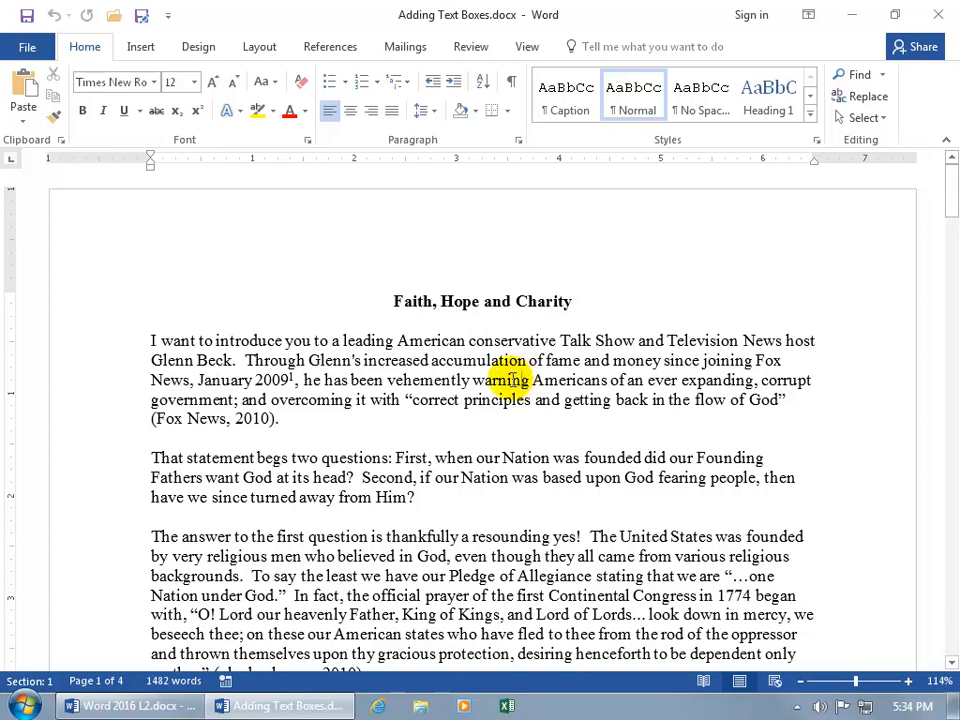
pyautogui.click(140, 46)
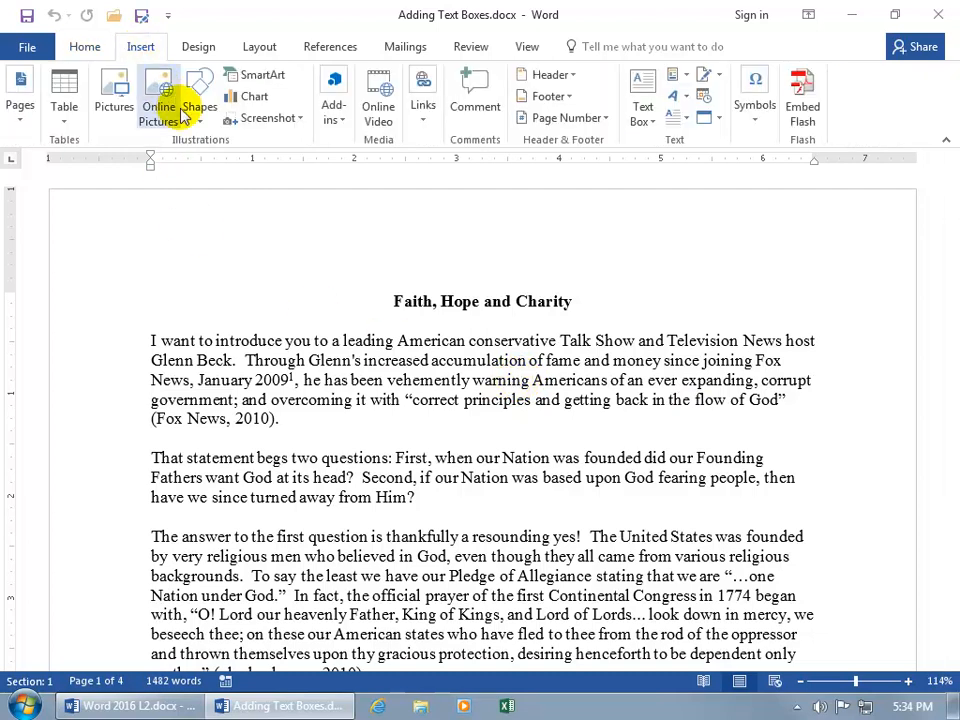
pyautogui.moveTo(660, 144)
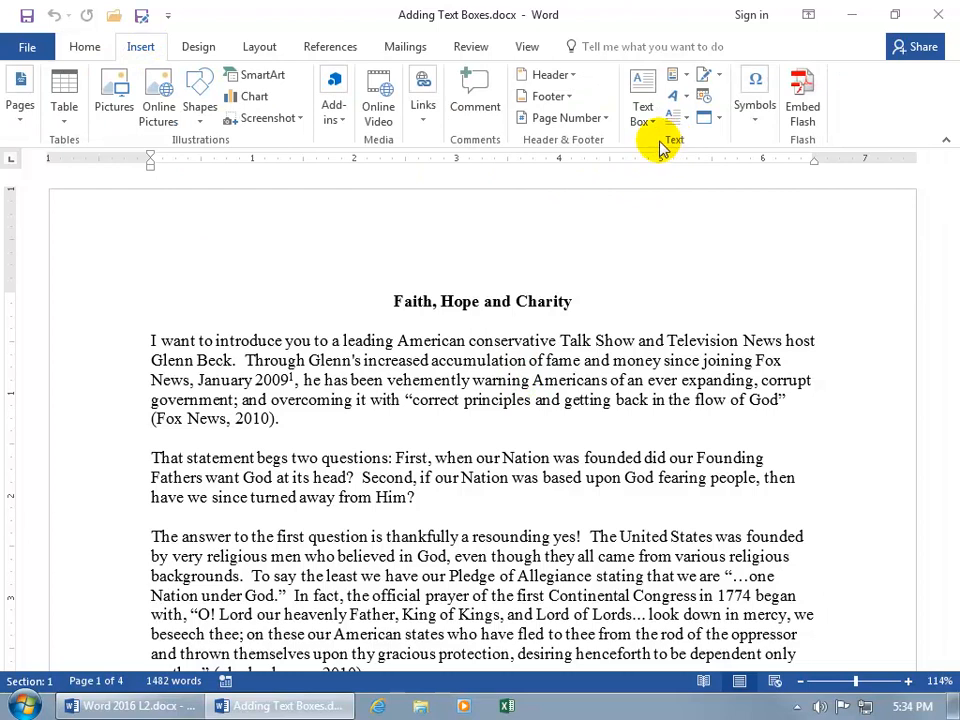
pyautogui.moveTo(644, 100)
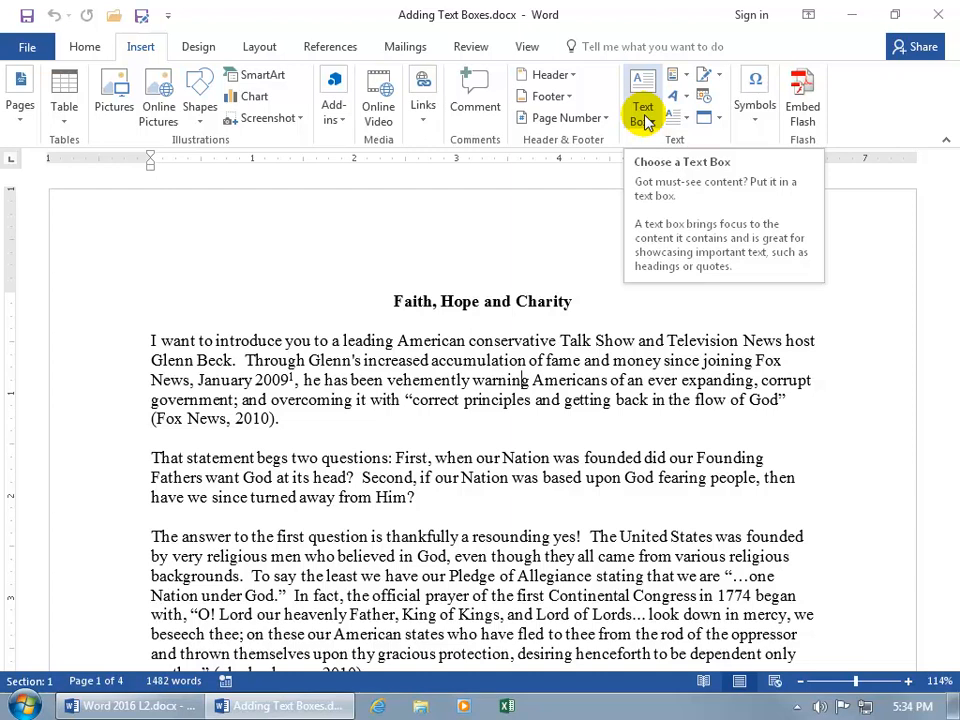
pyautogui.click(644, 100)
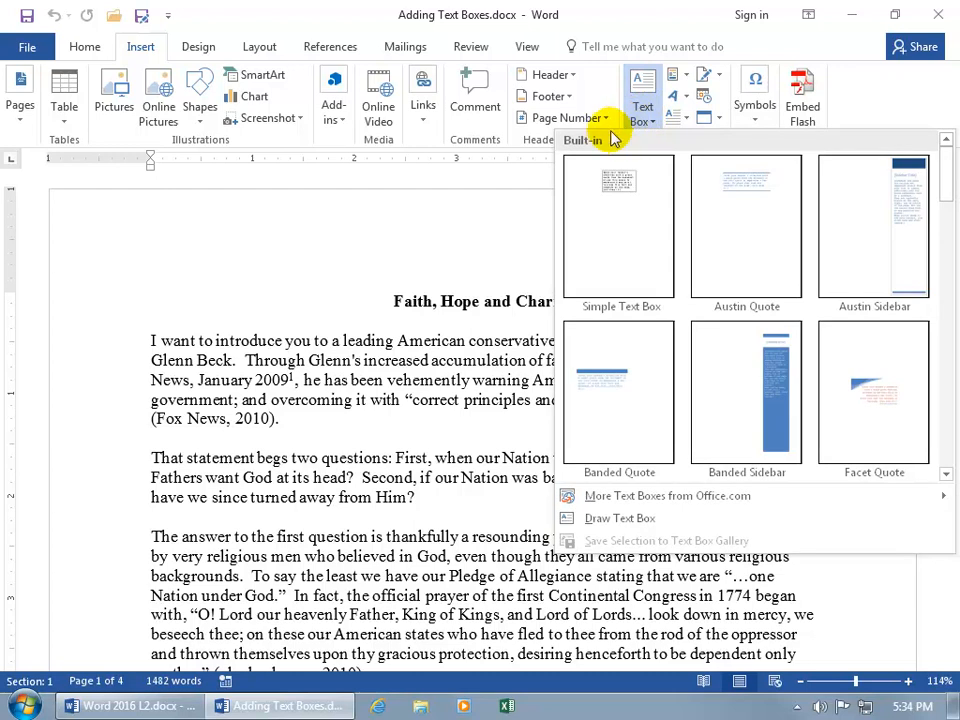
pyautogui.moveTo(678, 150)
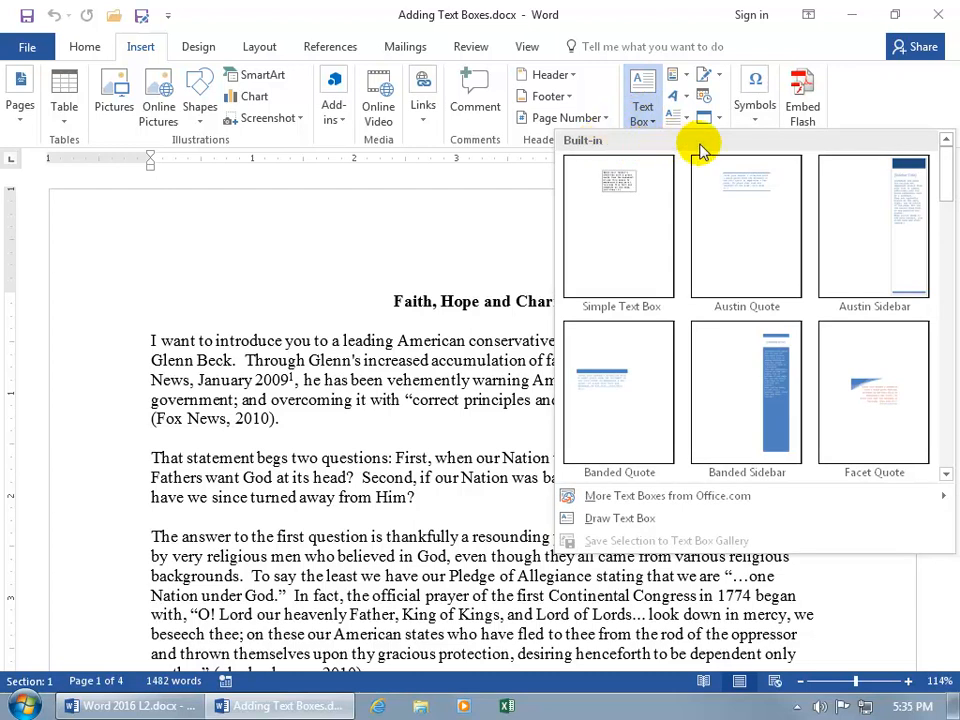
pyautogui.moveTo(600, 524)
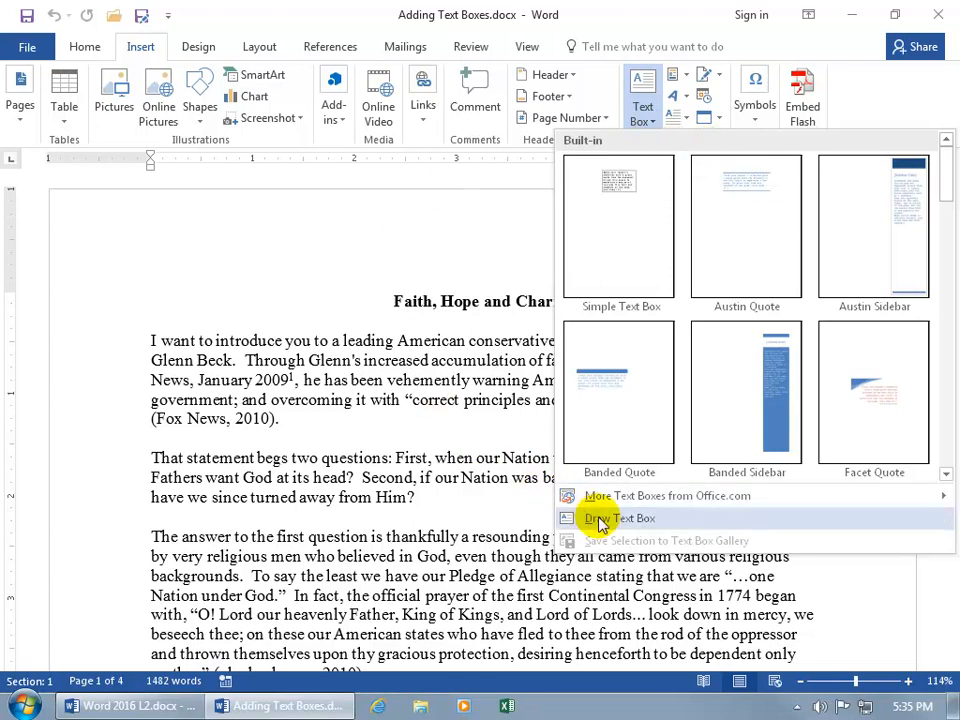
pyautogui.moveTo(618, 518)
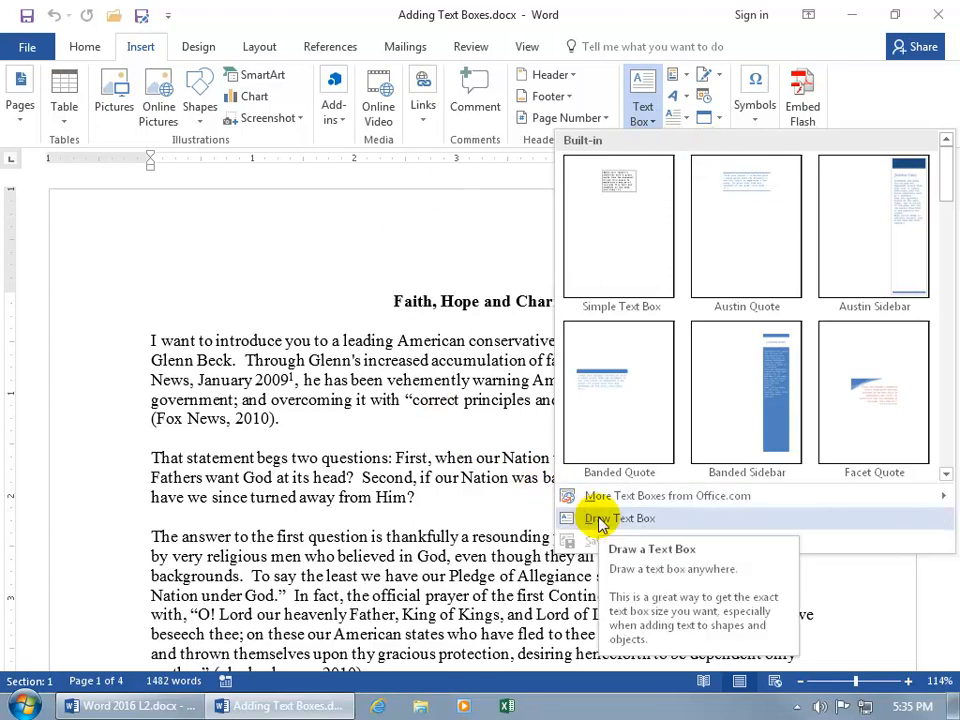
pyautogui.moveTo(746, 230)
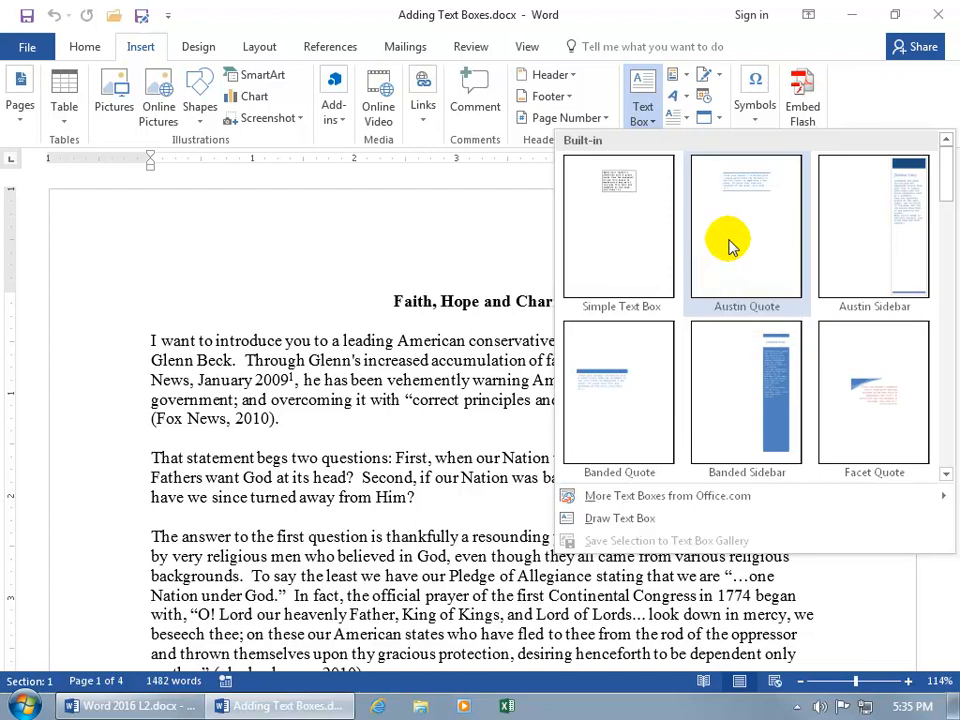
pyautogui.moveTo(740, 224)
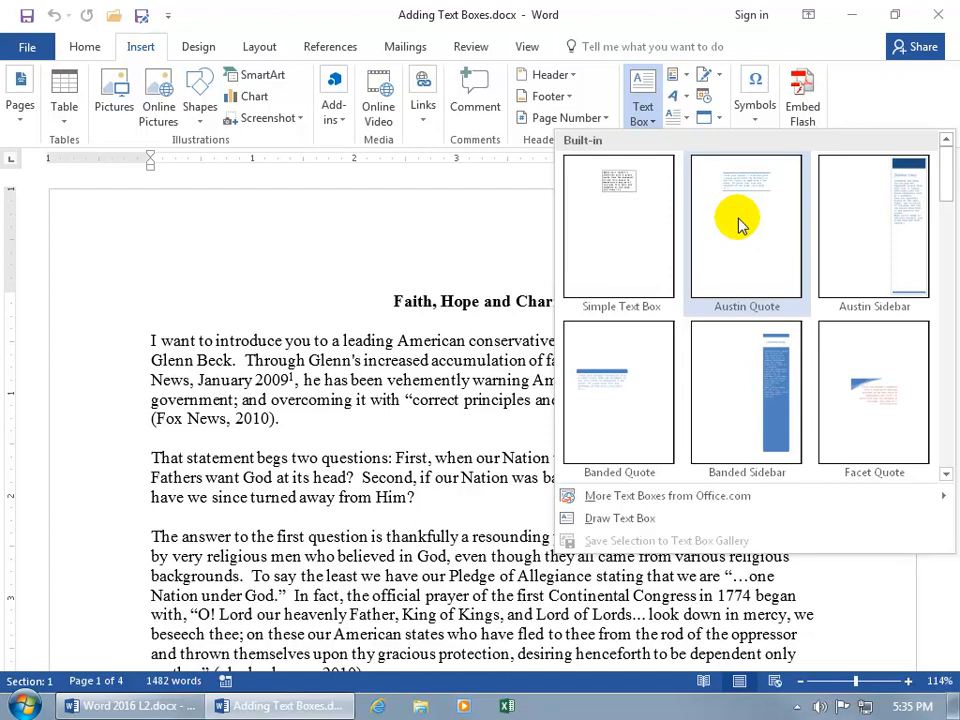
pyautogui.moveTo(420, 408)
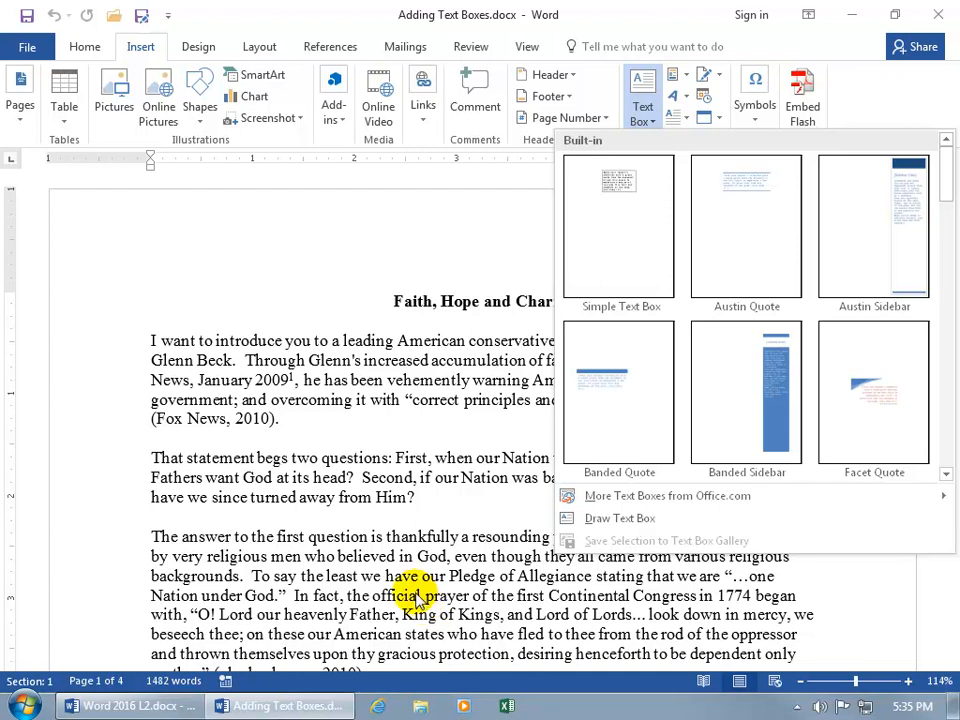
pyautogui.moveTo(756, 240)
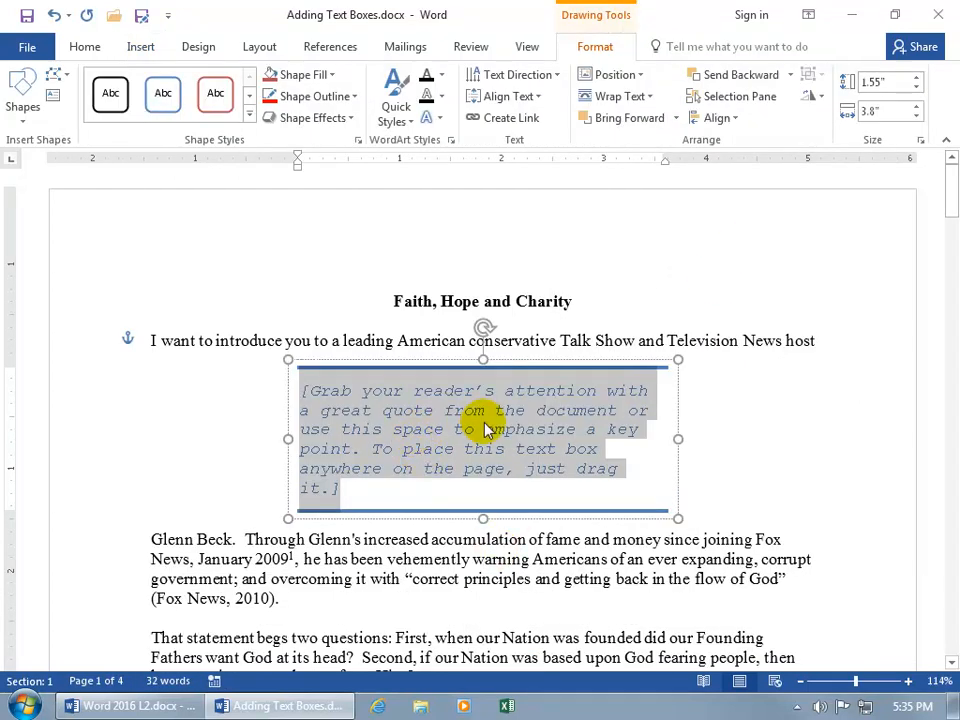
pyautogui.moveTo(484, 448)
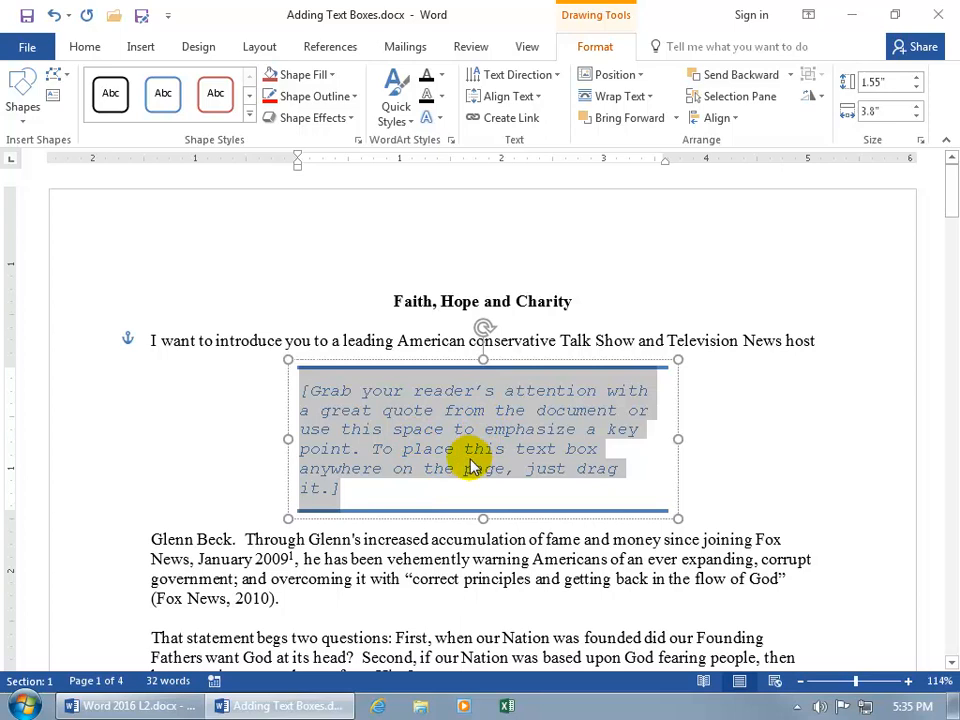
pyautogui.moveTo(476, 484)
pyautogui.write('Win a free lunch with Glenn Beck! (visit our website for details)')
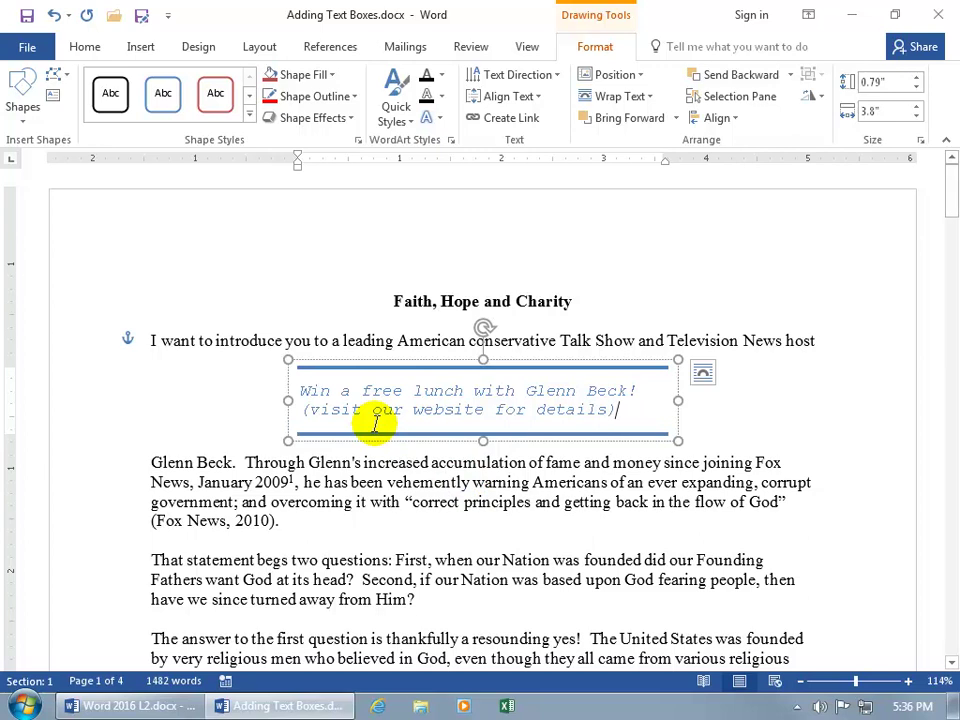
pyautogui.click(378, 468)
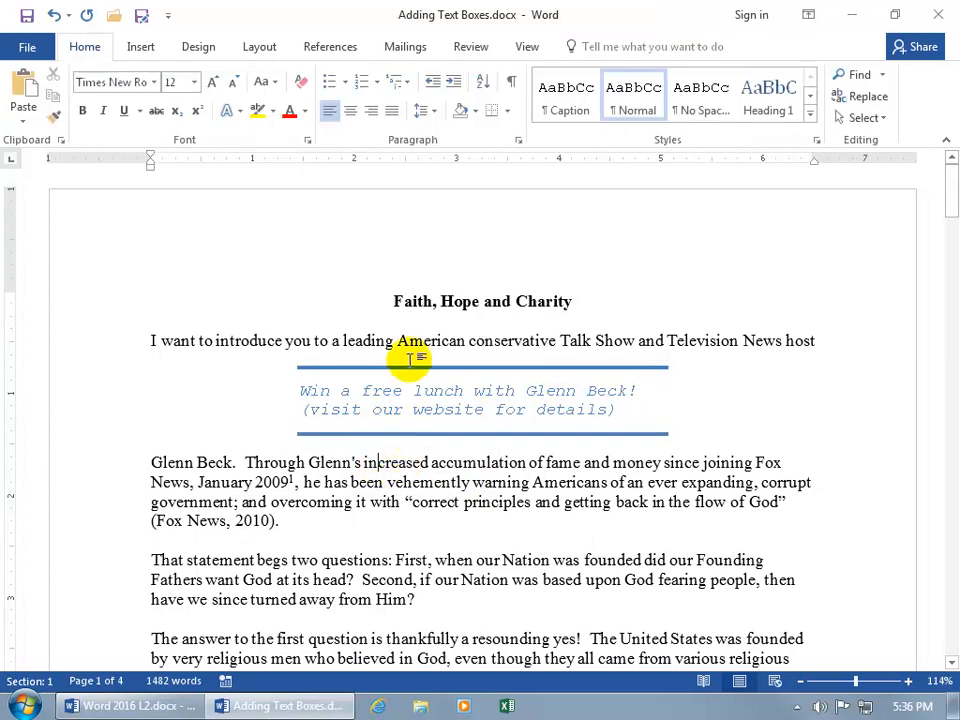
pyautogui.moveTo(410, 336)
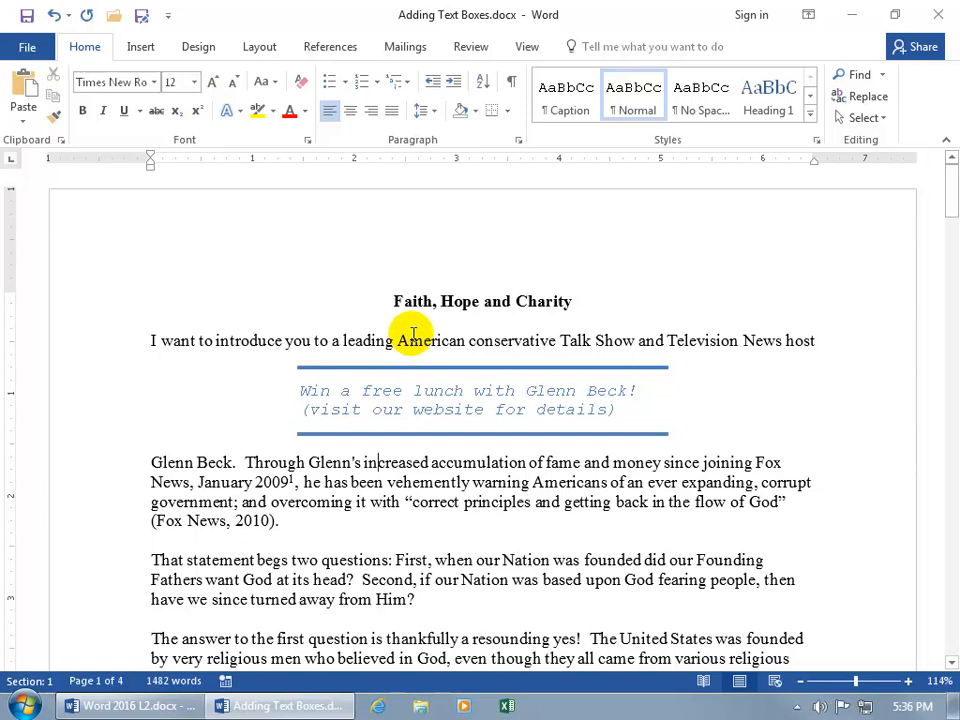
pyautogui.moveTo(420, 352)
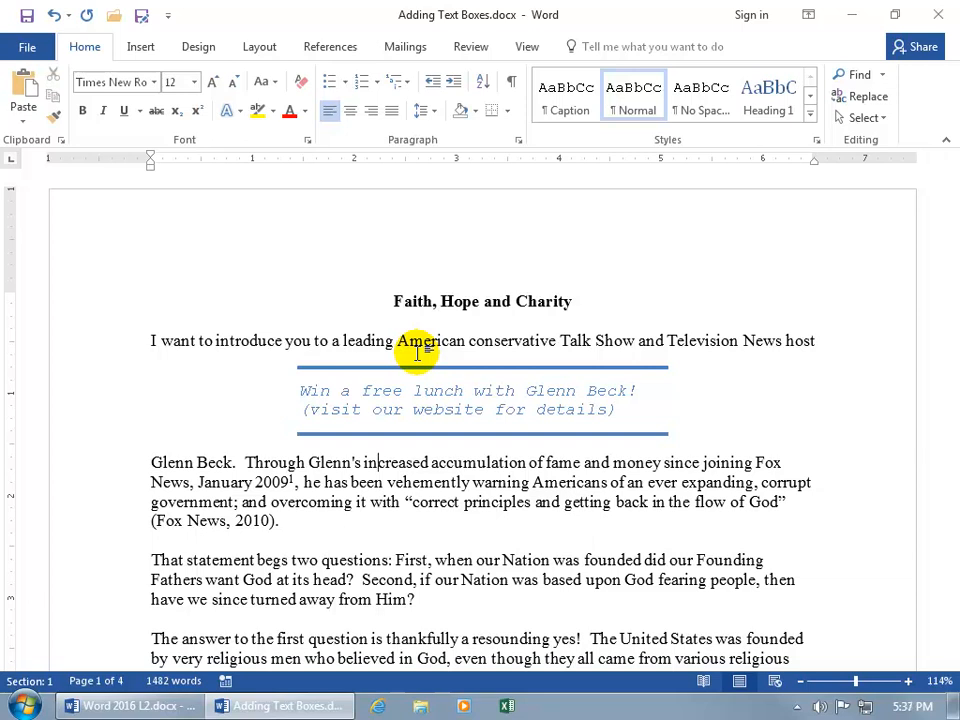
pyautogui.moveTo(408, 400)
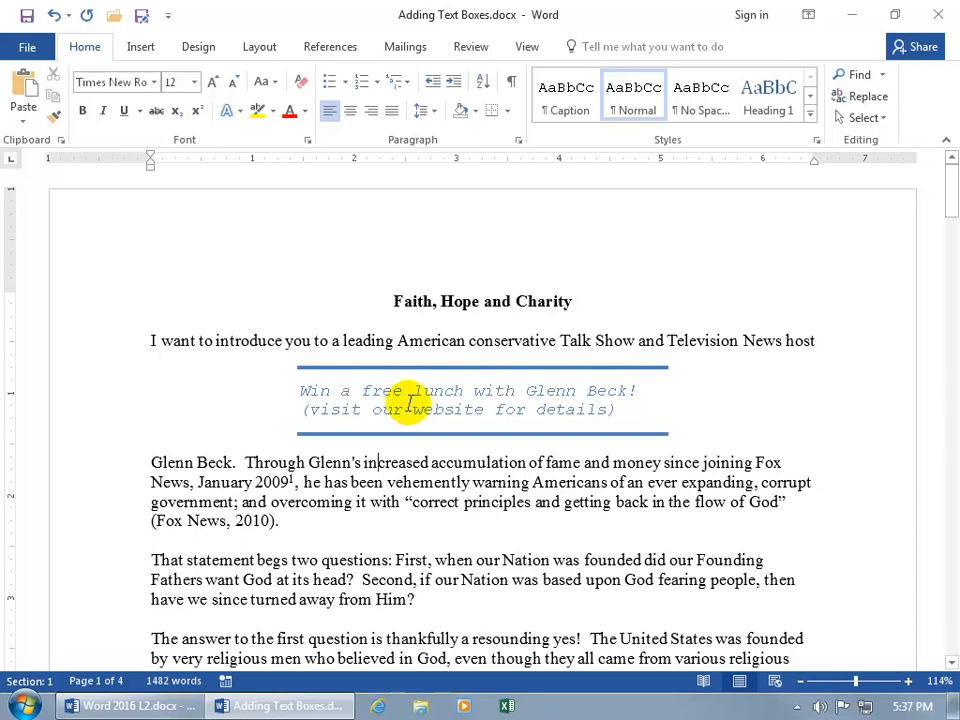
pyautogui.click(376, 462)
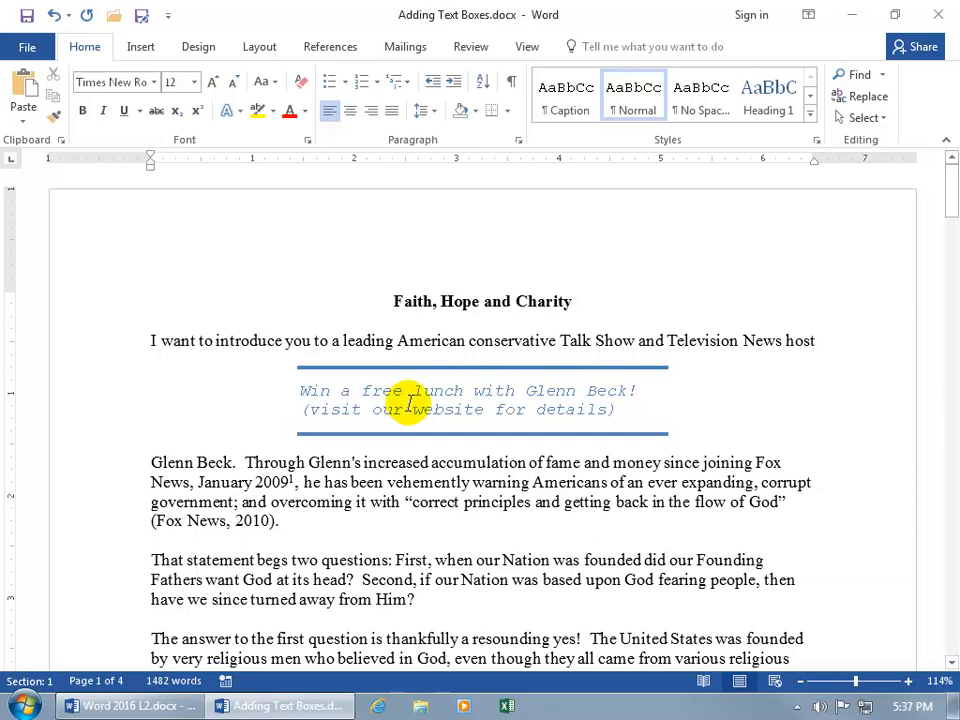
pyautogui.moveTo(454, 410)
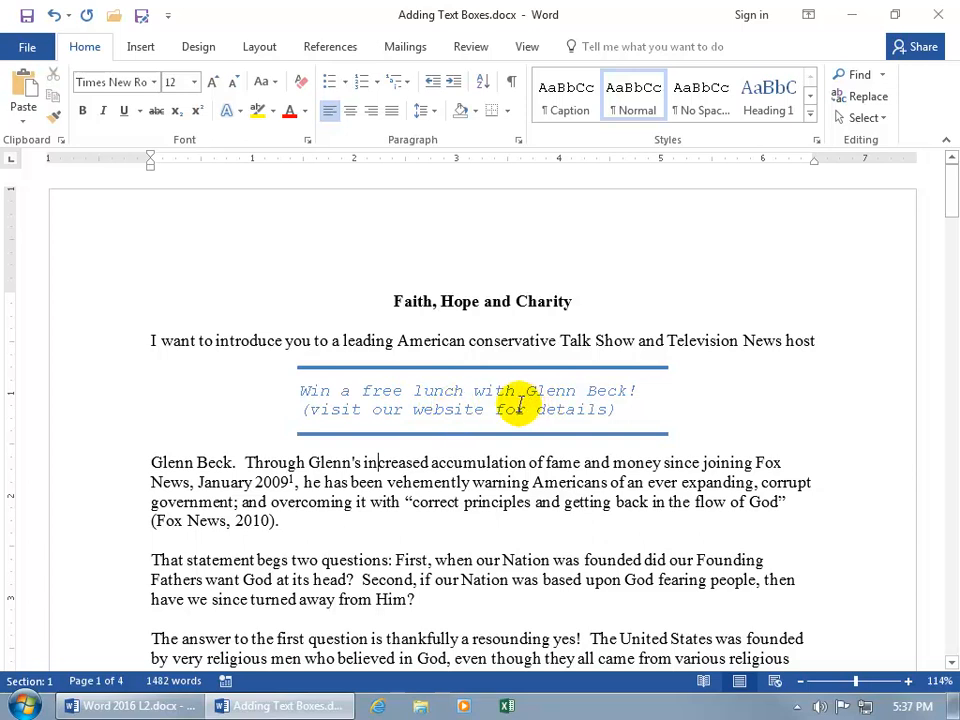
# Centre the quote box lines with the website note selected, and show paragraph marks.
pyautogui.click(484, 400)
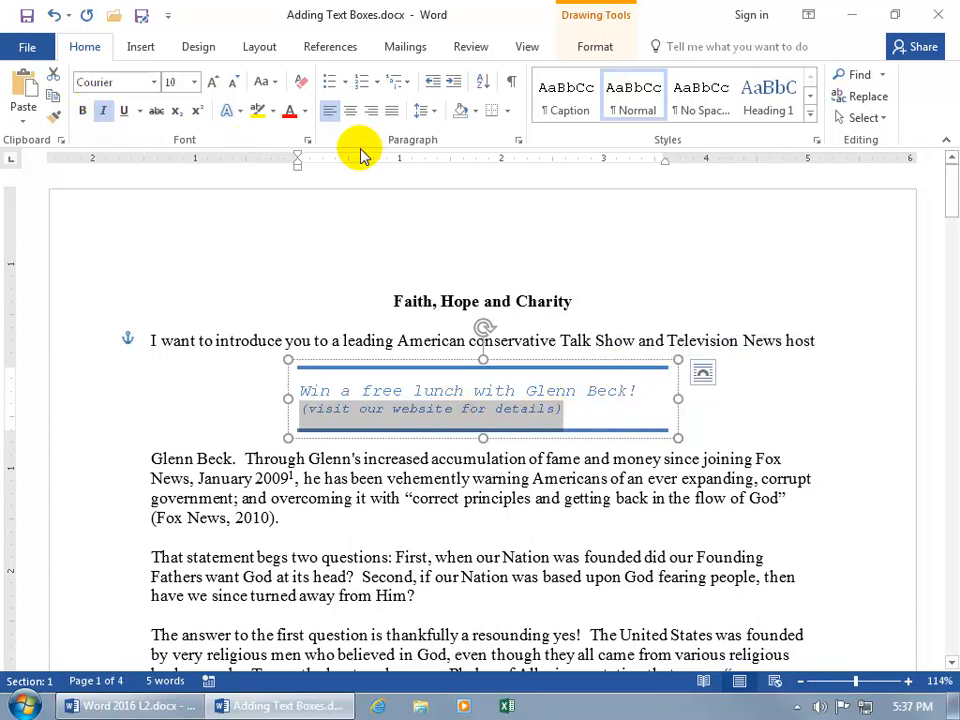
pyautogui.click(328, 110)
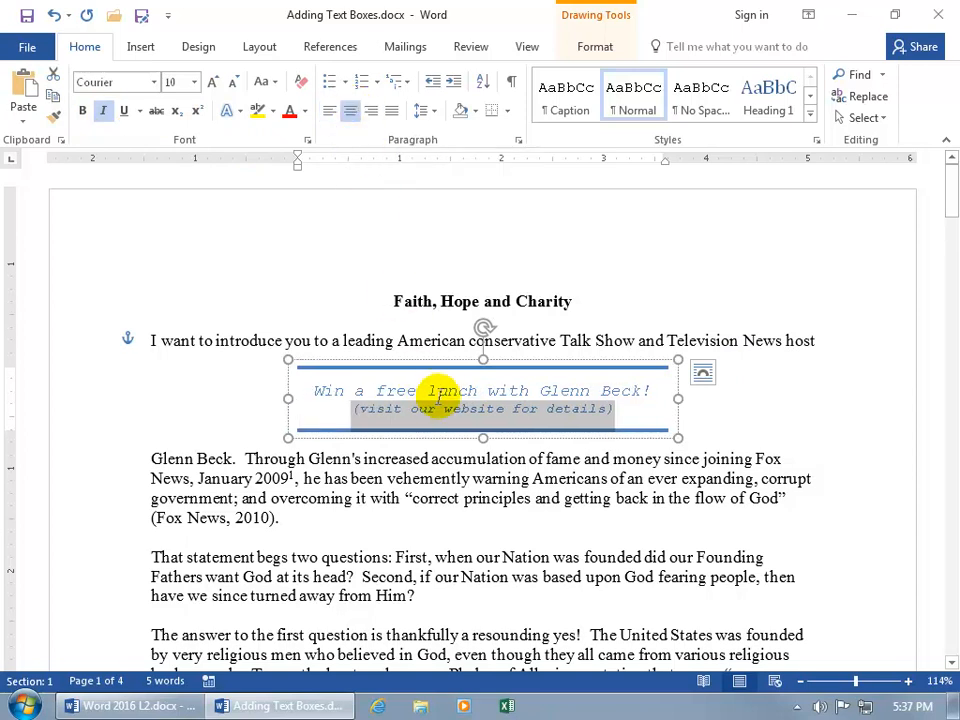
pyautogui.click(512, 80)
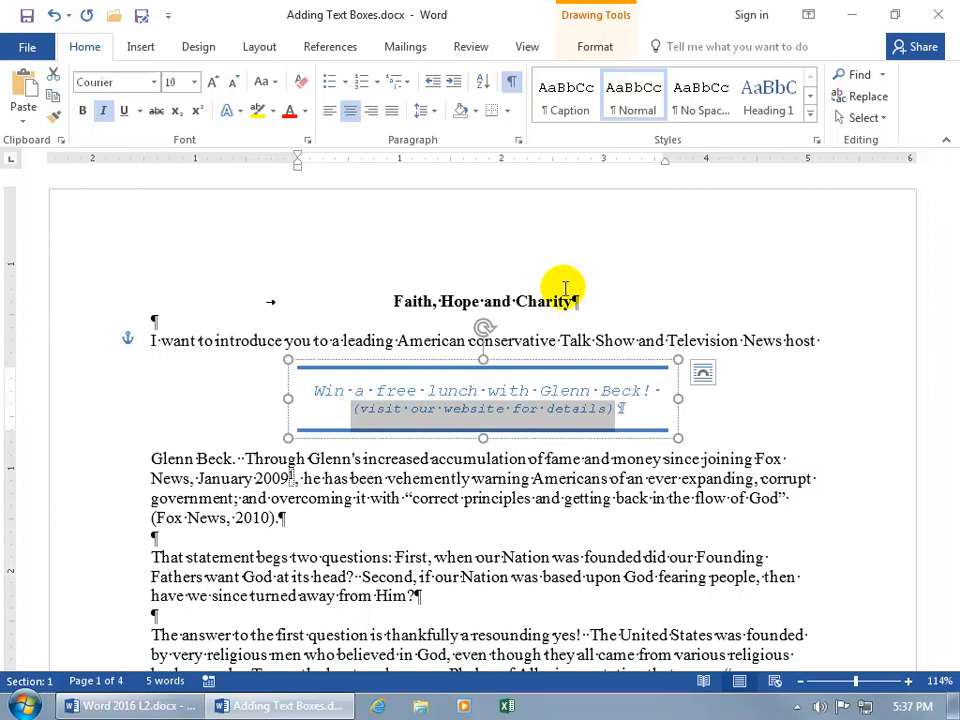
pyautogui.moveTo(624, 408)
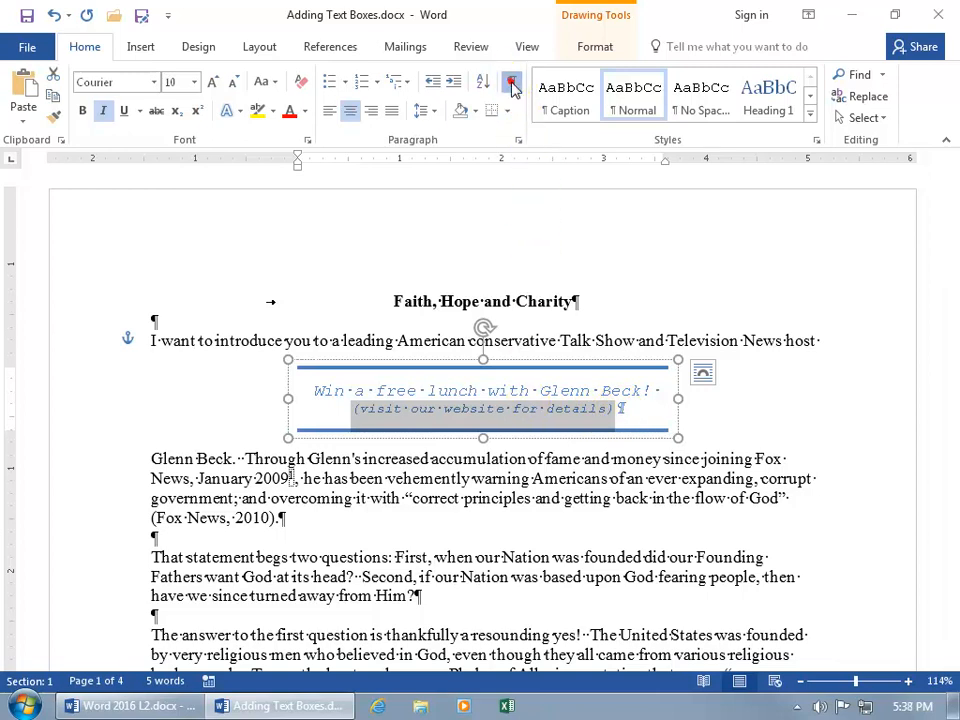
# Hide paragraph marks and move the lunch advert text box toward the right margin.
pyautogui.click(512, 82)
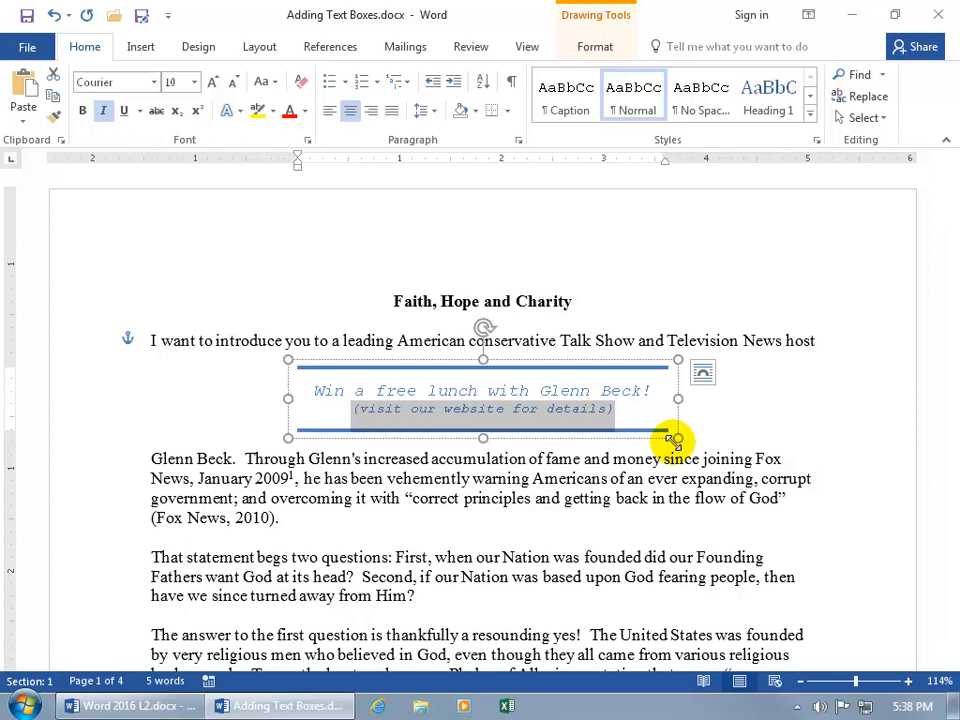
pyautogui.moveTo(548, 442)
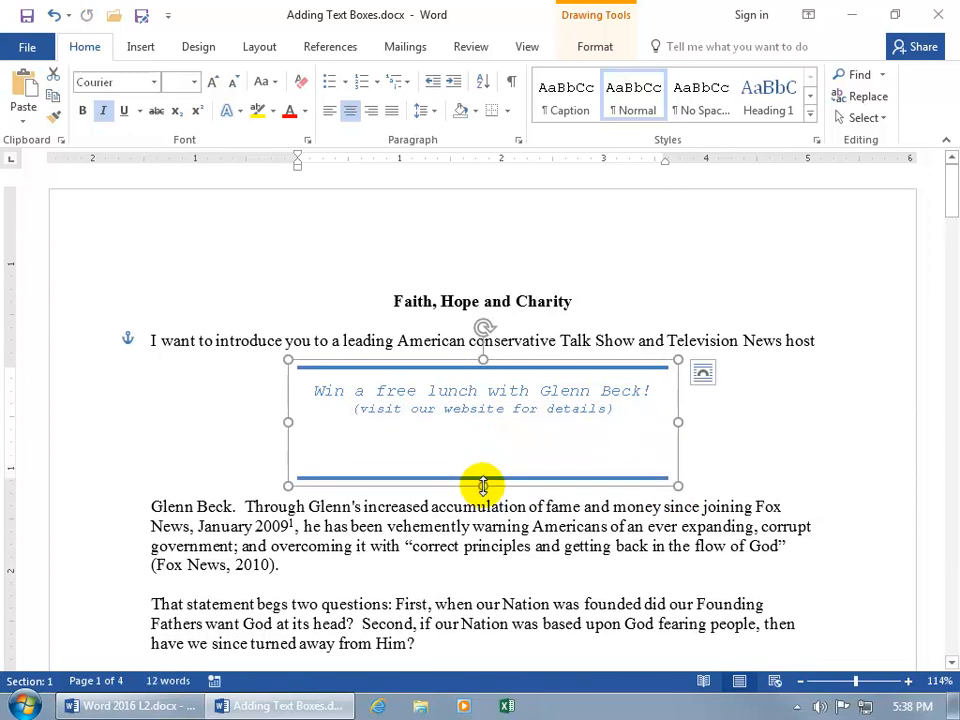
pyautogui.moveTo(150, 140)
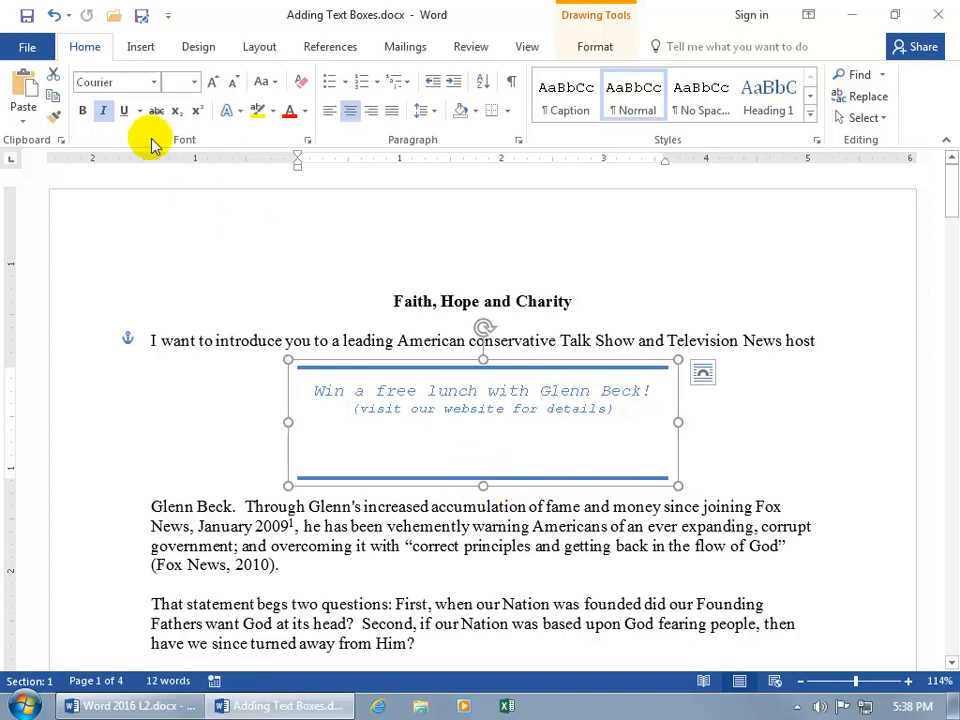
pyautogui.moveTo(484, 420); pyautogui.dragTo(720, 400)
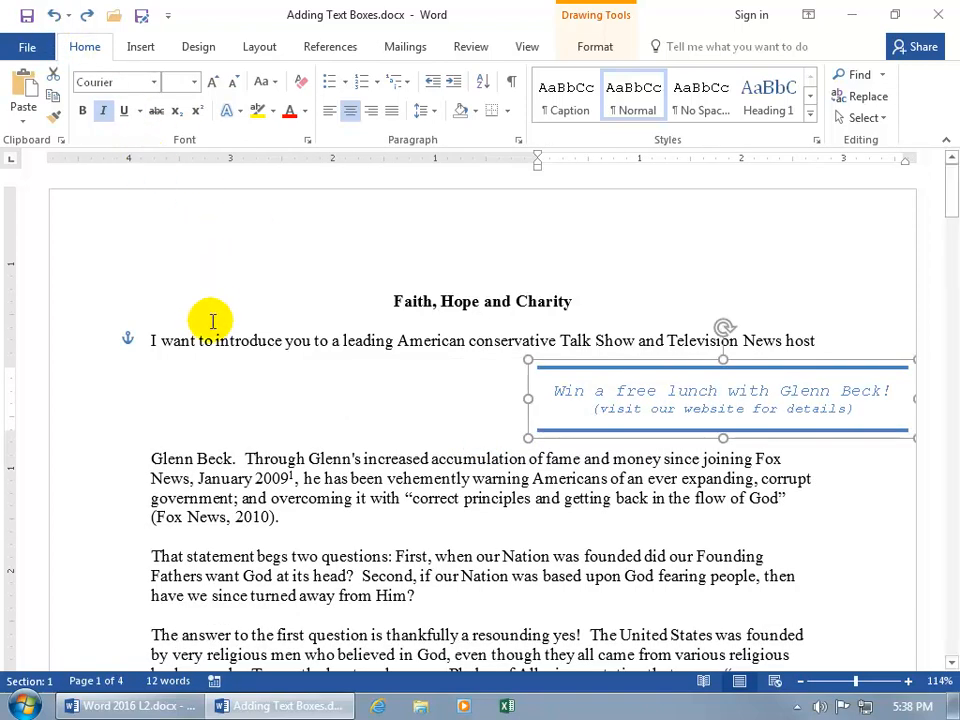
pyautogui.moveTo(370, 344)
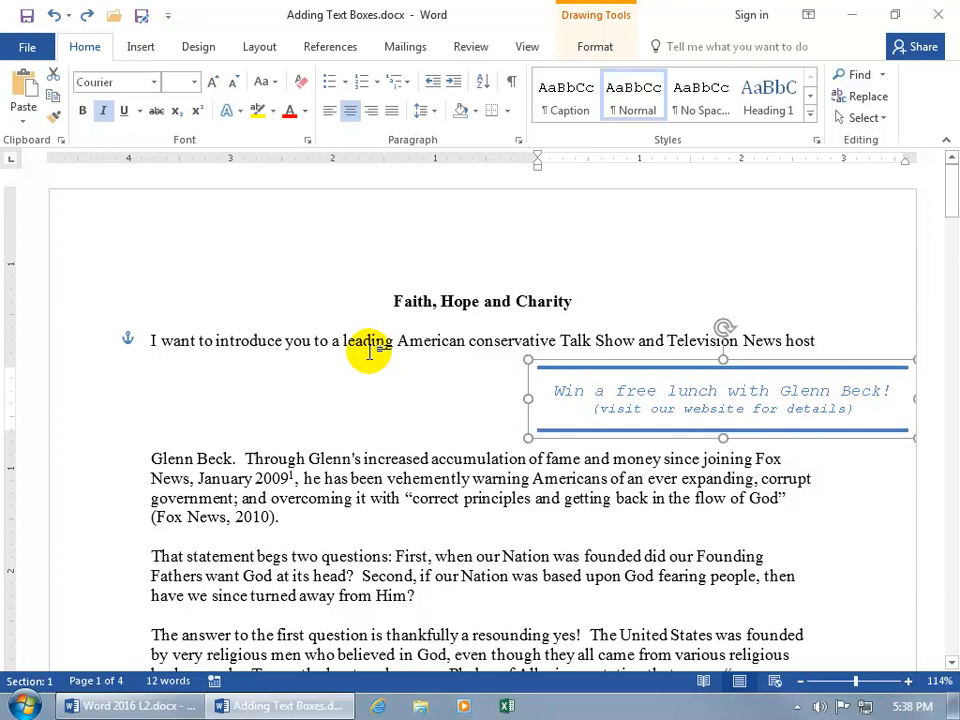
pyautogui.moveTo(596, 360)
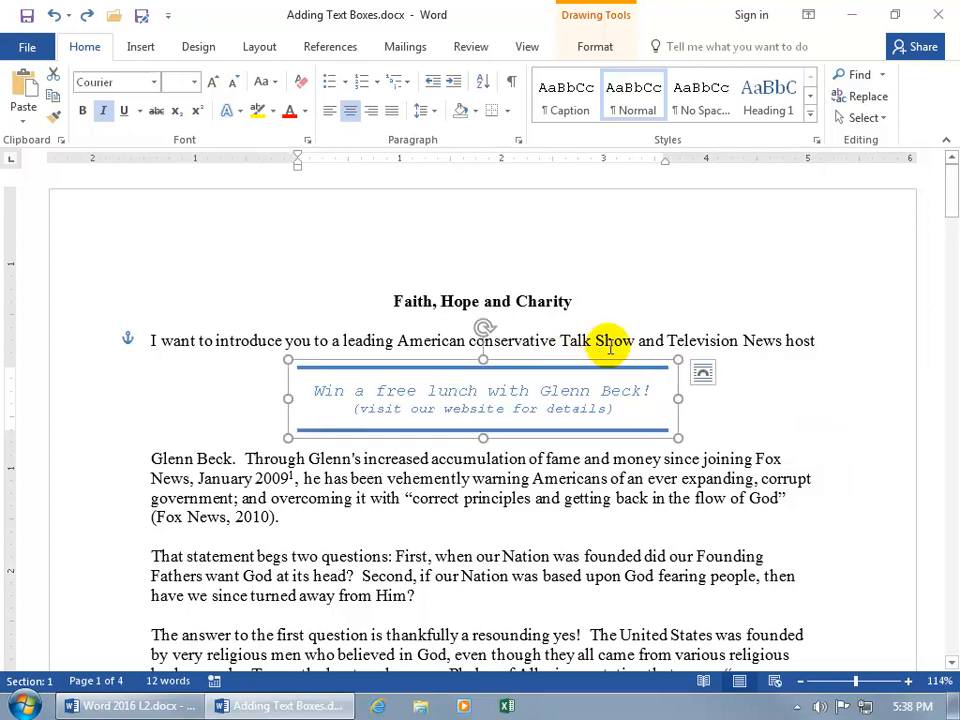
pyautogui.moveTo(704, 378)
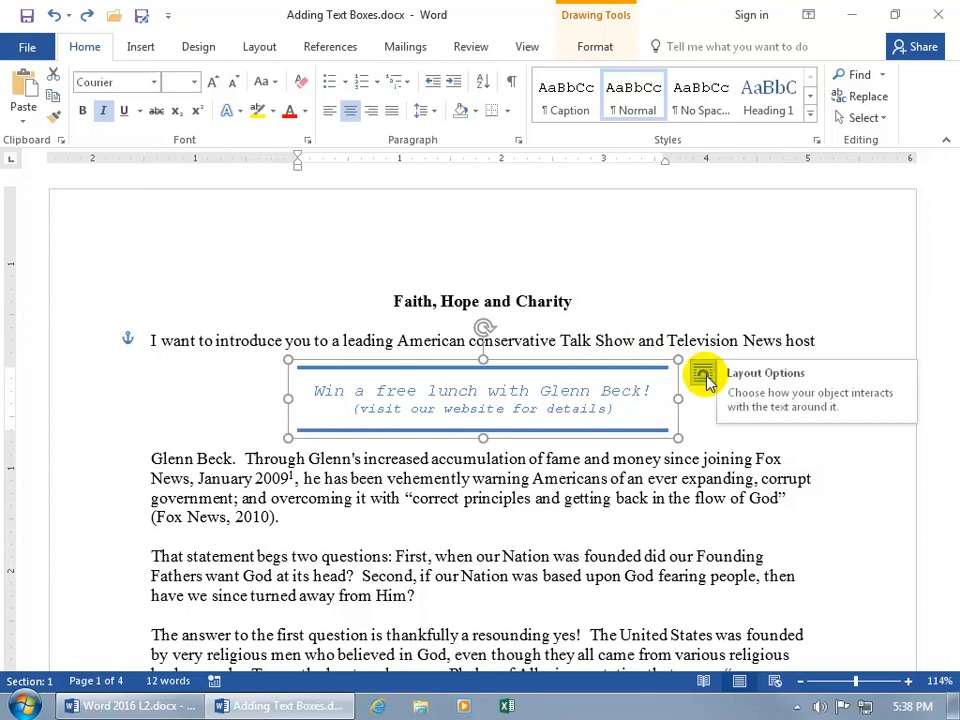
# Set Square text wrapping on the advert box via Layout Options, then reopen the text box gallery.
pyautogui.click(704, 374)
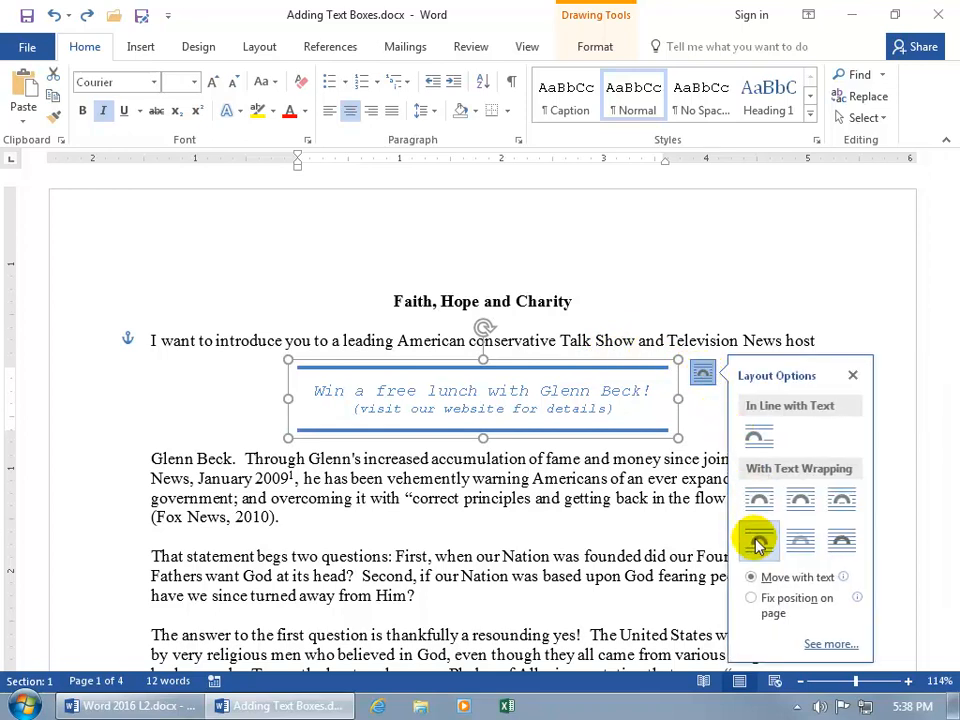
pyautogui.moveTo(758, 538)
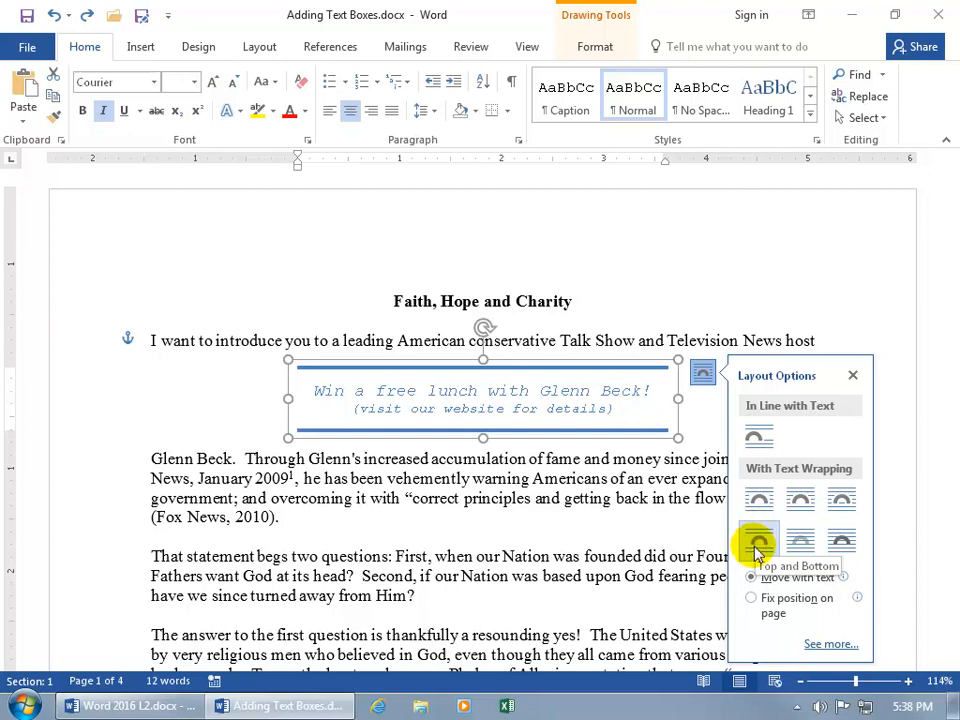
pyautogui.moveTo(758, 500)
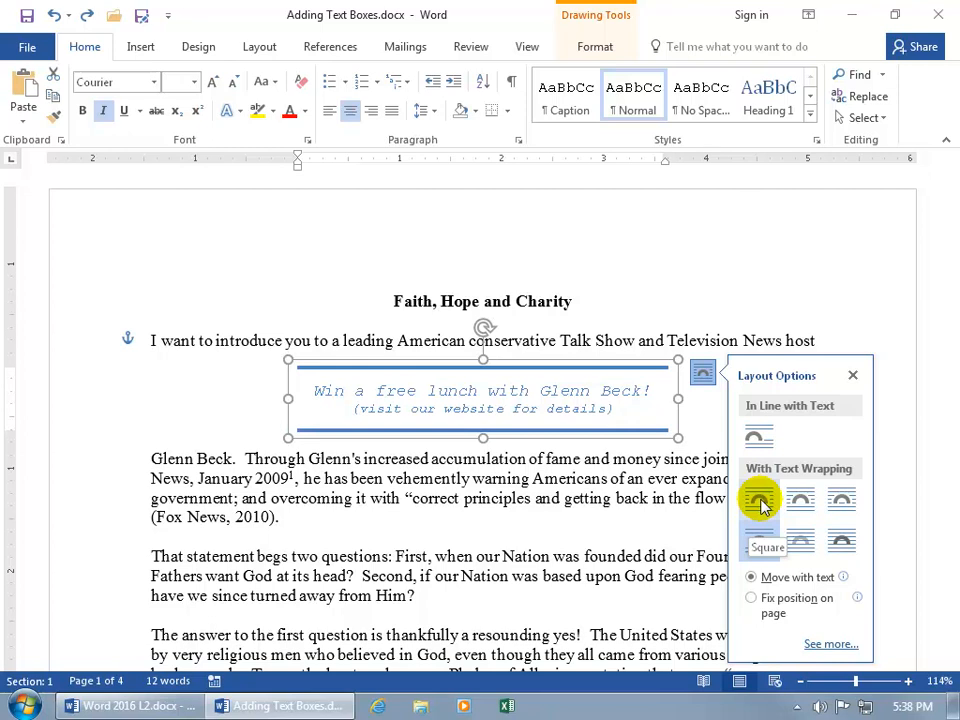
pyautogui.click(760, 500)
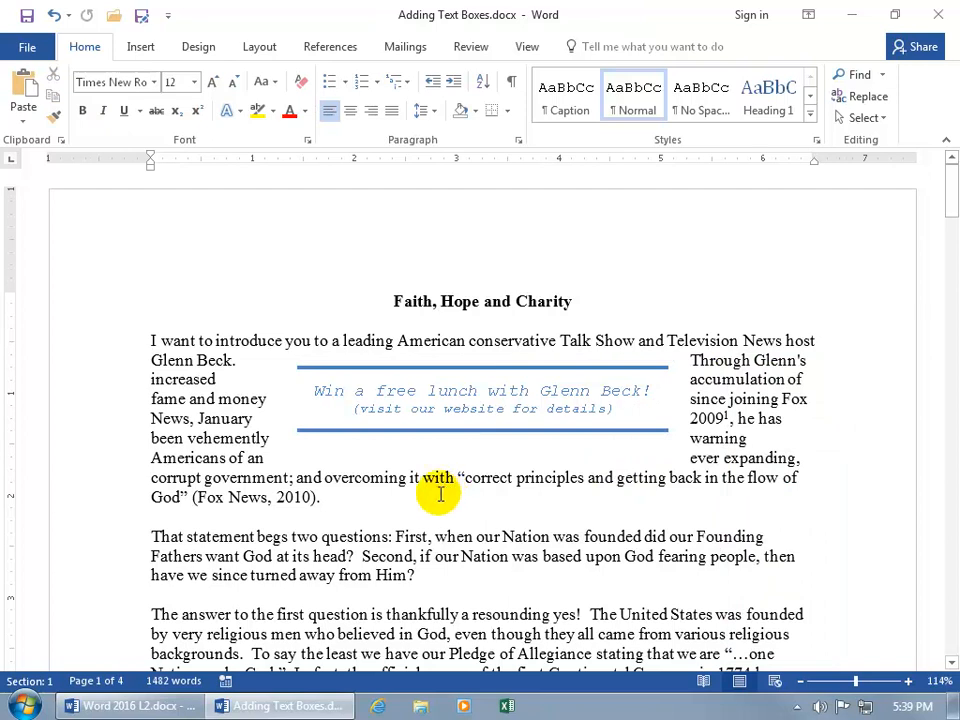
pyautogui.click(140, 46)
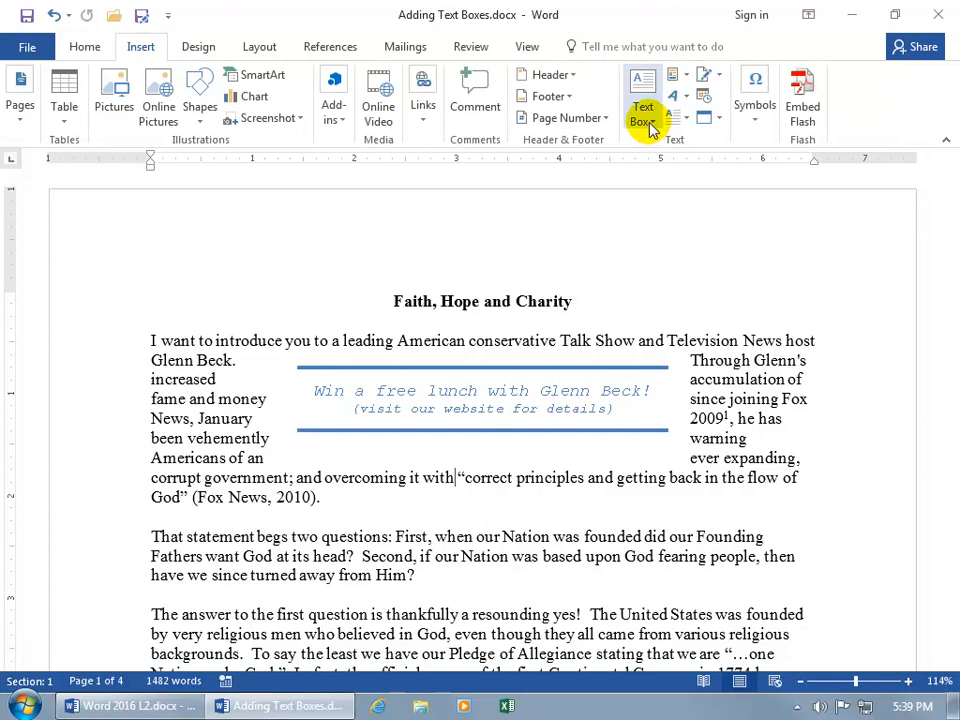
pyautogui.click(642, 104)
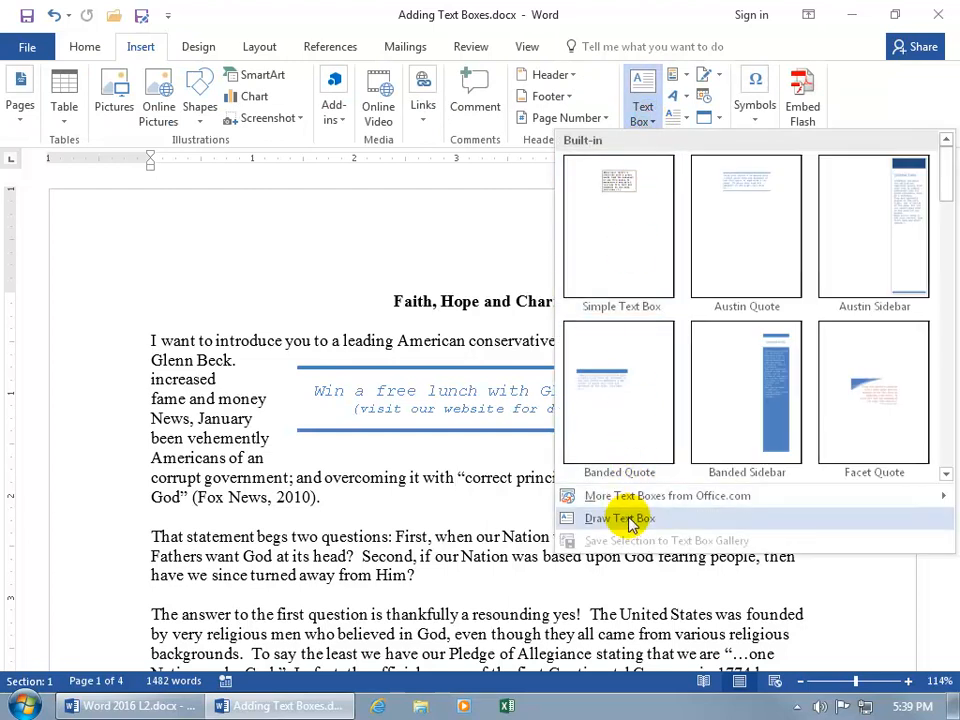
pyautogui.moveTo(618, 518)
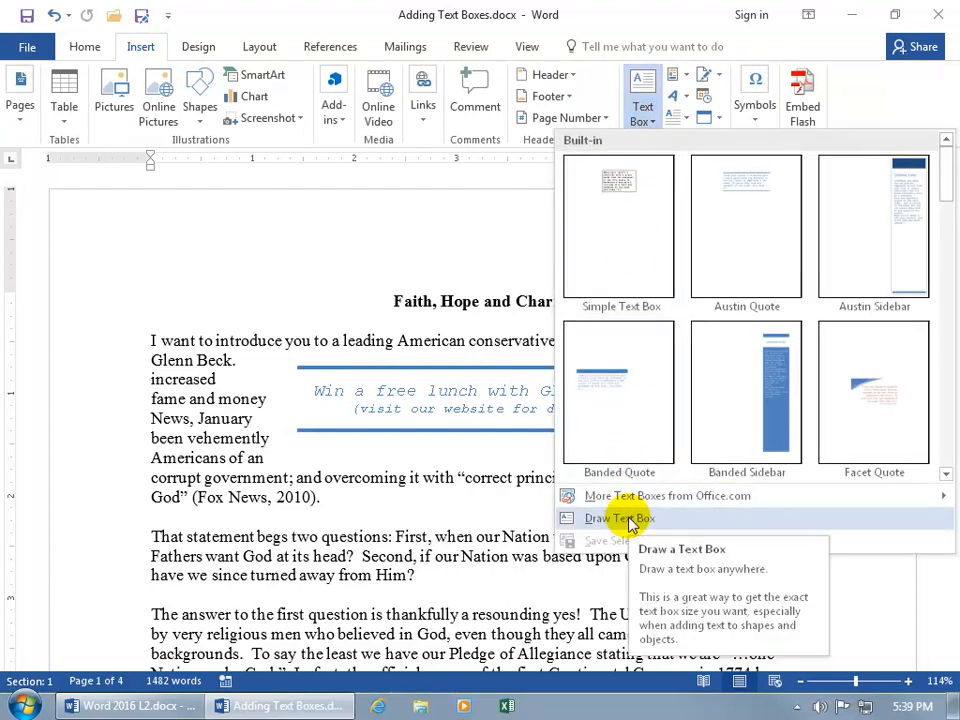
# Draw a new text box below the advert and enter 'Whatever!' formatted bold Arial.
pyautogui.click(618, 518)
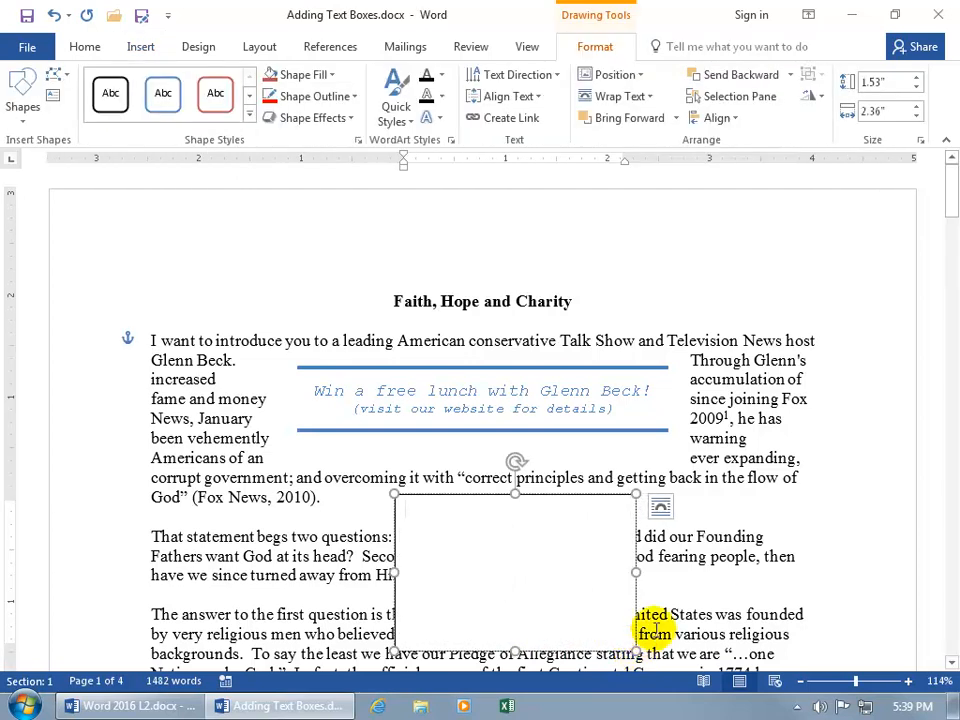
pyautogui.scroll(3)
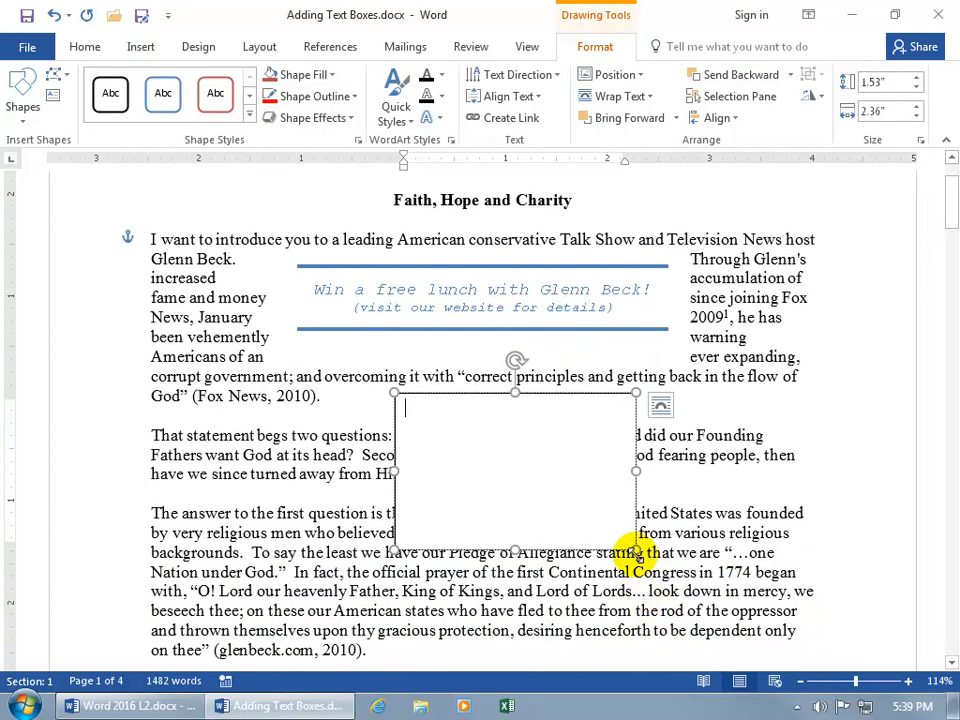
pyautogui.write('Whatever')
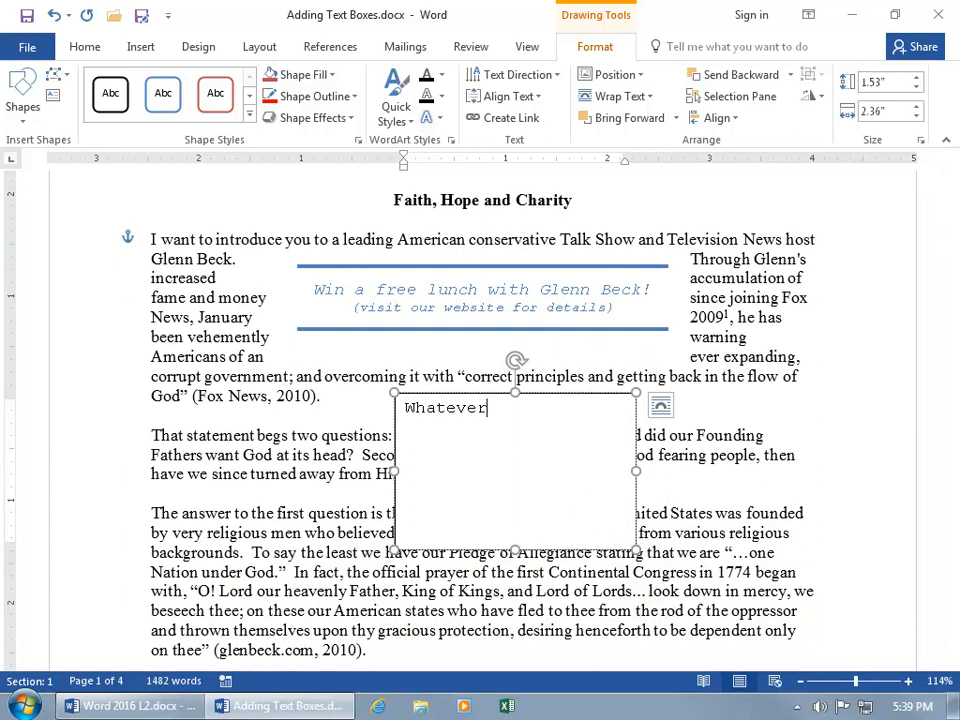
pyautogui.write('!')
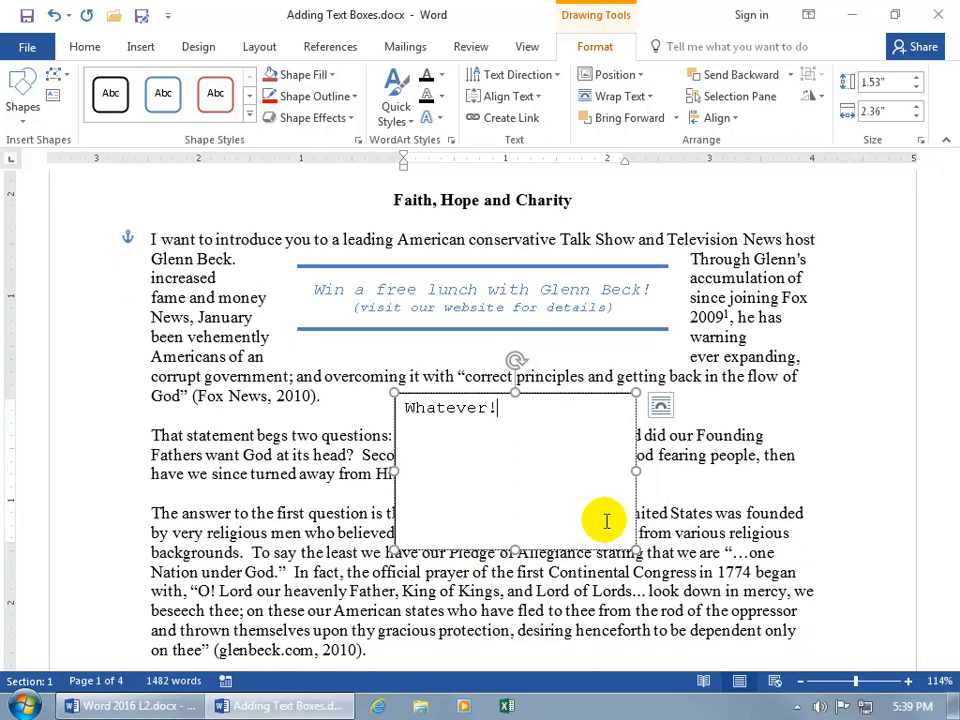
pyautogui.moveTo(504, 432)
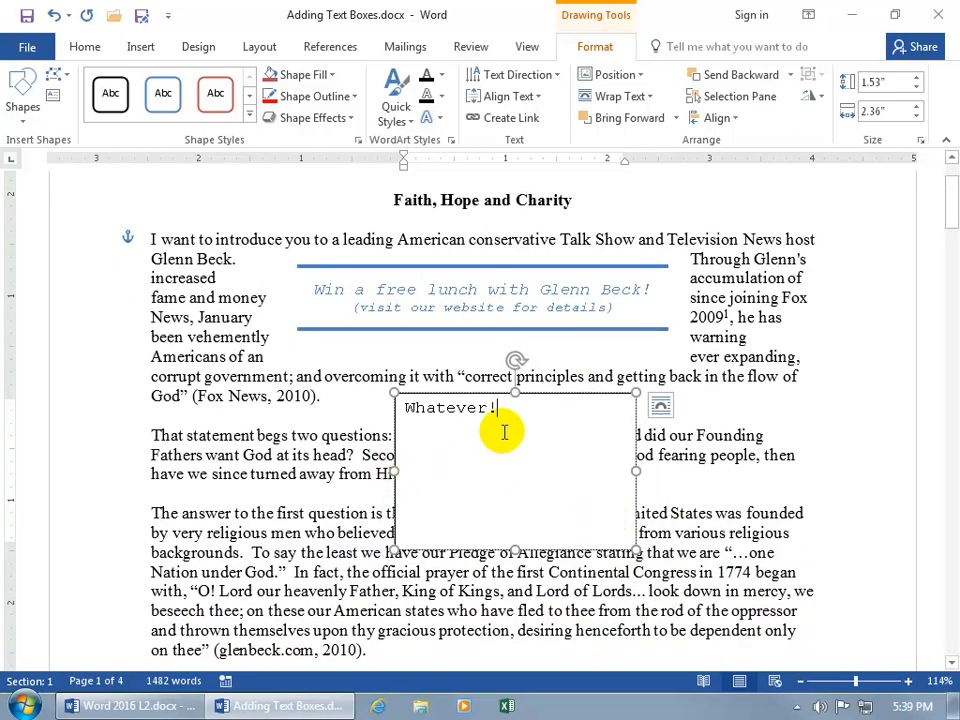
pyautogui.moveTo(544, 408)
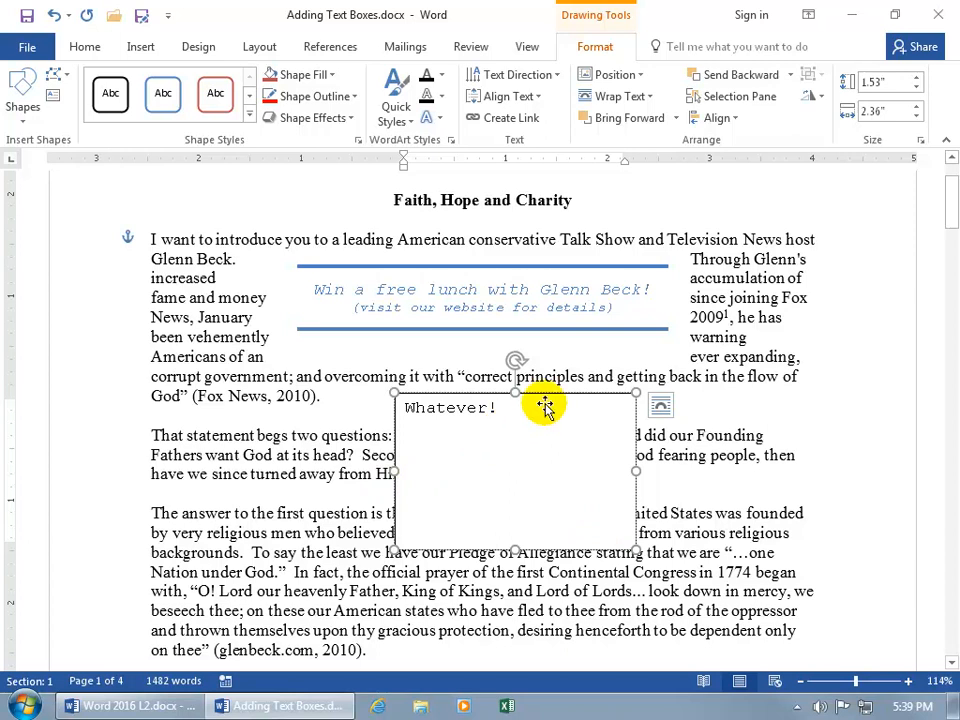
pyautogui.moveTo(578, 308)
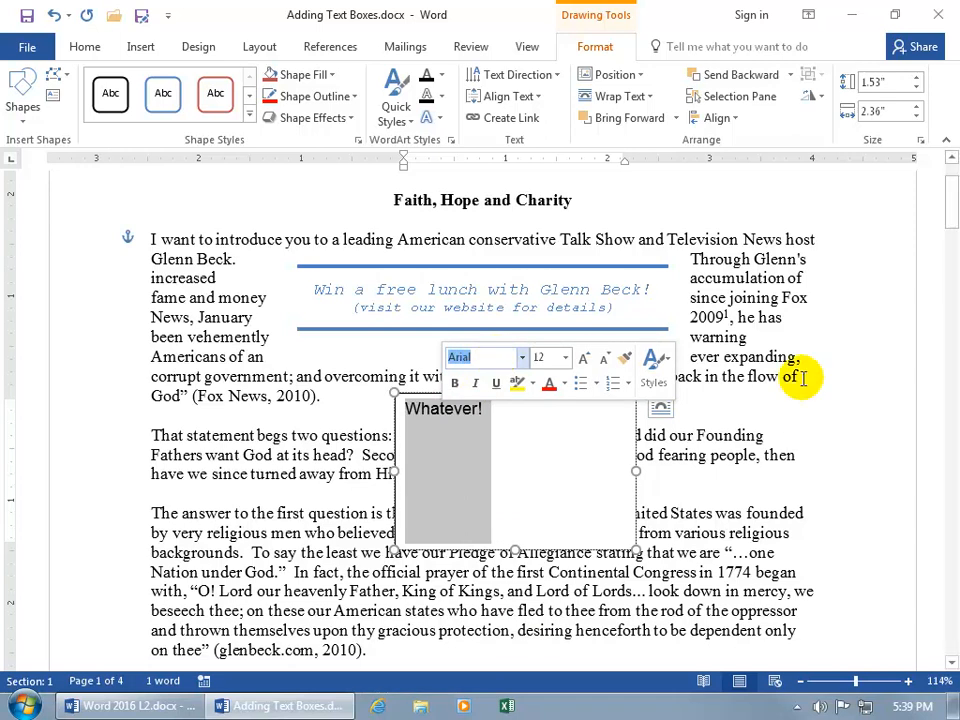
pyautogui.click(522, 428)
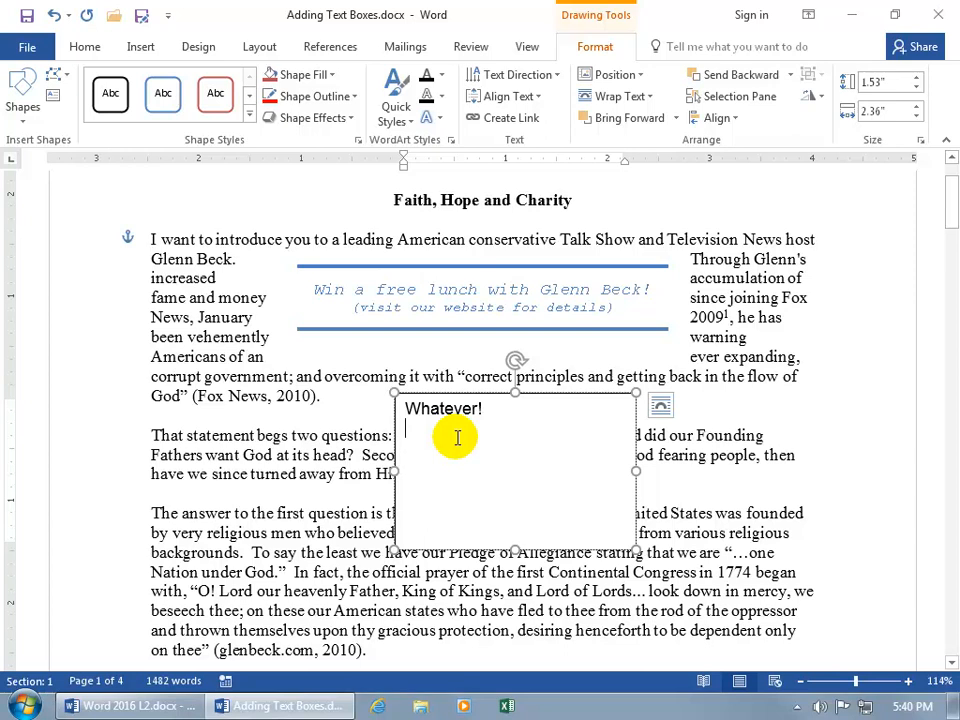
pyautogui.moveTo(470, 432)
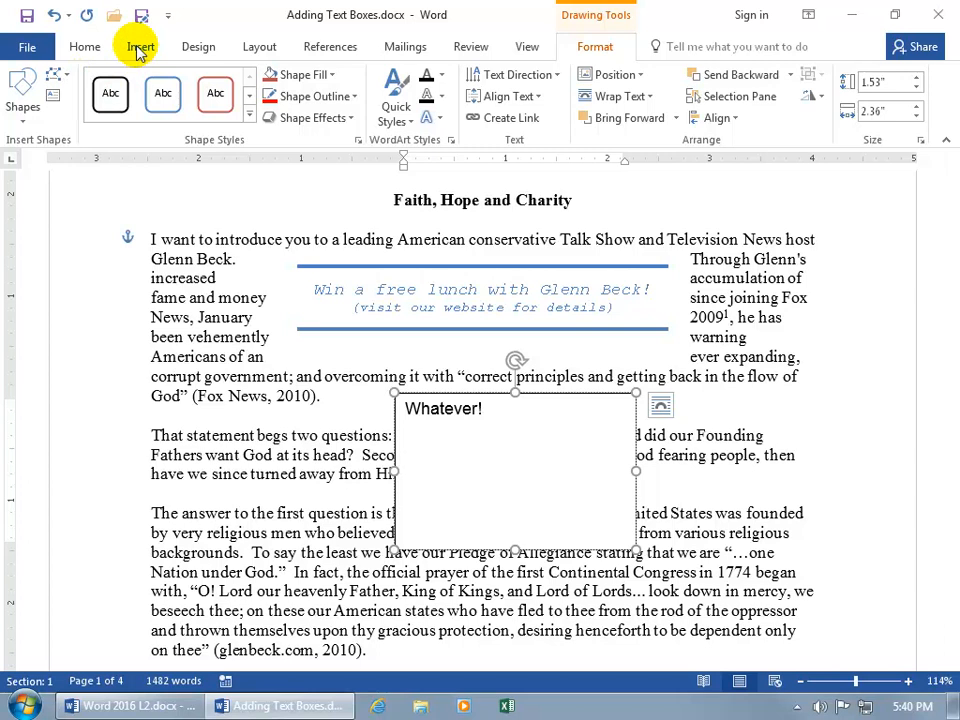
# Search Online Pictures for 'ghost' and insert the first cartoon ghost into the box.
pyautogui.click(140, 46)
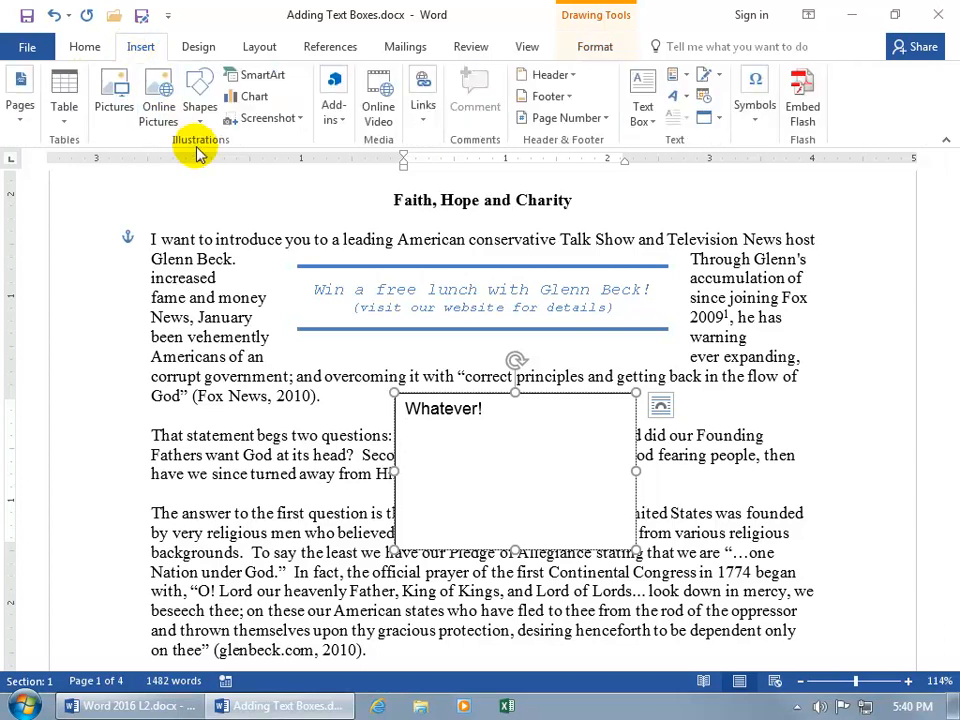
pyautogui.moveTo(158, 96)
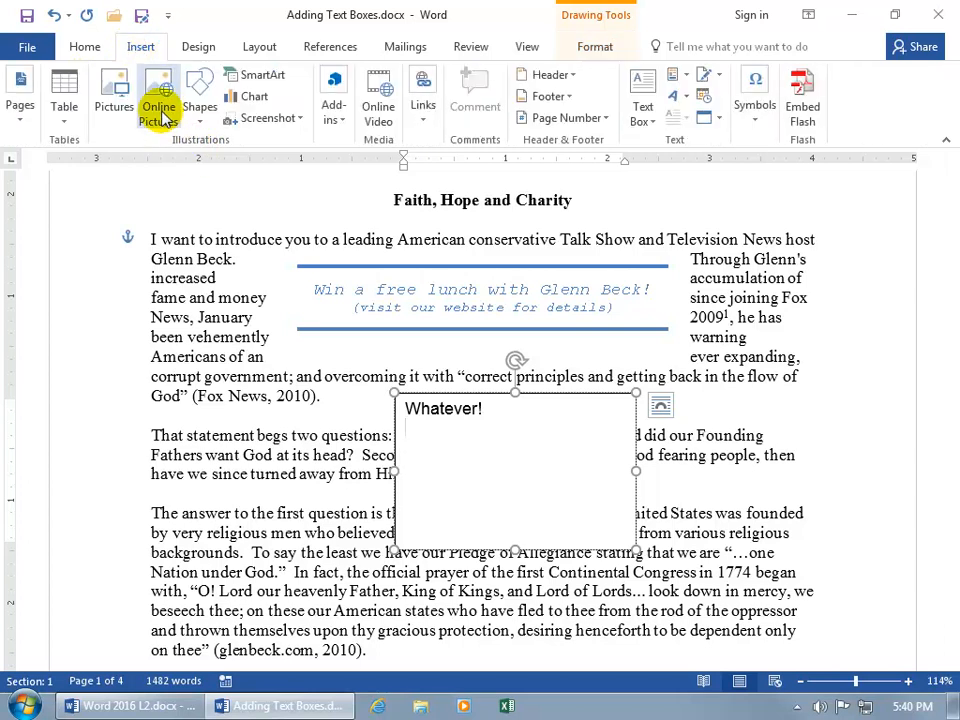
pyautogui.click(158, 96)
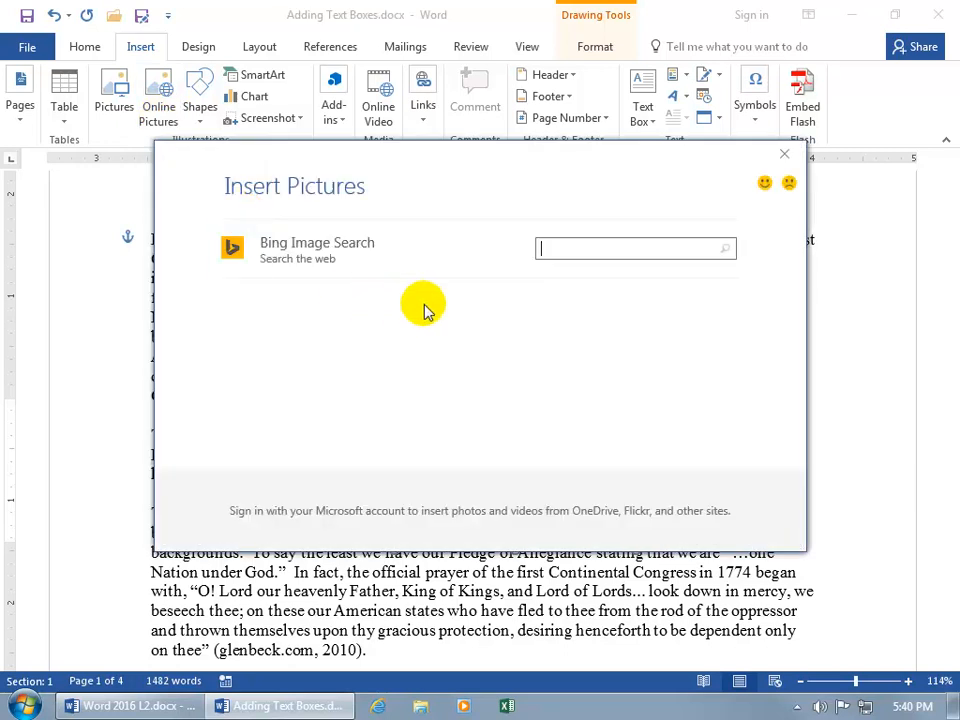
pyautogui.write('ghost')
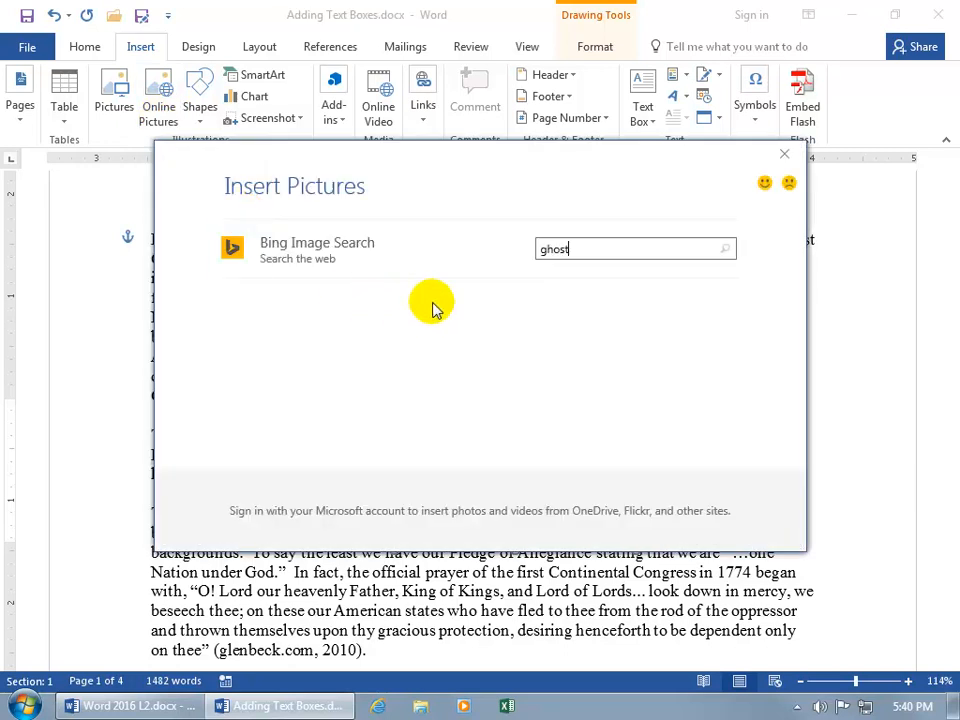
pyautogui.click(724, 248)
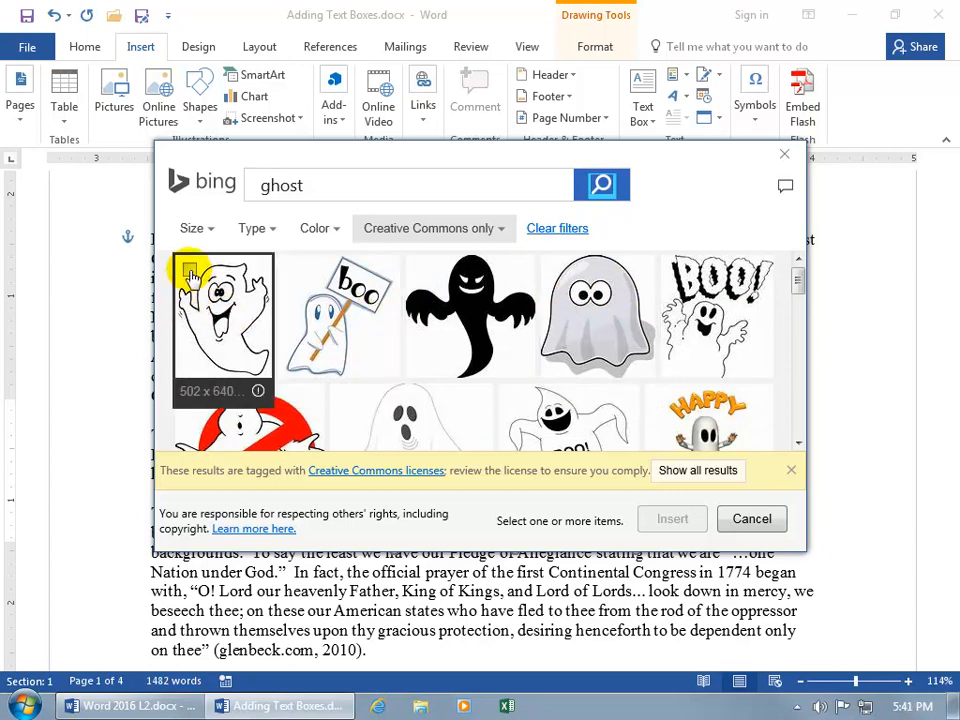
pyautogui.click(224, 316)
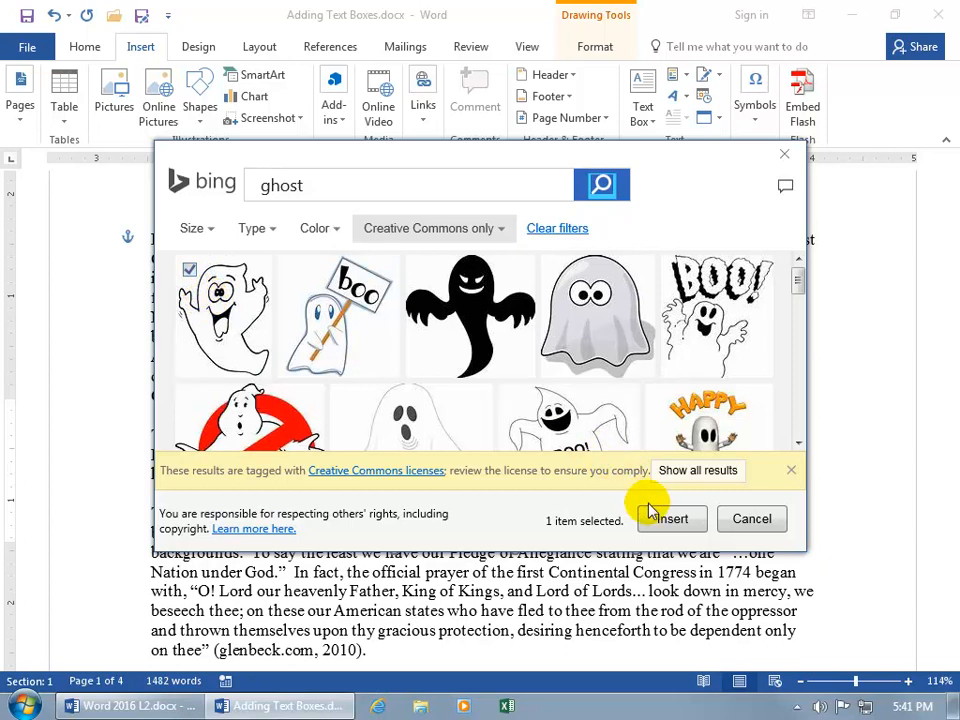
pyautogui.click(668, 518)
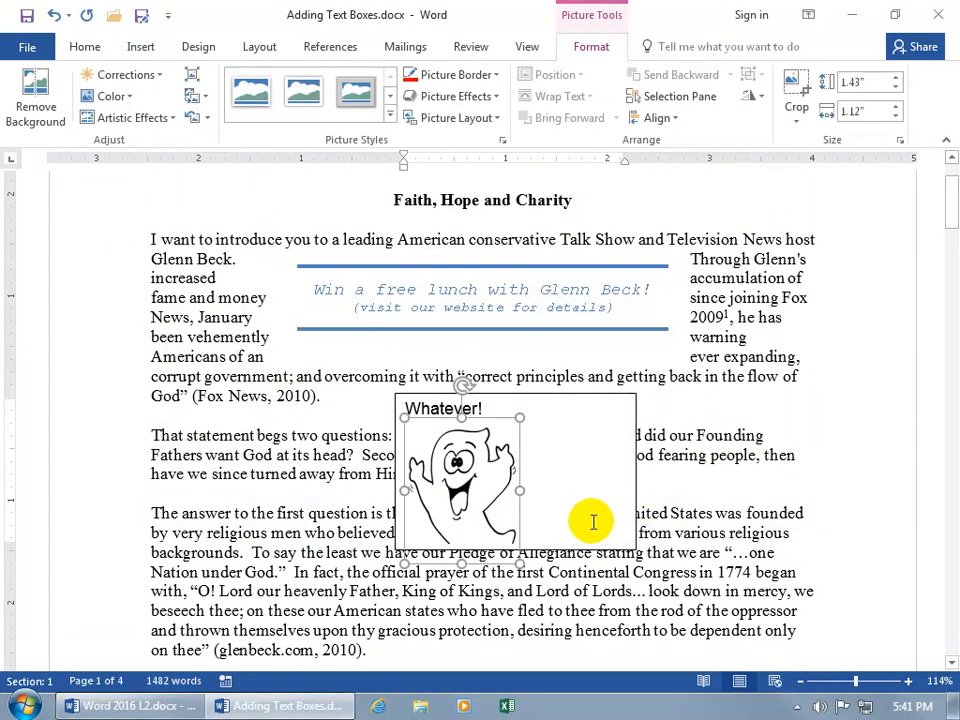
pyautogui.moveTo(518, 564)
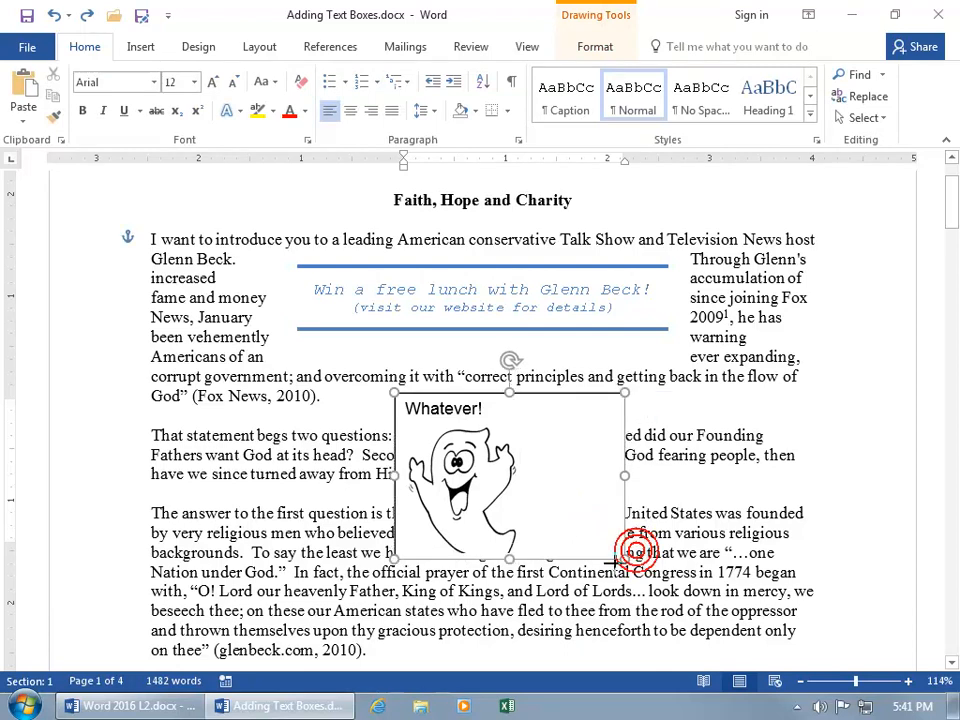
# Narrow the Whatever! text box so it hugs the ghost picture.
pyautogui.moveTo(636, 552); pyautogui.dragTo(540, 576)
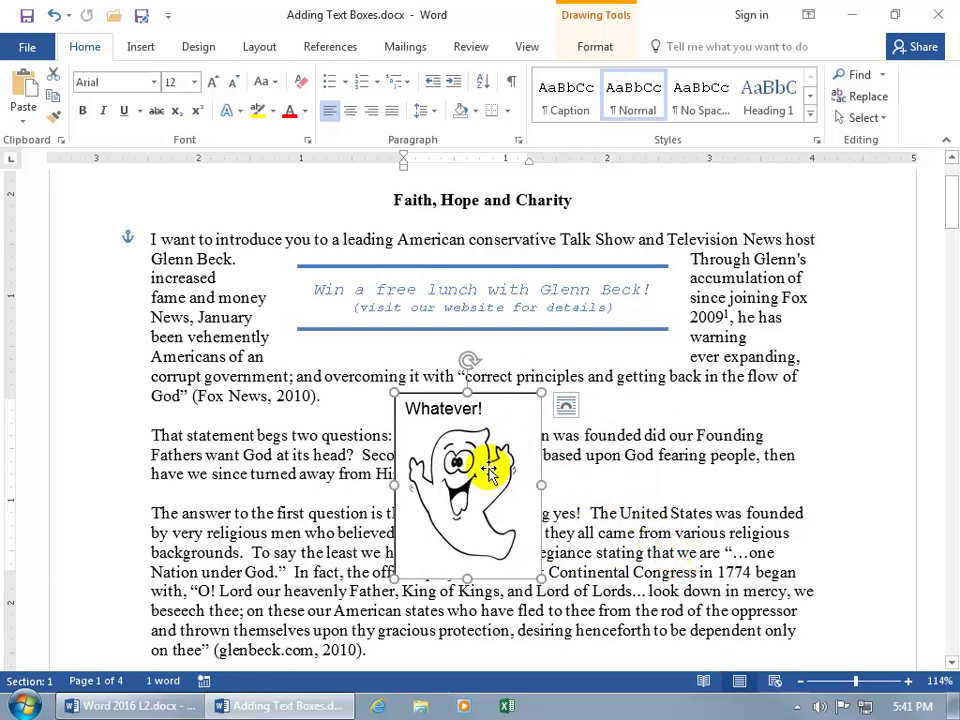
pyautogui.moveTo(516, 436)
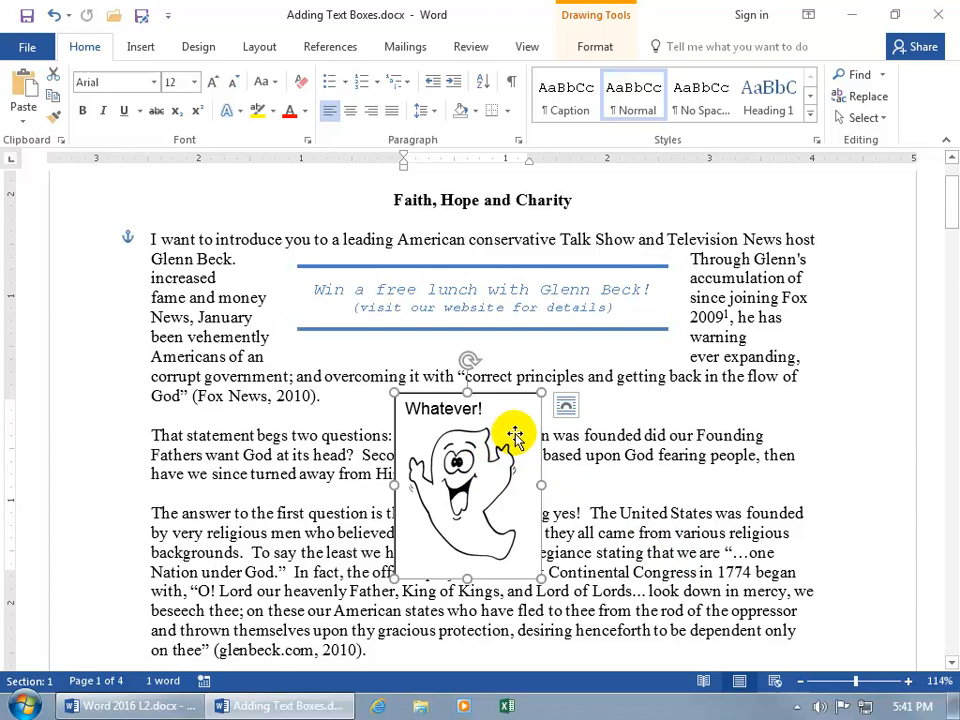
pyautogui.moveTo(512, 424)
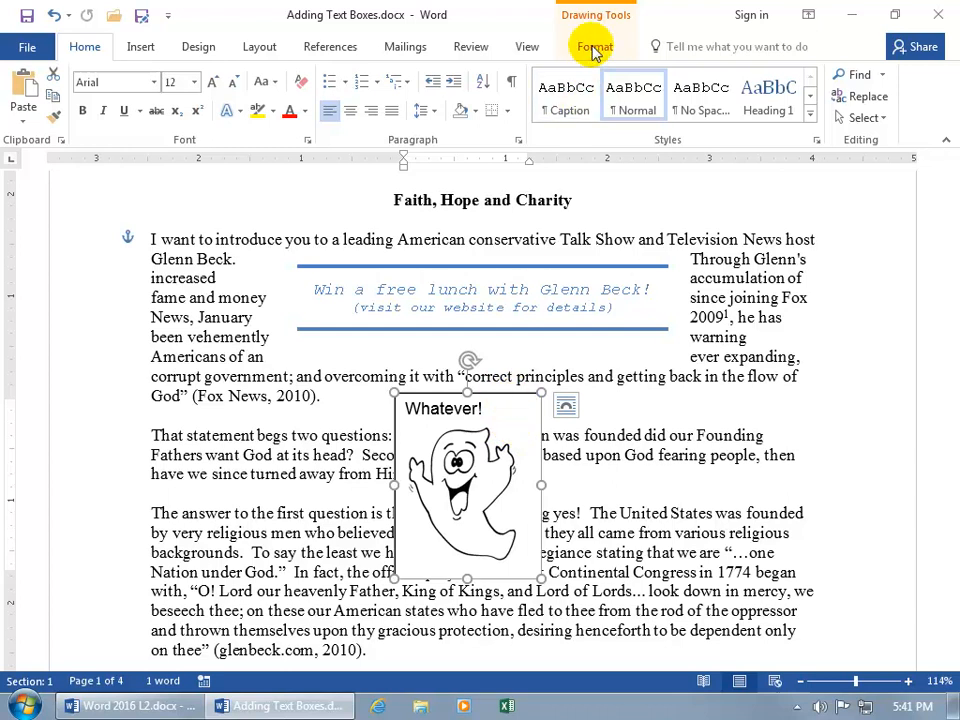
# Show the Shape Fill colour choices for the Whatever! box on Drawing Tools Format.
pyautogui.click(596, 46)
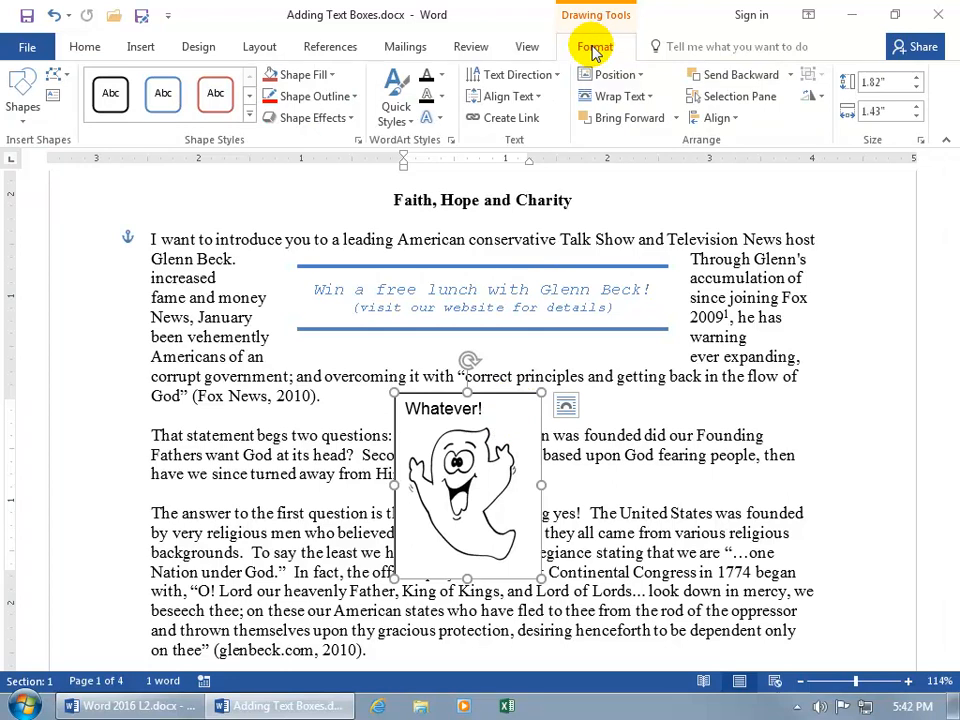
pyautogui.moveTo(304, 148)
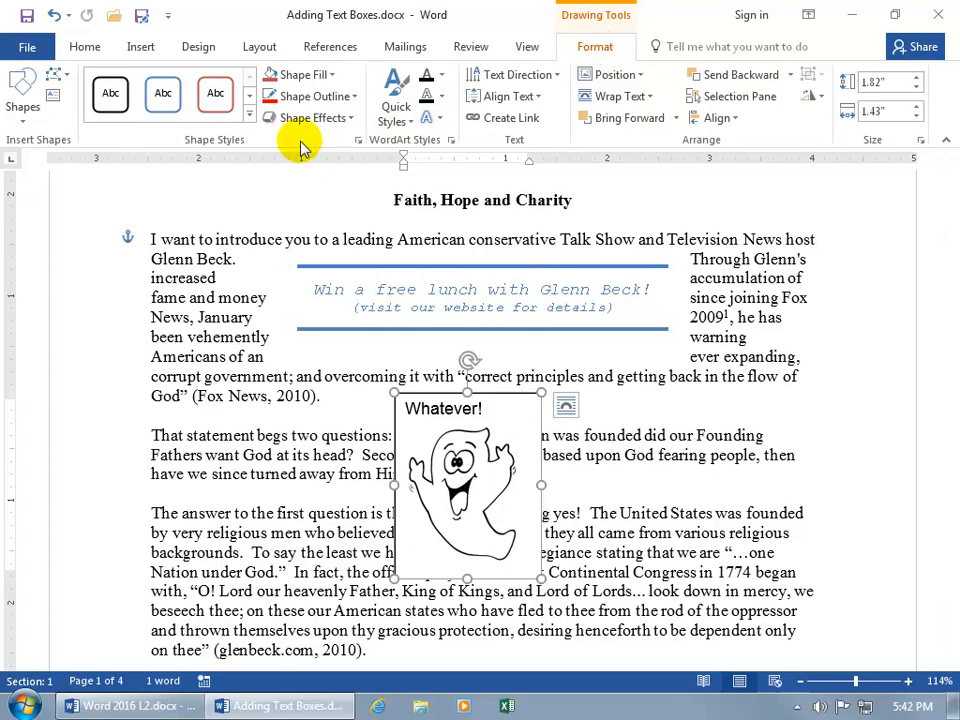
pyautogui.click(300, 74)
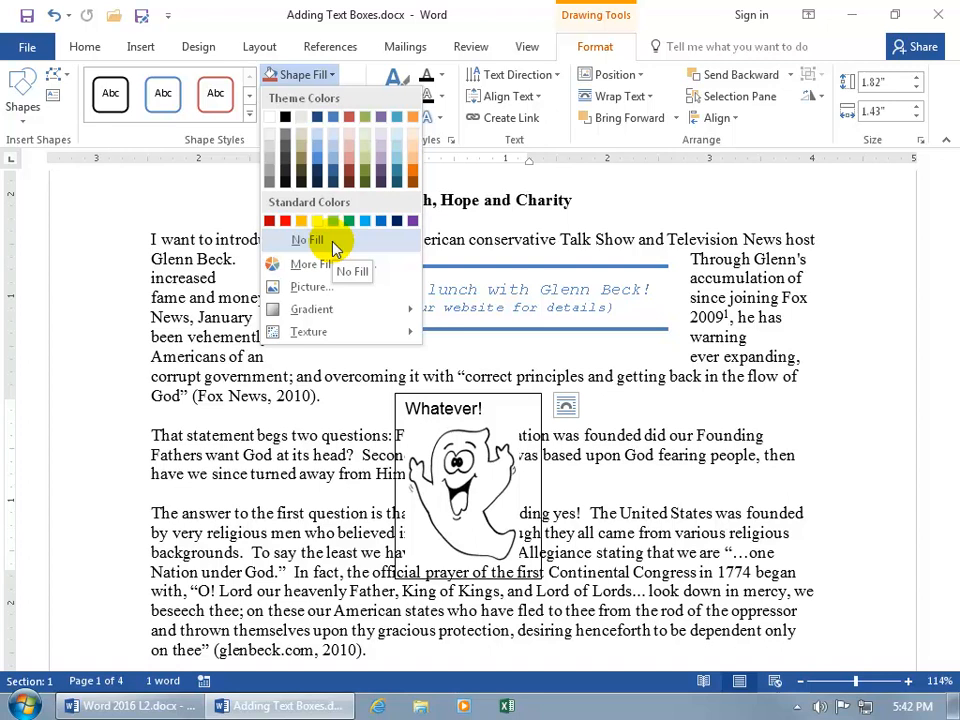
pyautogui.moveTo(316, 240)
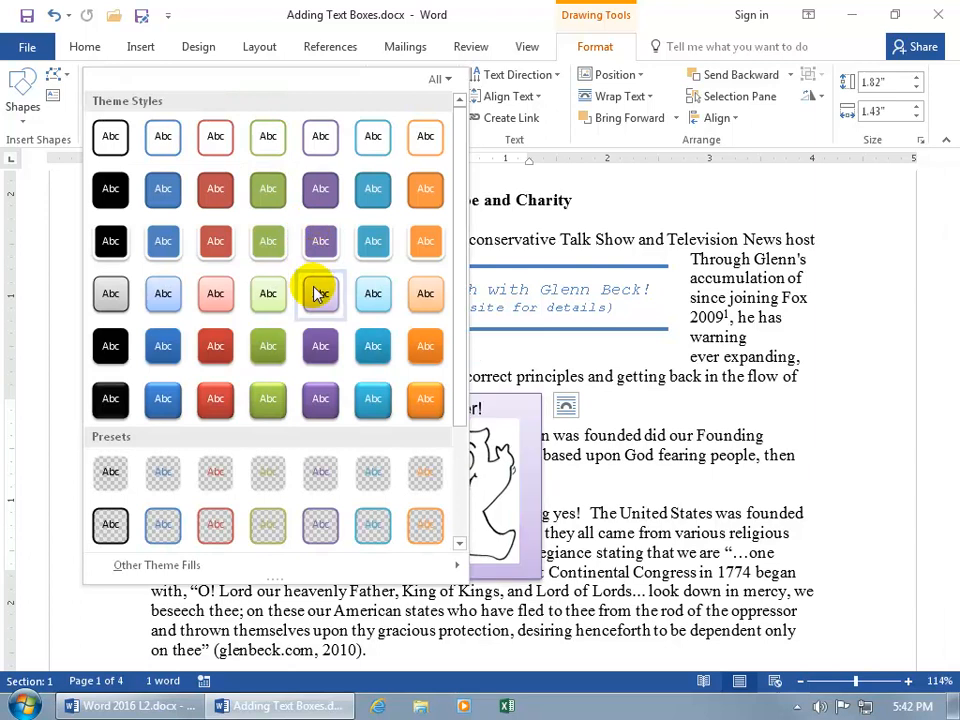
pyautogui.moveTo(320, 292)
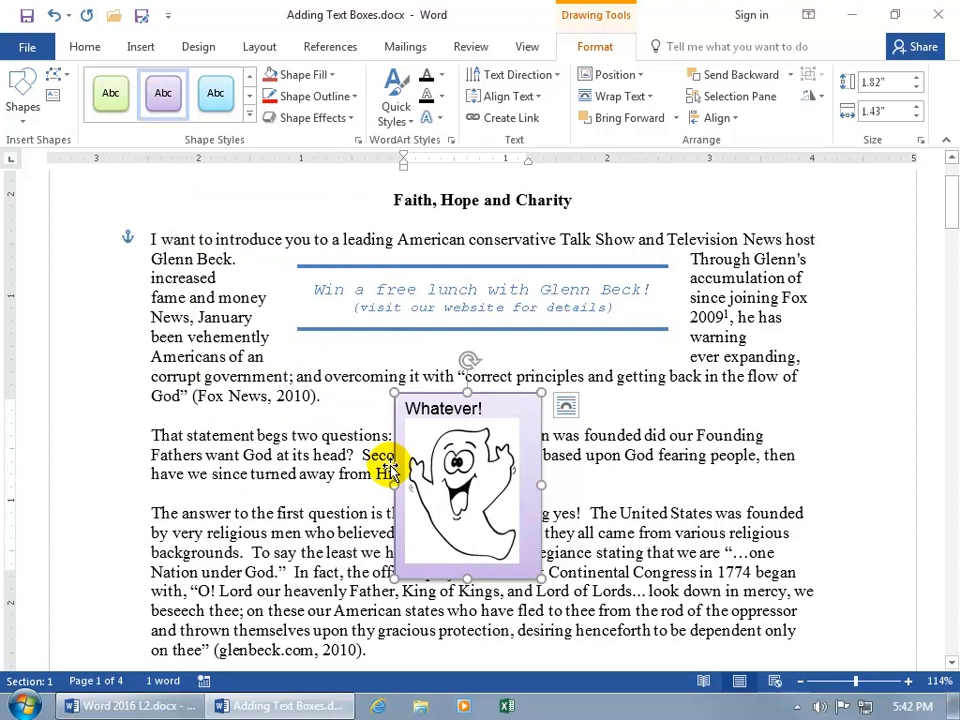
# Leave Shape Outline unchanged and apply a reddish Glow shape effect to the box.
pyautogui.click(348, 96)
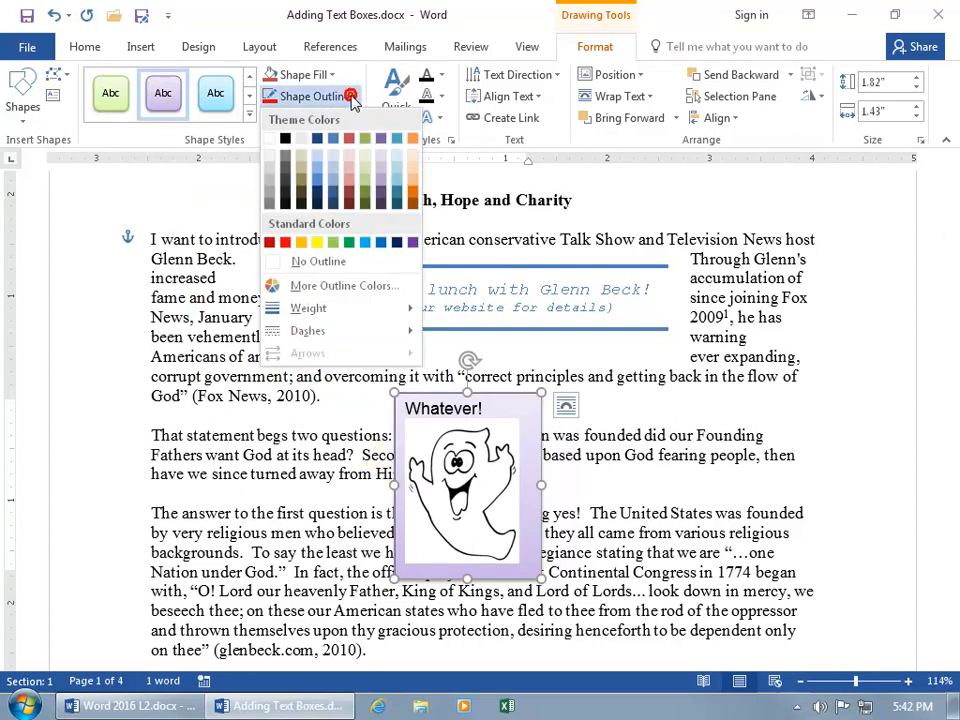
pyautogui.moveTo(284, 244)
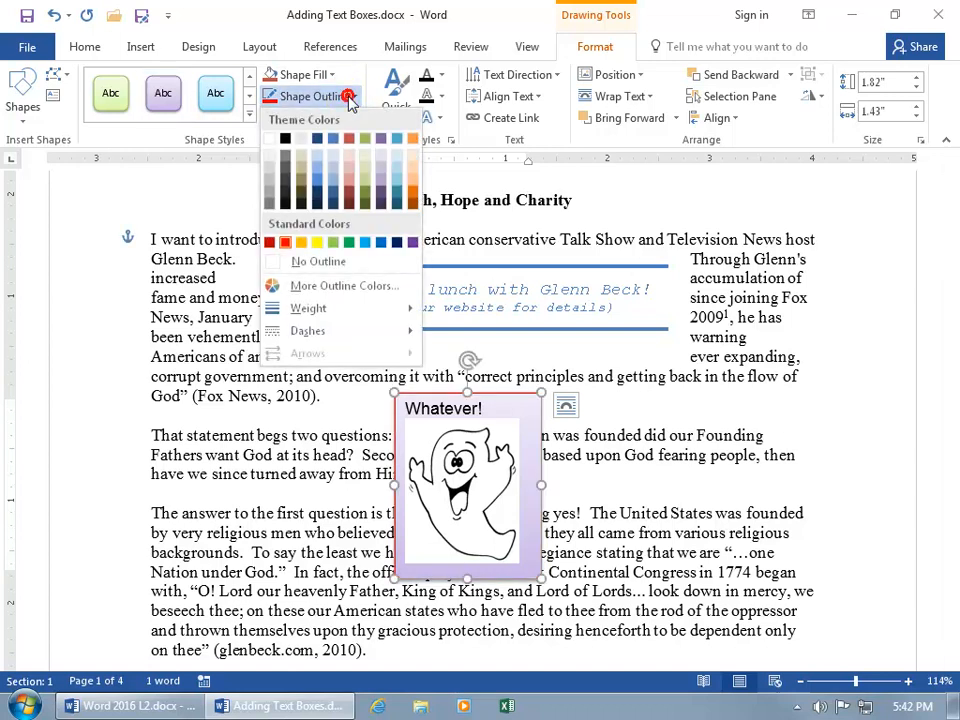
pyautogui.click(308, 308)
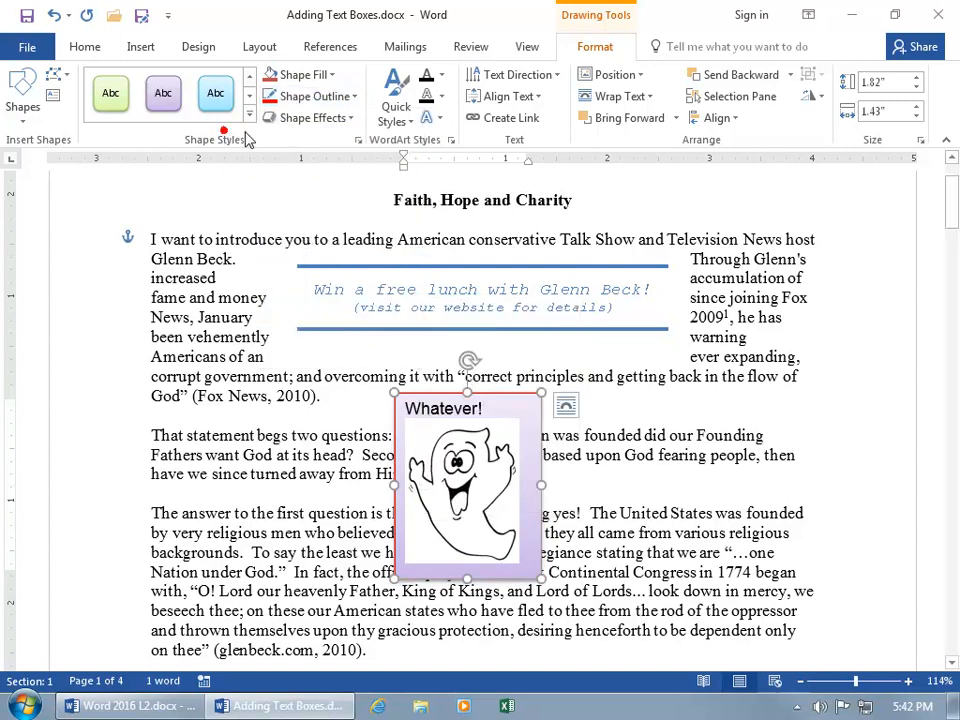
pyautogui.click(314, 116)
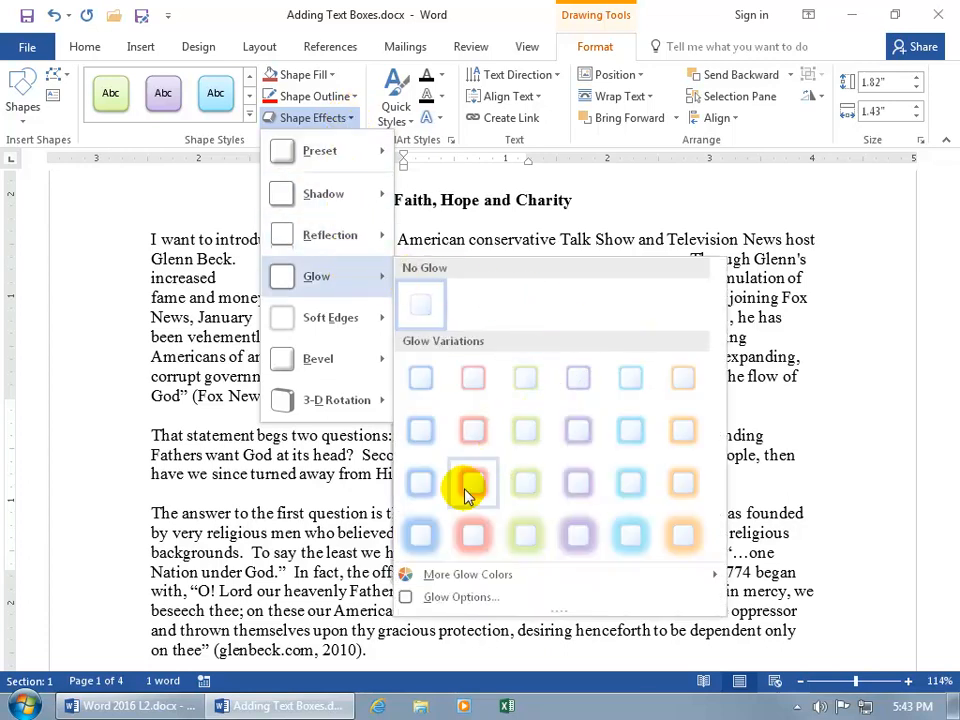
pyautogui.click(472, 482)
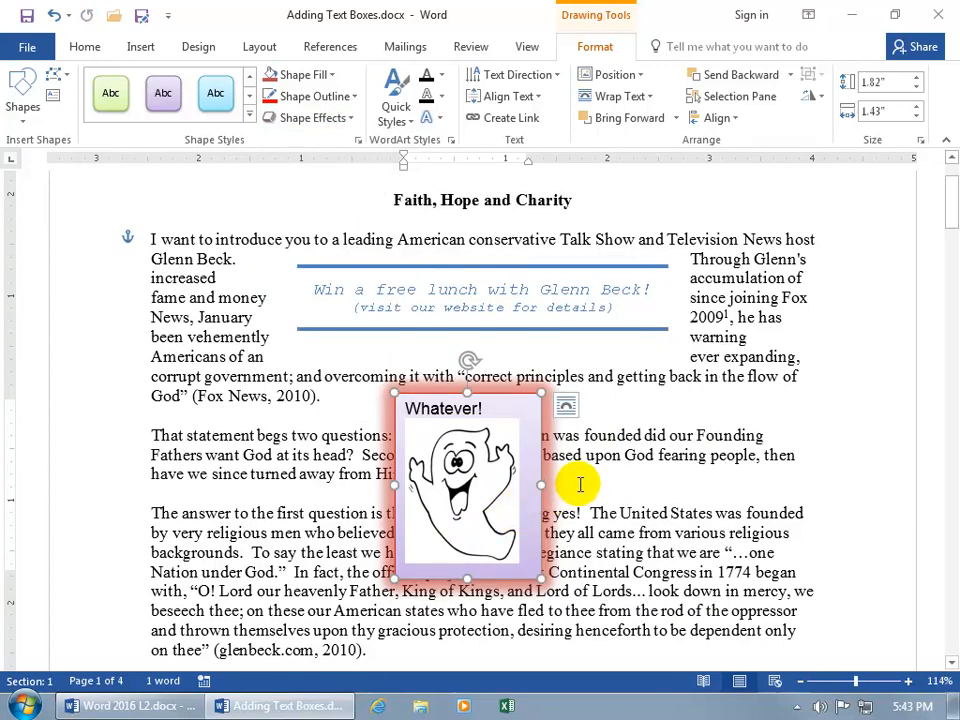
pyautogui.click(470, 482)
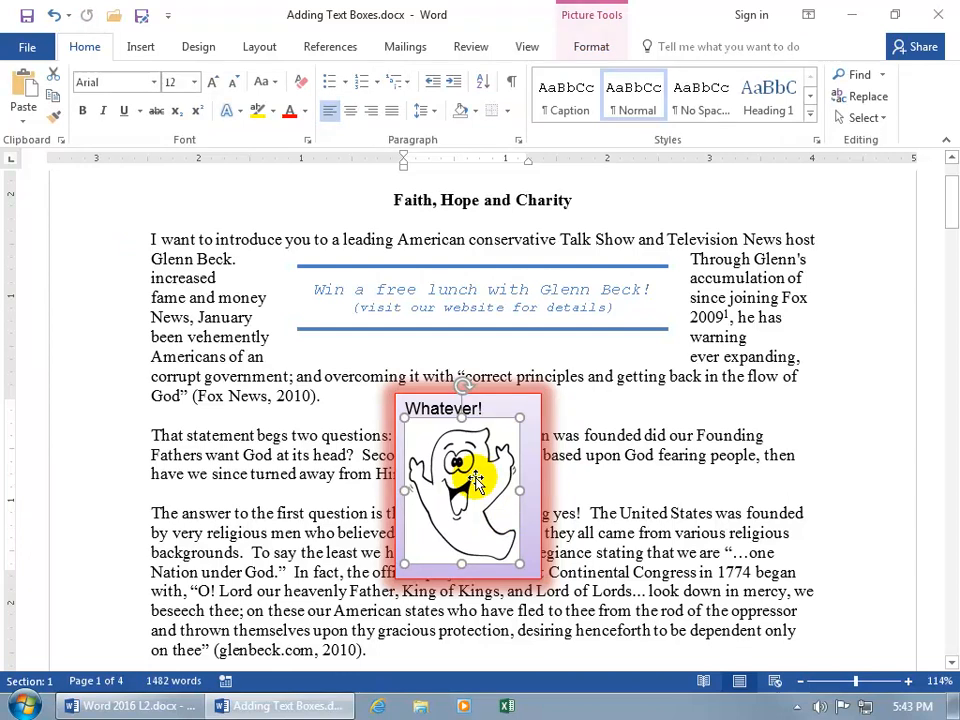
pyautogui.moveTo(486, 224)
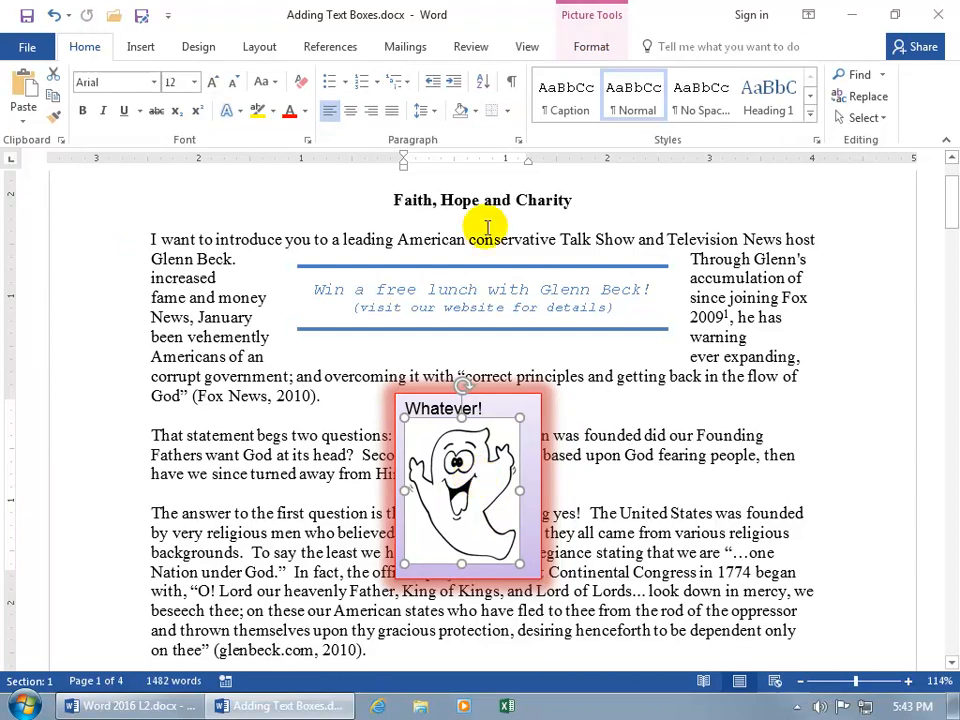
pyautogui.click(592, 46)
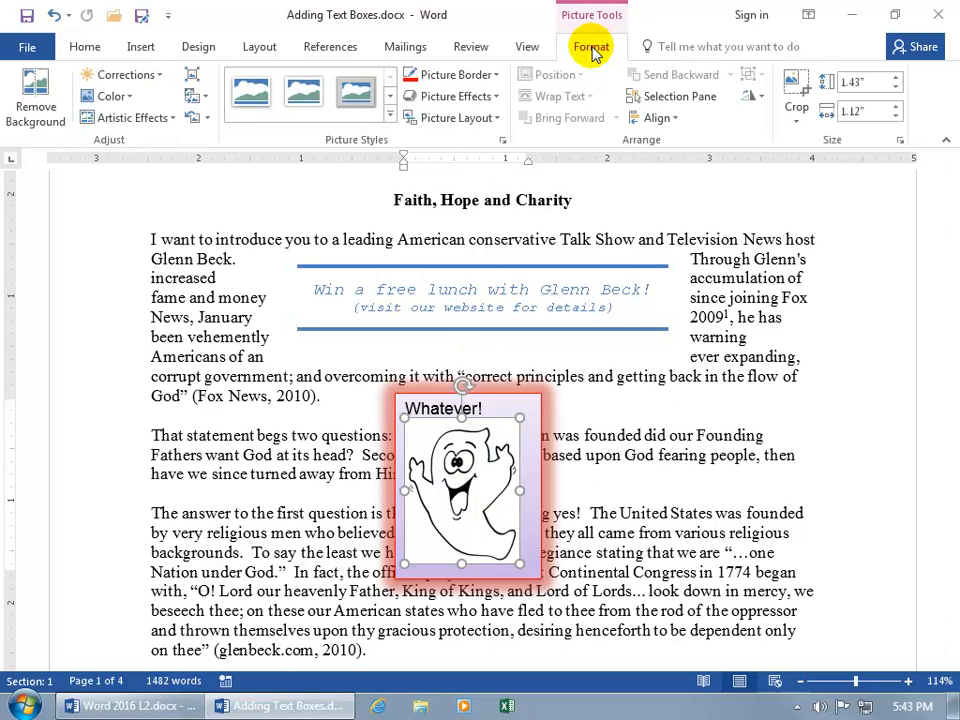
pyautogui.moveTo(36, 96)
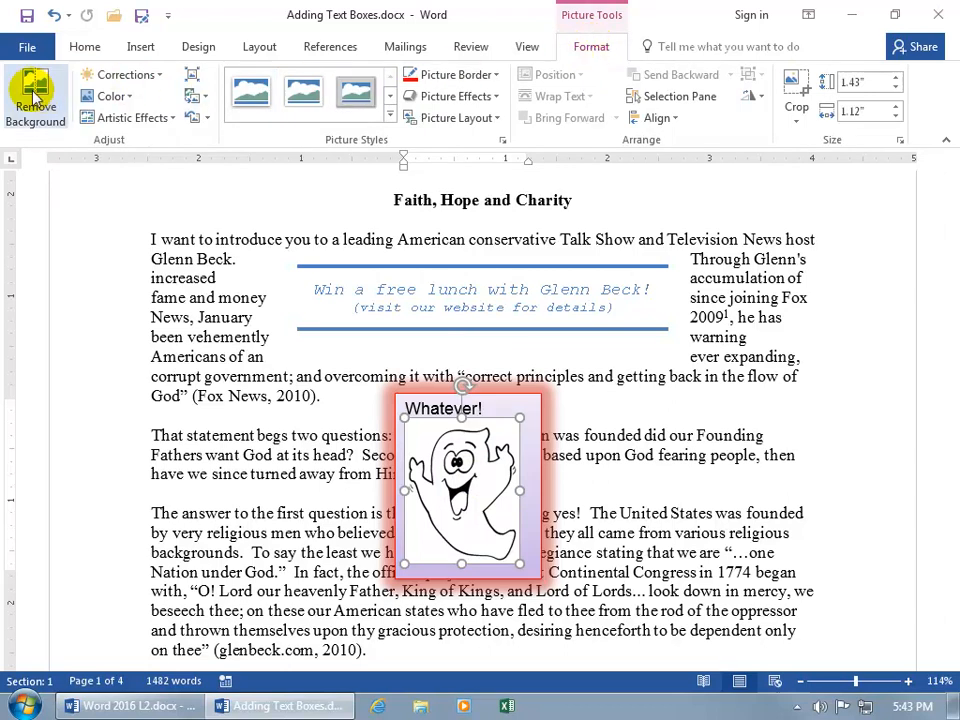
pyautogui.click(36, 96)
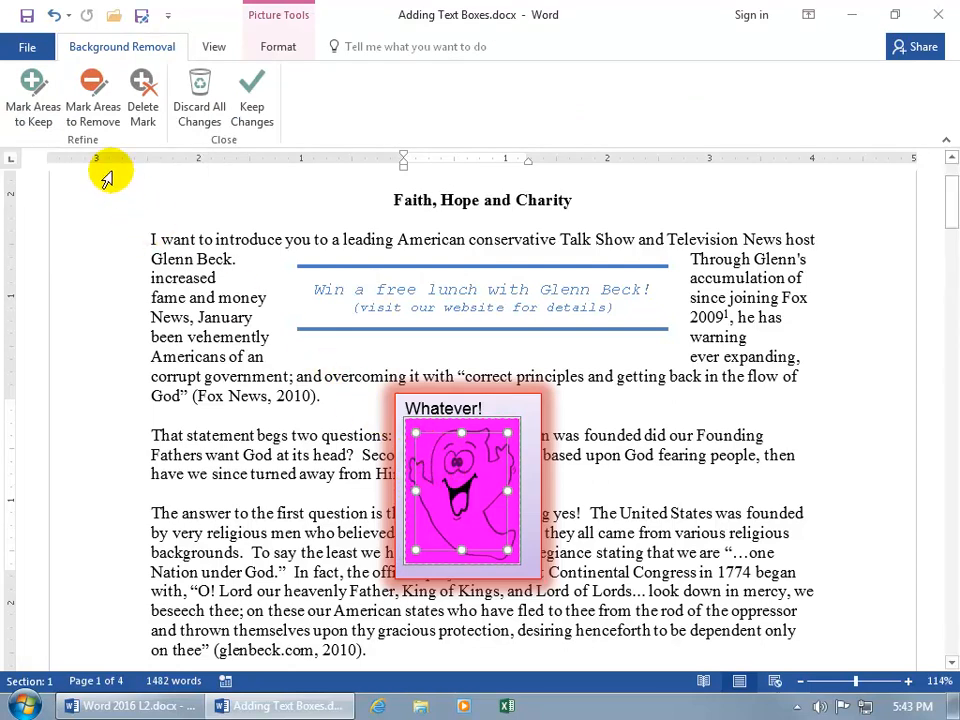
pyautogui.moveTo(172, 210)
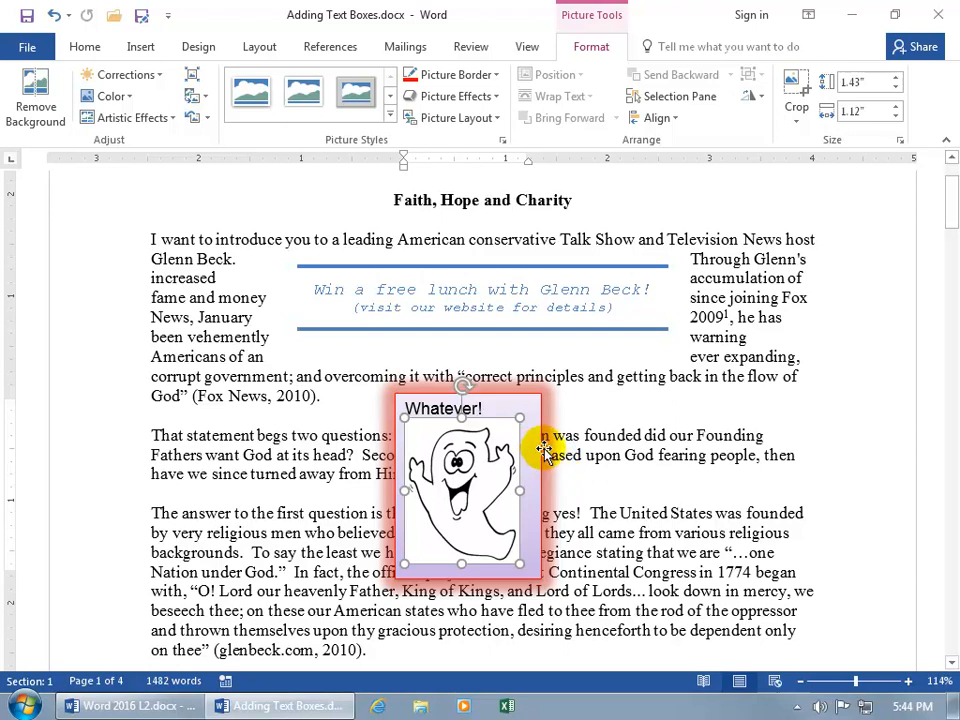
# Abandon background removal and show the Insert Text Box dropdown to store the styled box.
pyautogui.click(636, 464)
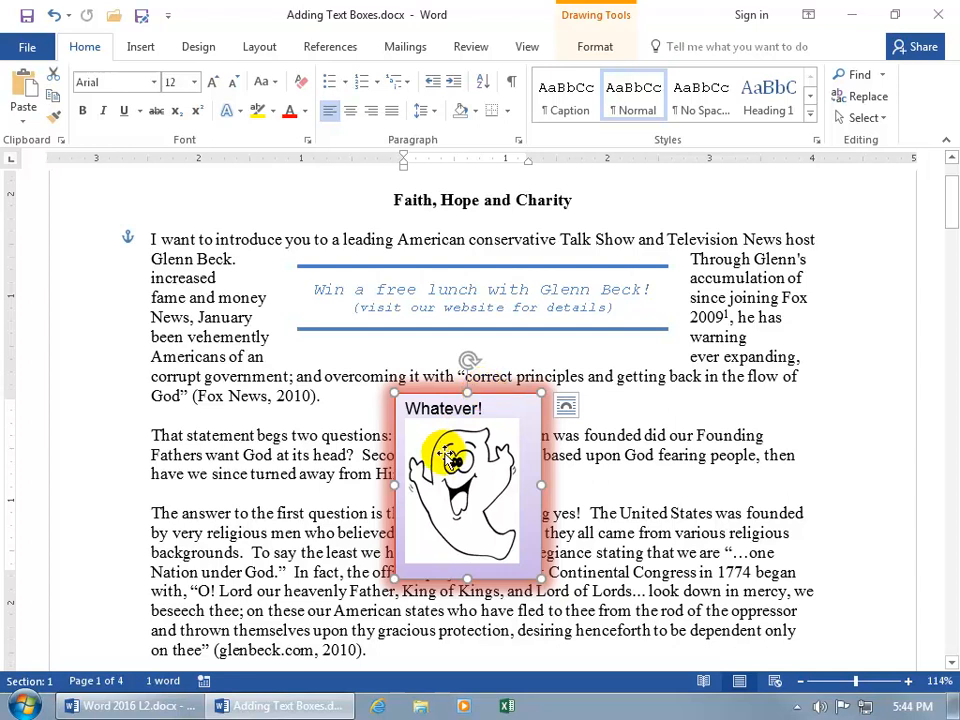
pyautogui.click(140, 48)
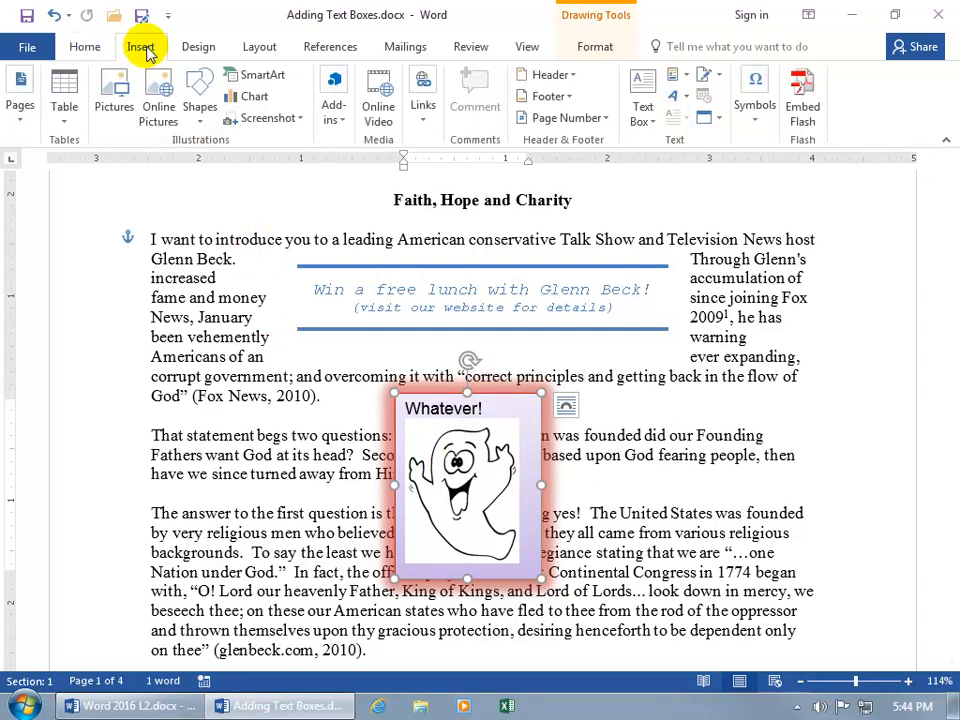
pyautogui.moveTo(648, 150)
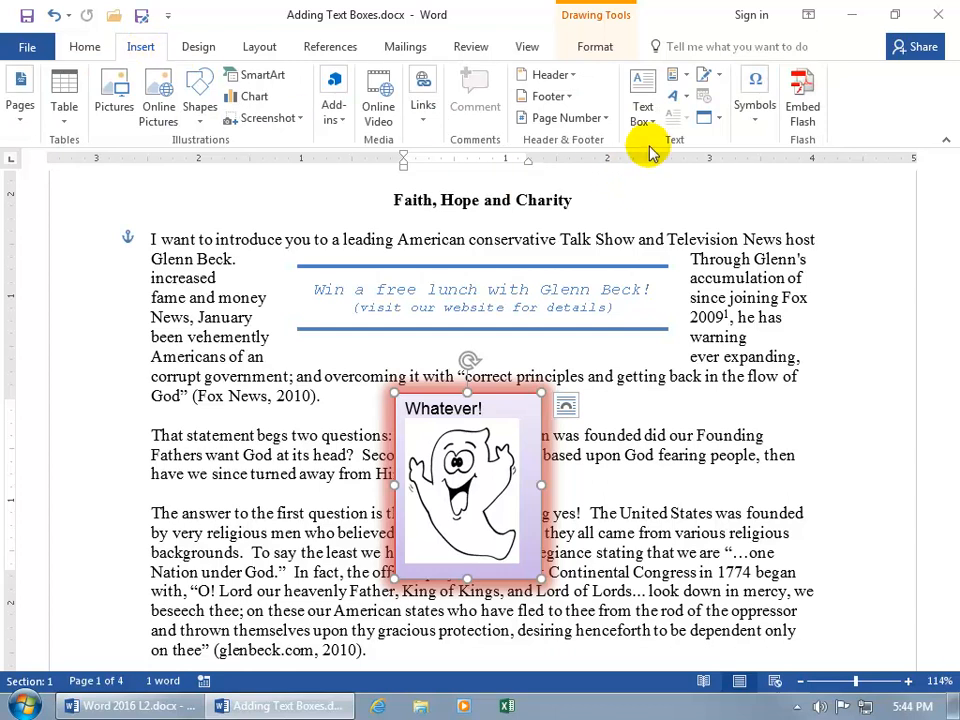
pyautogui.click(642, 100)
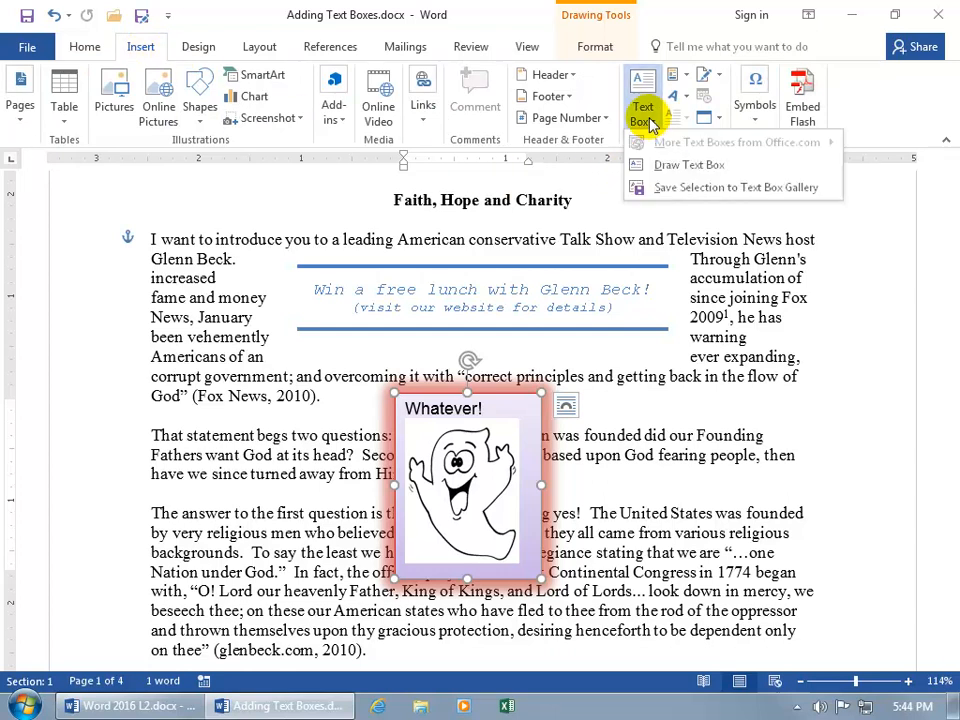
pyautogui.moveTo(670, 188)
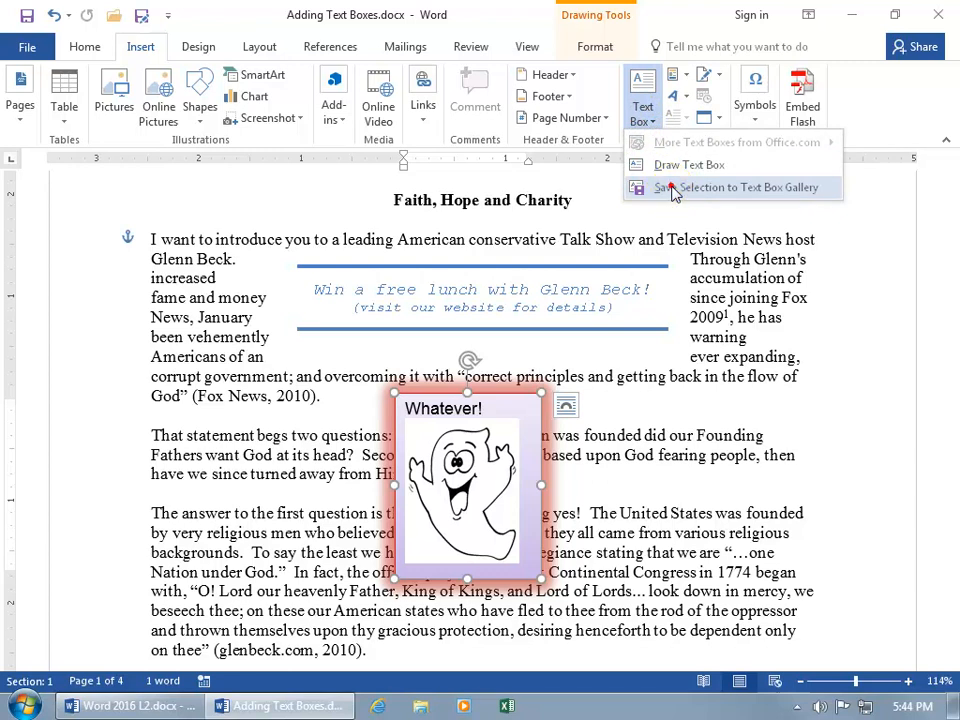
# Start a new Text Boxes gallery entry for the ghost box and place it in the General category.
pyautogui.click(736, 188)
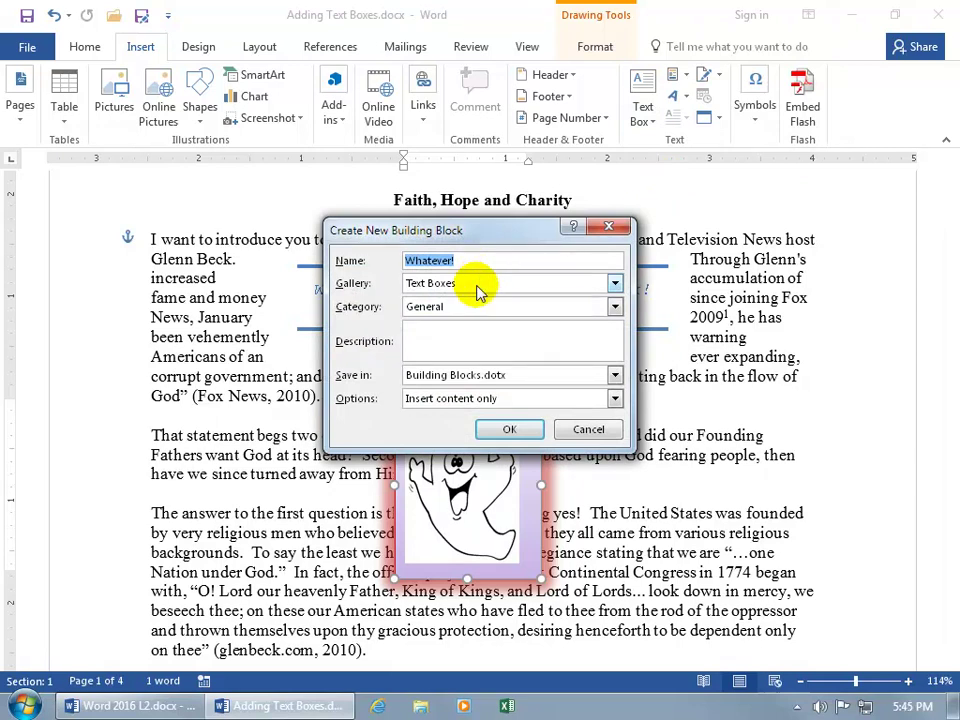
pyautogui.moveTo(644, 112)
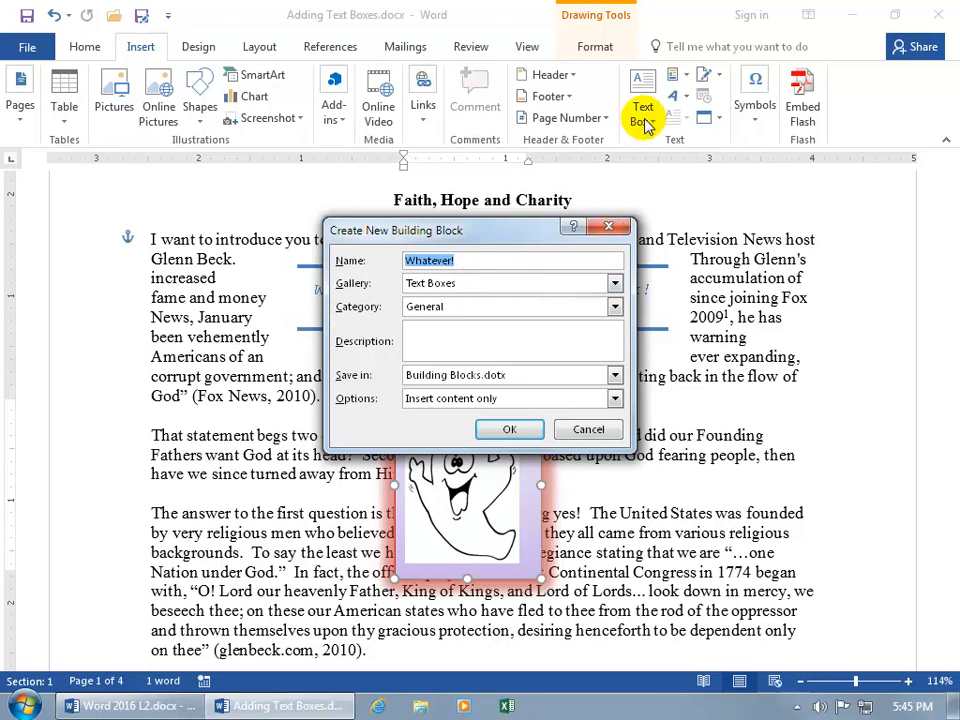
pyautogui.moveTo(678, 190)
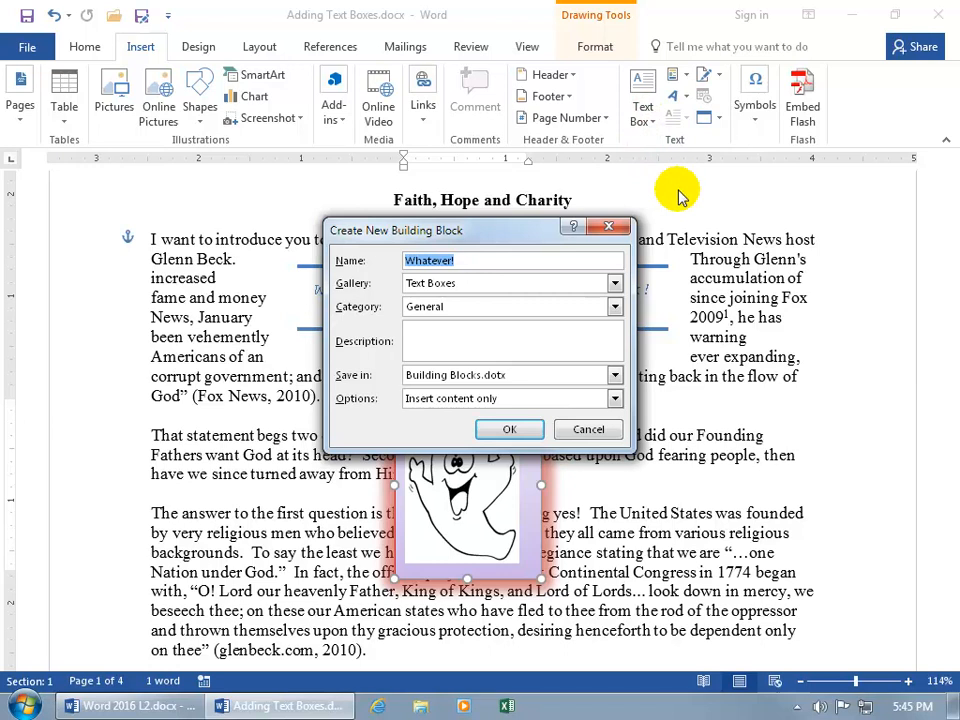
pyautogui.moveTo(690, 244)
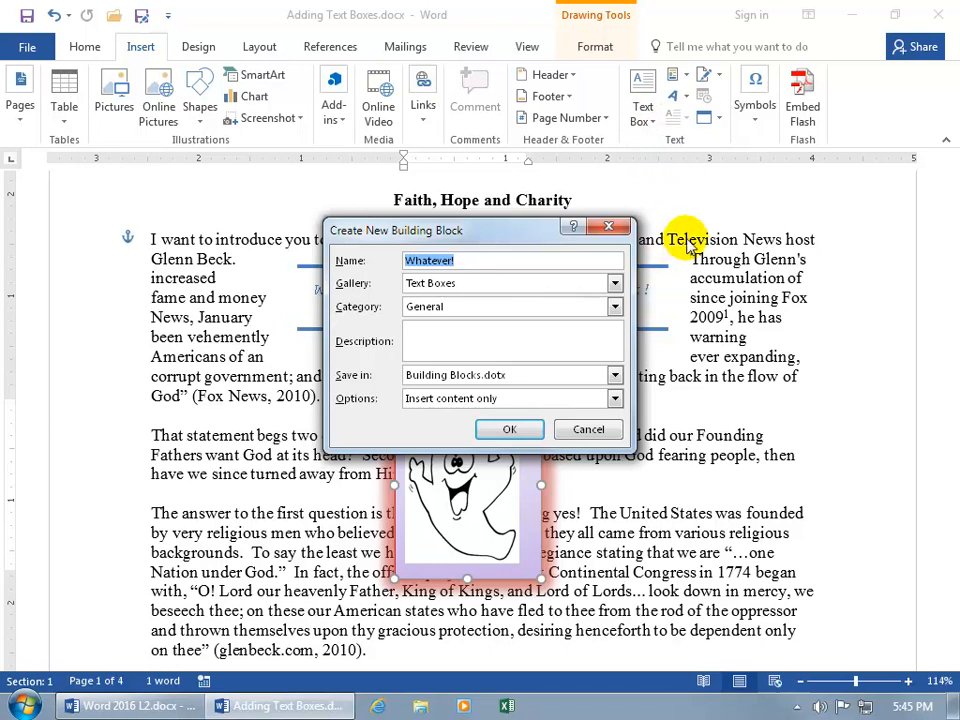
pyautogui.click(614, 284)
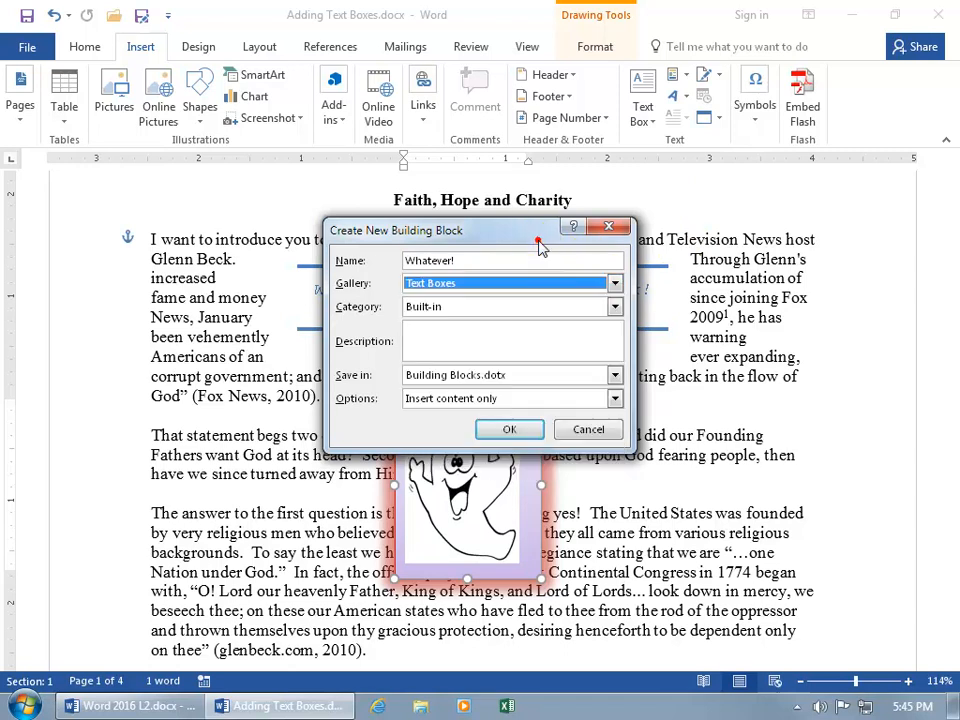
pyautogui.moveTo(532, 312)
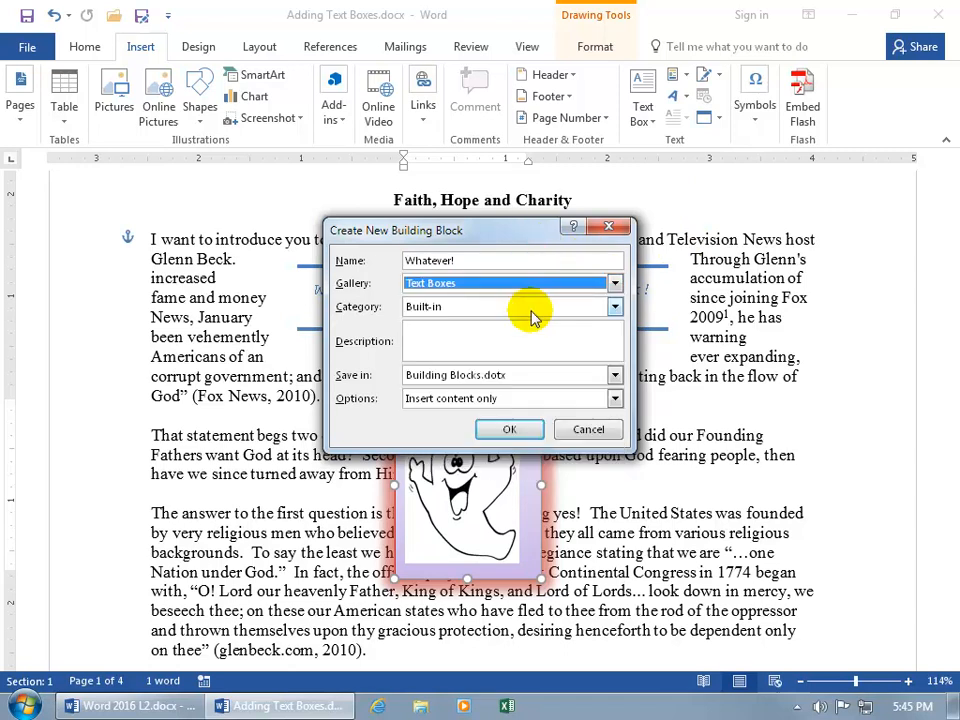
pyautogui.click(616, 308)
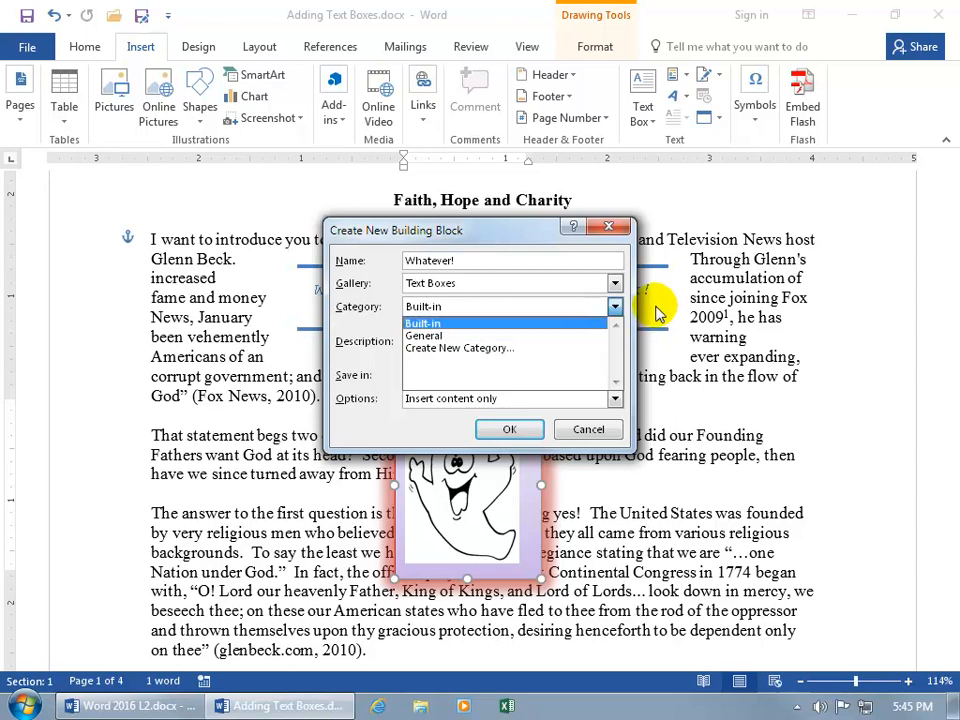
pyautogui.click(424, 336)
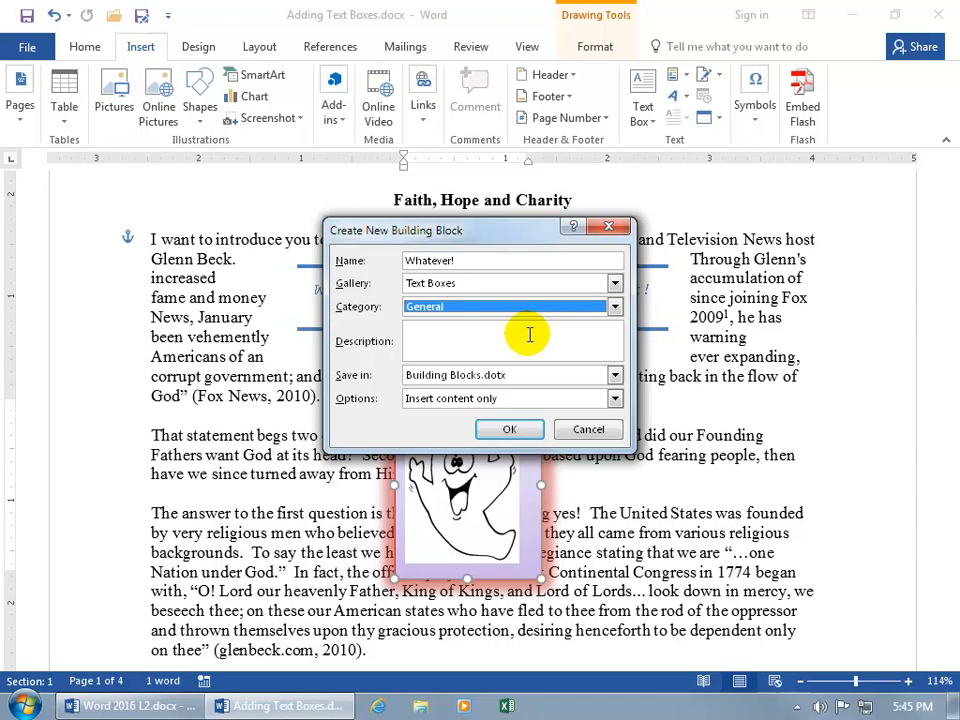
# Add the description, keep 'Insert content only' and save the Whatever! building block.
pyautogui.write('This is the ghost of the Founders past, and')
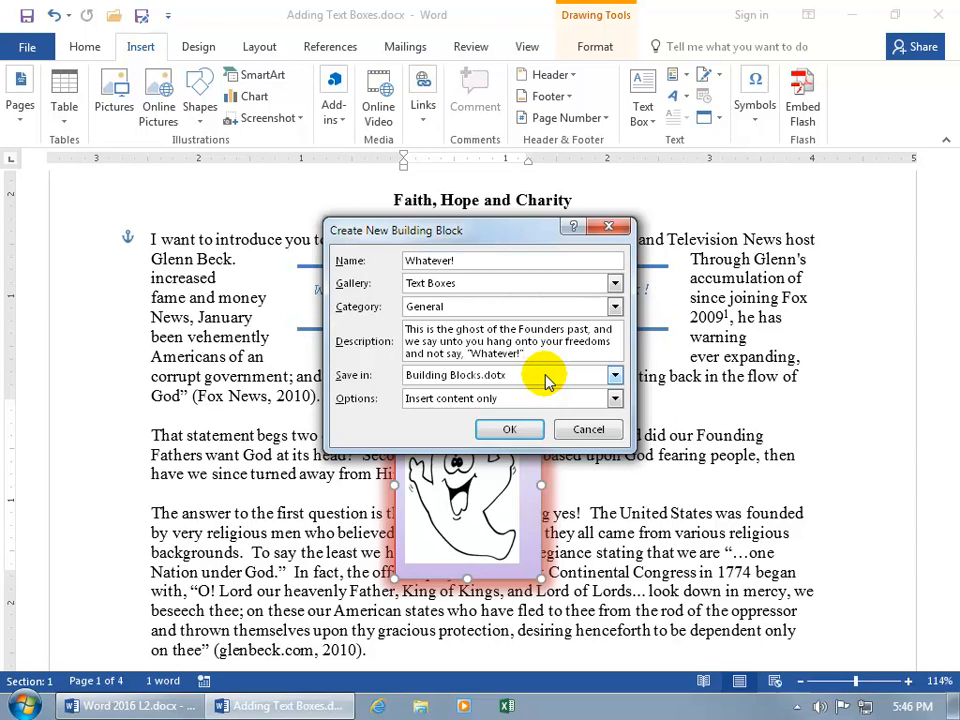
pyautogui.moveTo(542, 412)
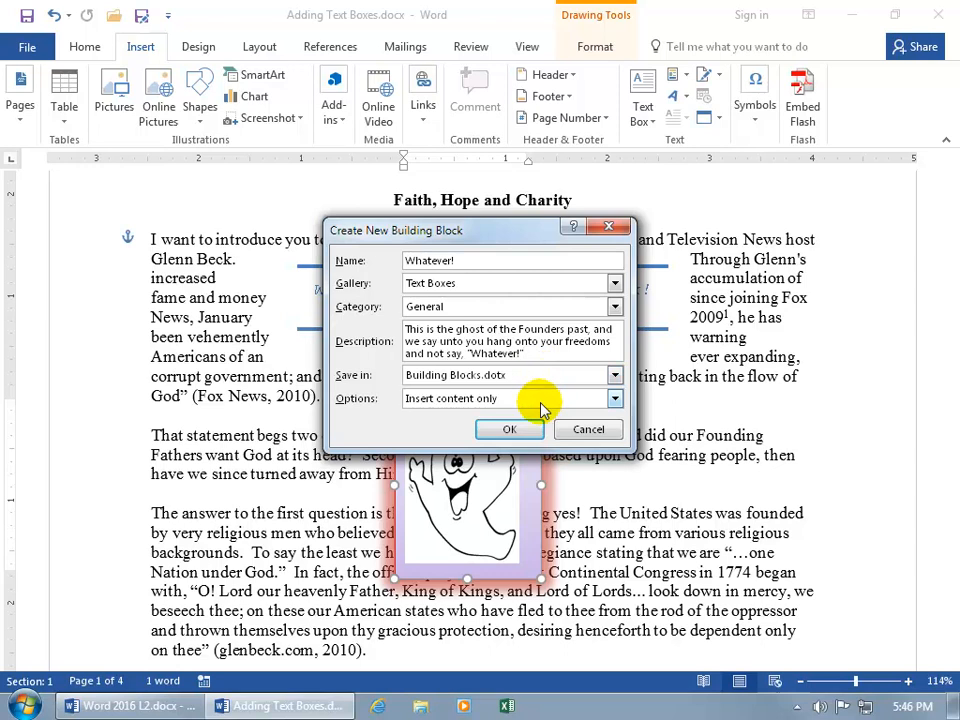
pyautogui.click(614, 398)
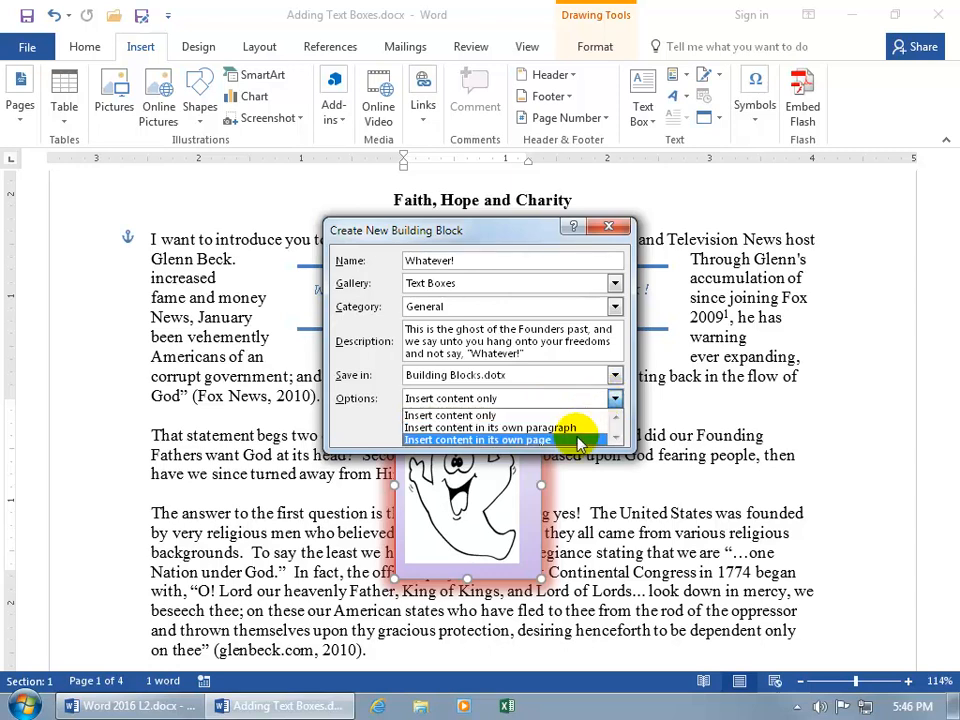
pyautogui.click(450, 398)
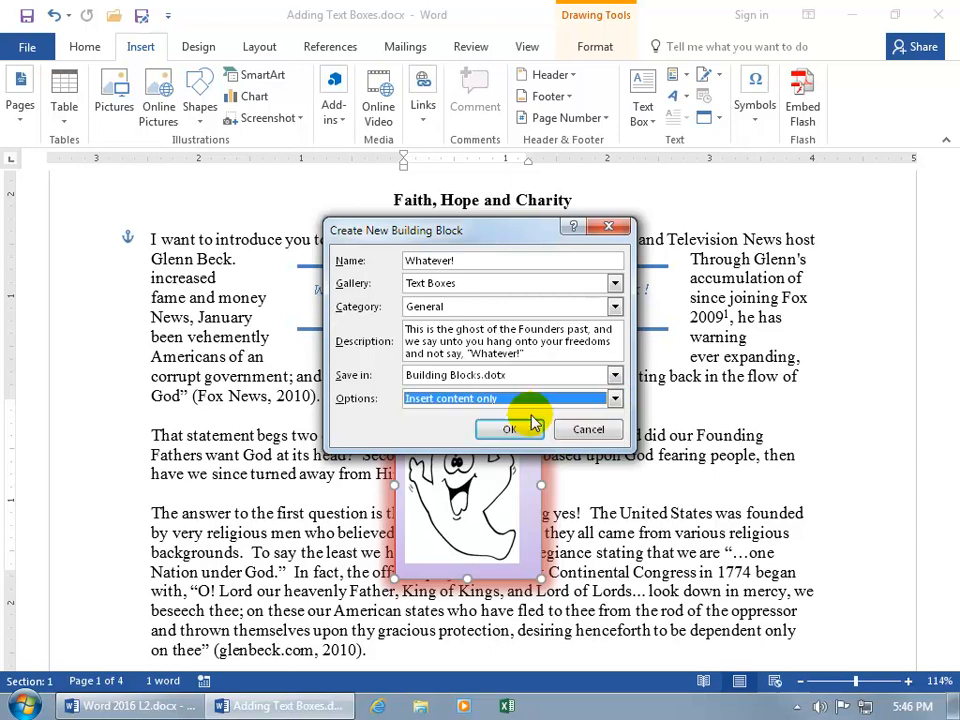
pyautogui.click(508, 428)
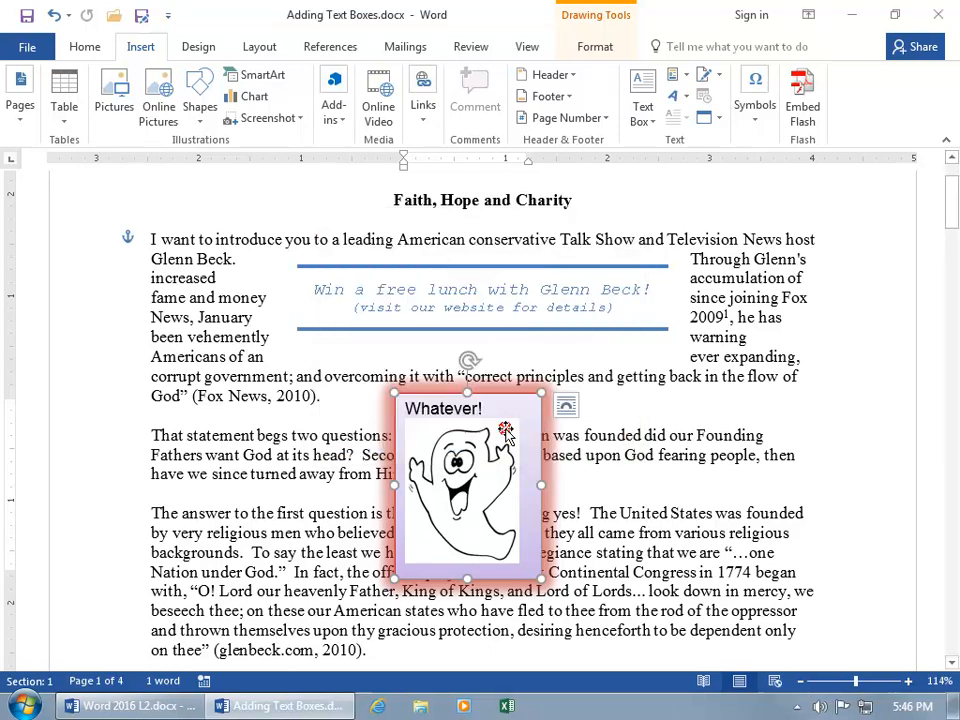
pyautogui.moveTo(294, 352)
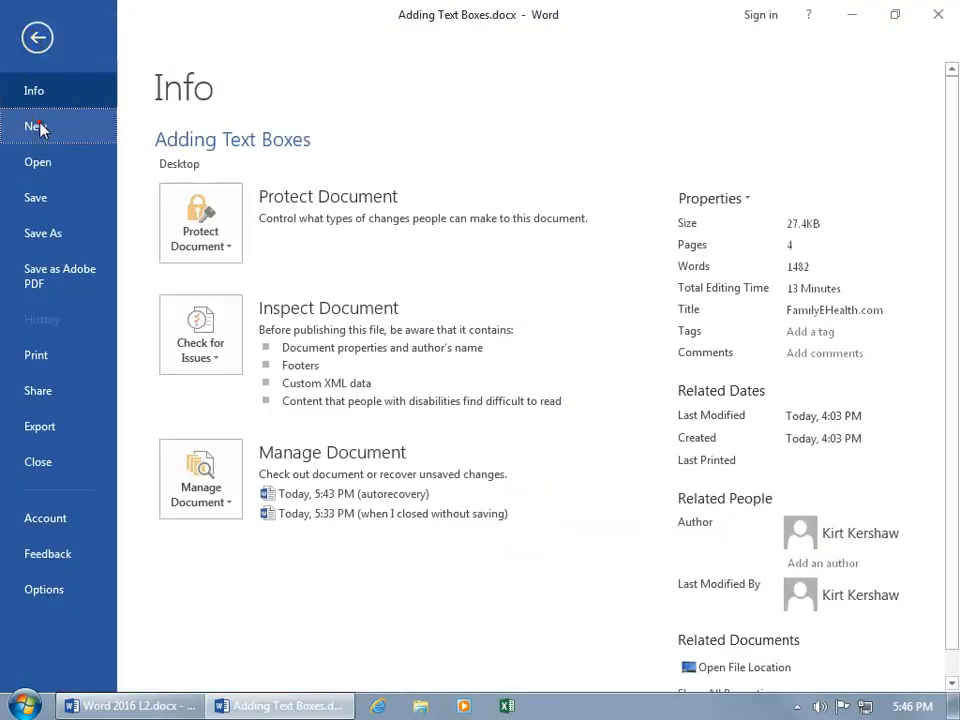
# Create a new blank document from File > New.
pyautogui.click(36, 126)
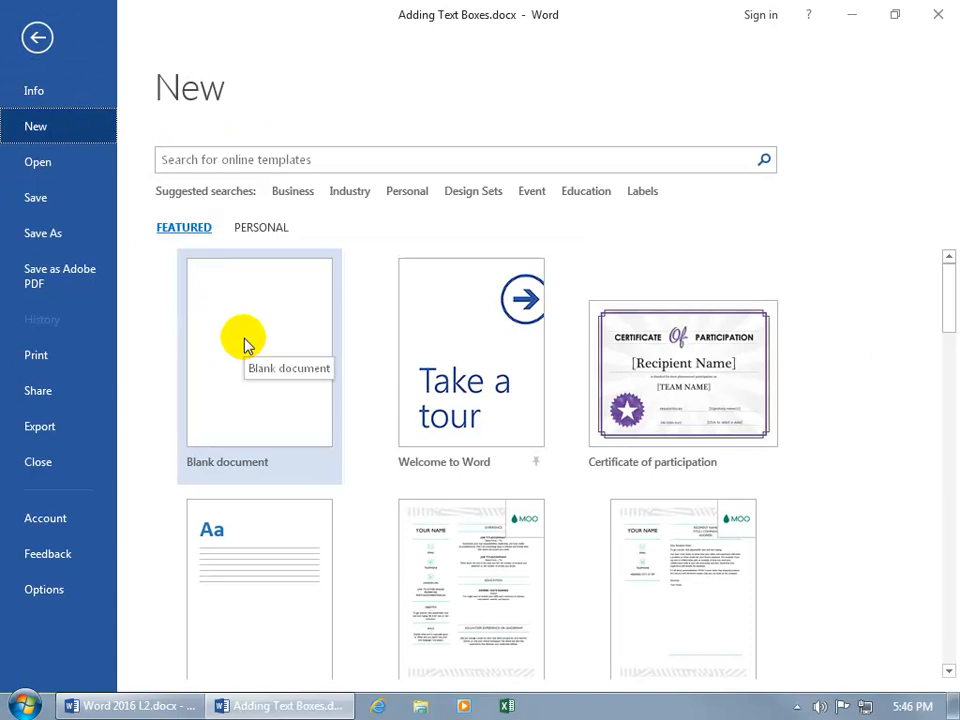
pyautogui.click(260, 352)
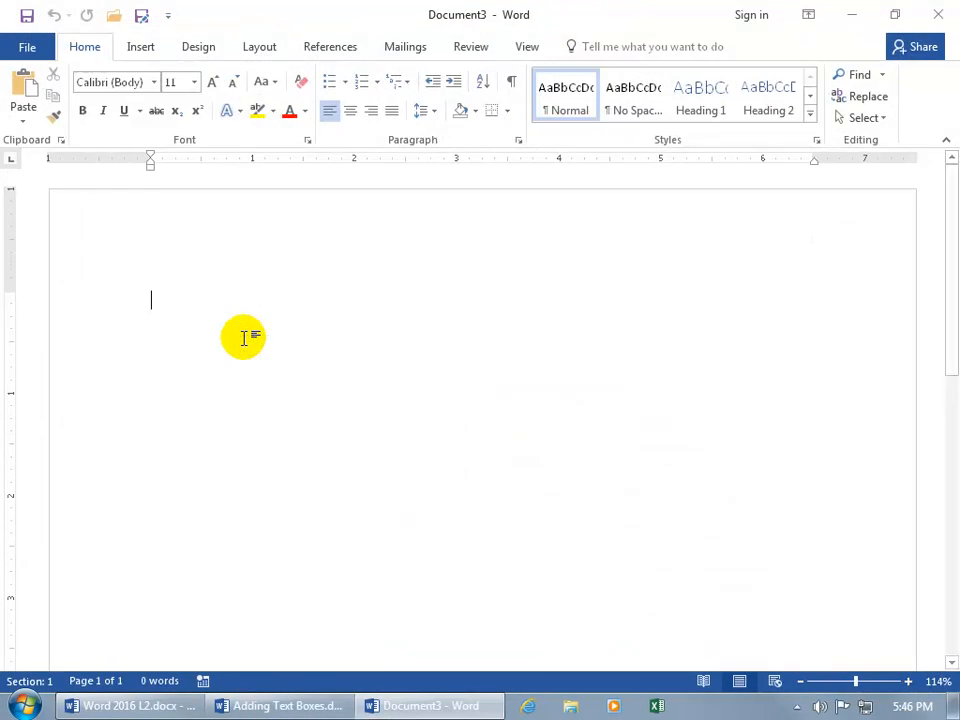
pyautogui.click(140, 46)
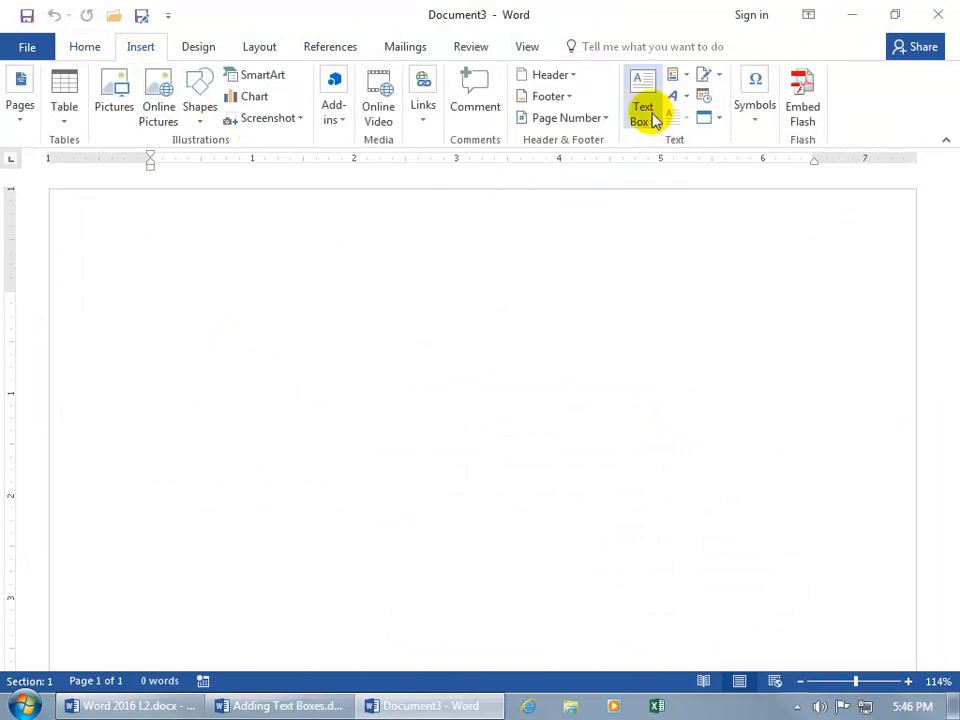
pyautogui.click(640, 104)
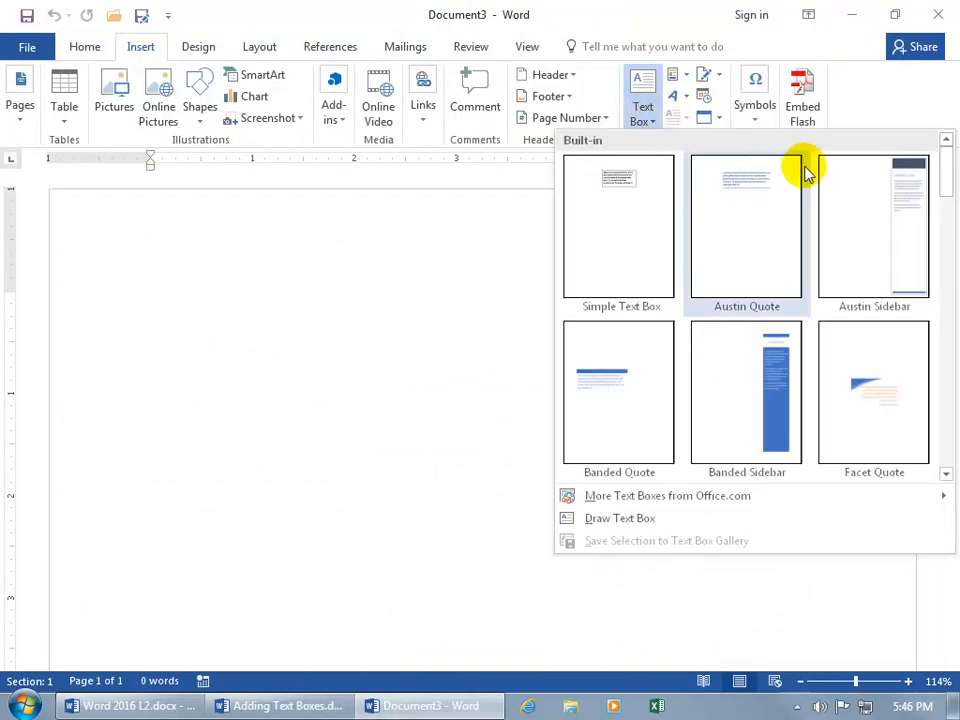
pyautogui.moveTo(948, 178)
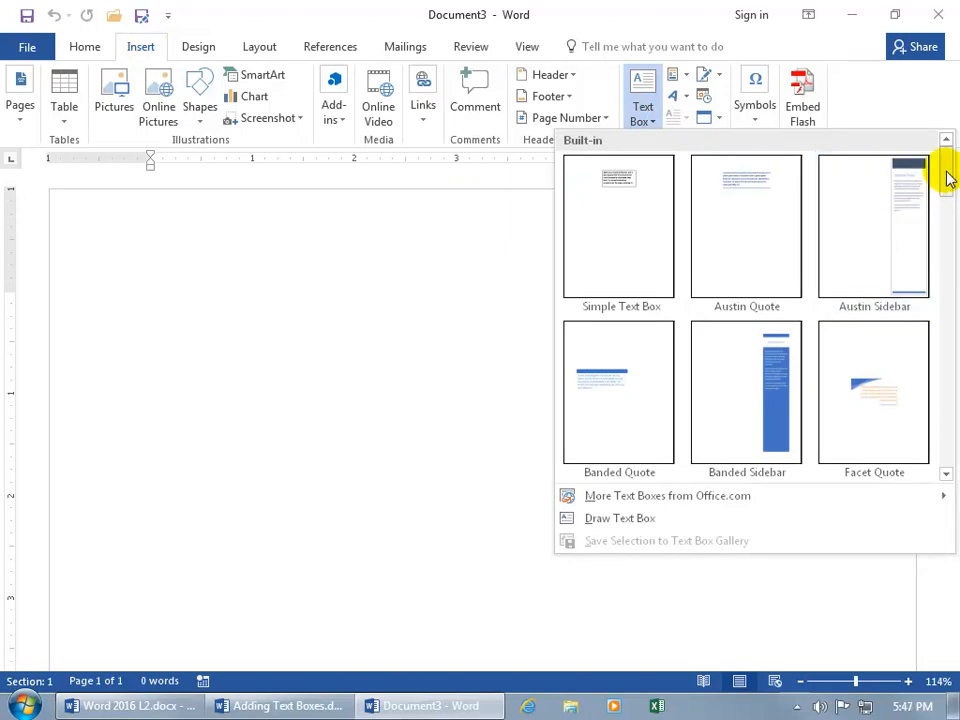
pyautogui.scroll(-3)
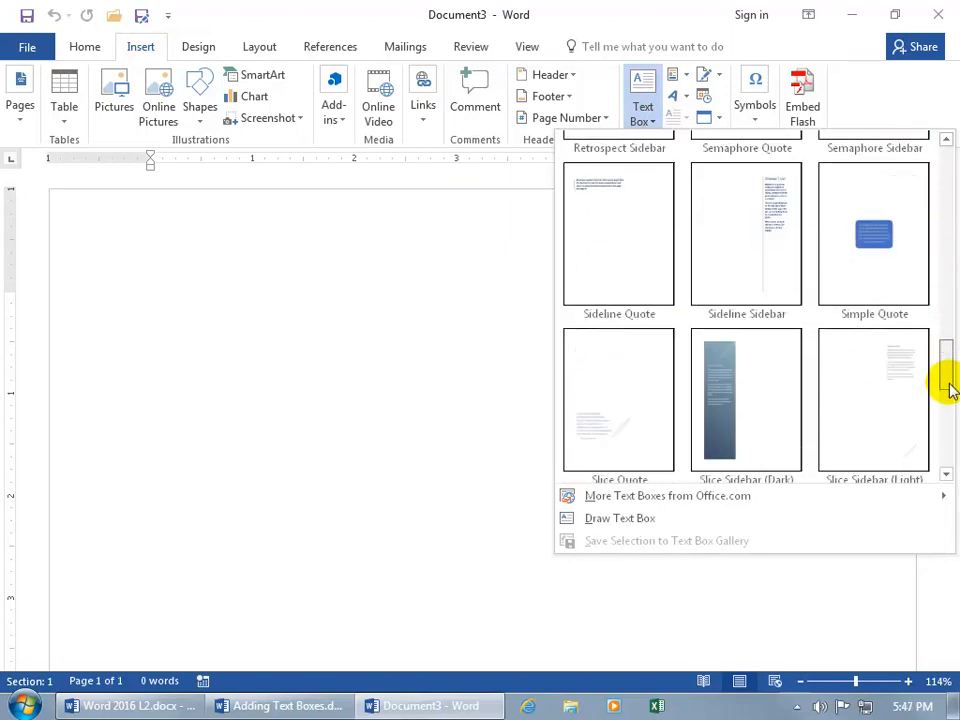
pyautogui.scroll(-3)
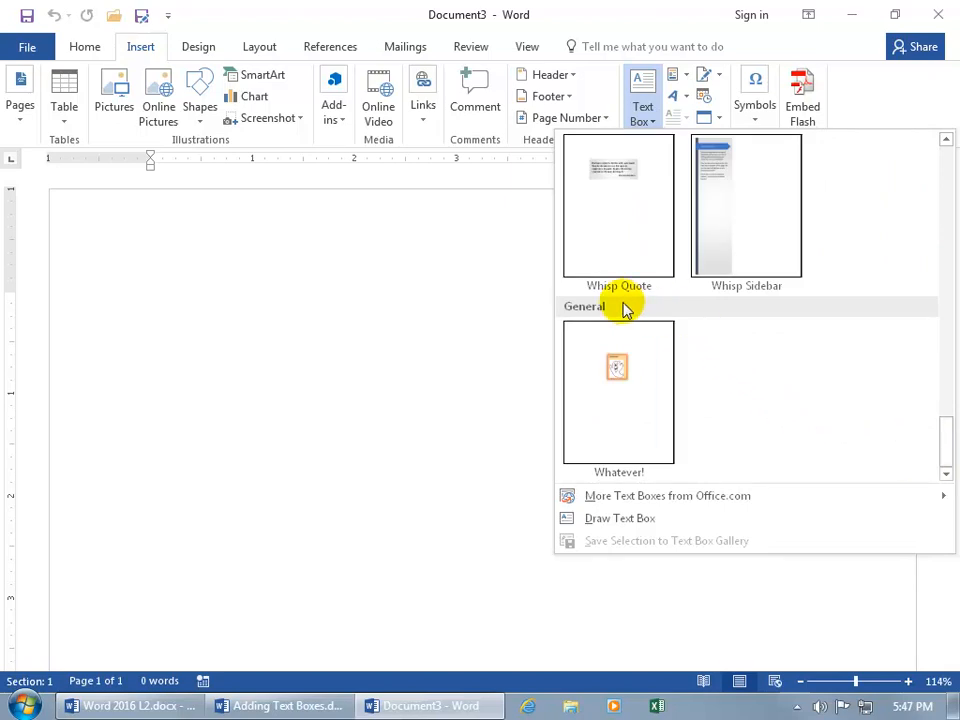
pyautogui.moveTo(860, 184)
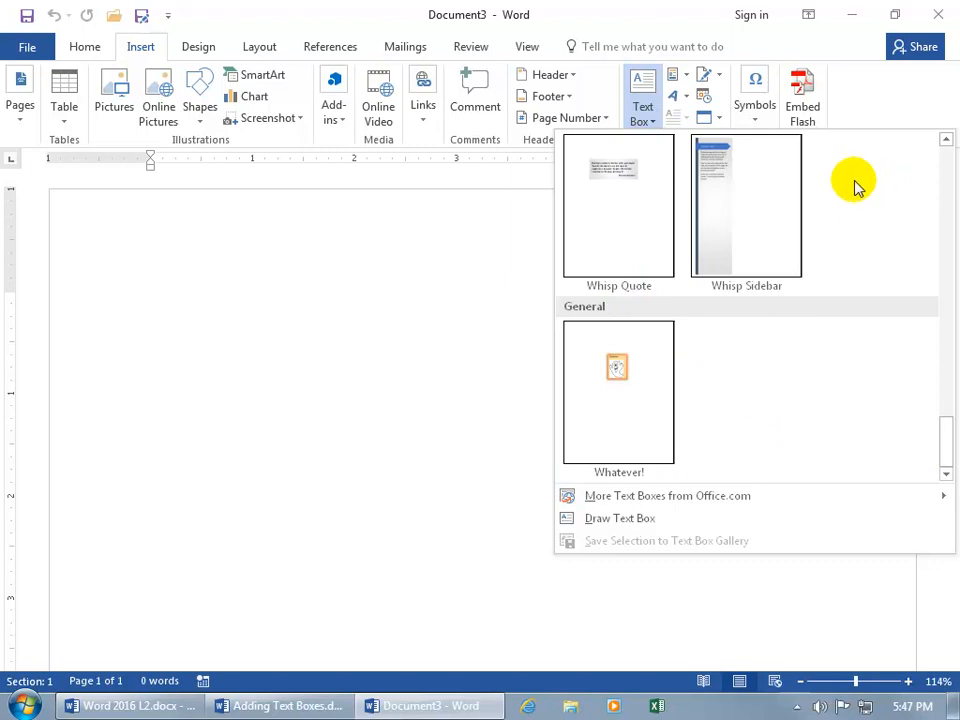
pyautogui.moveTo(618, 390)
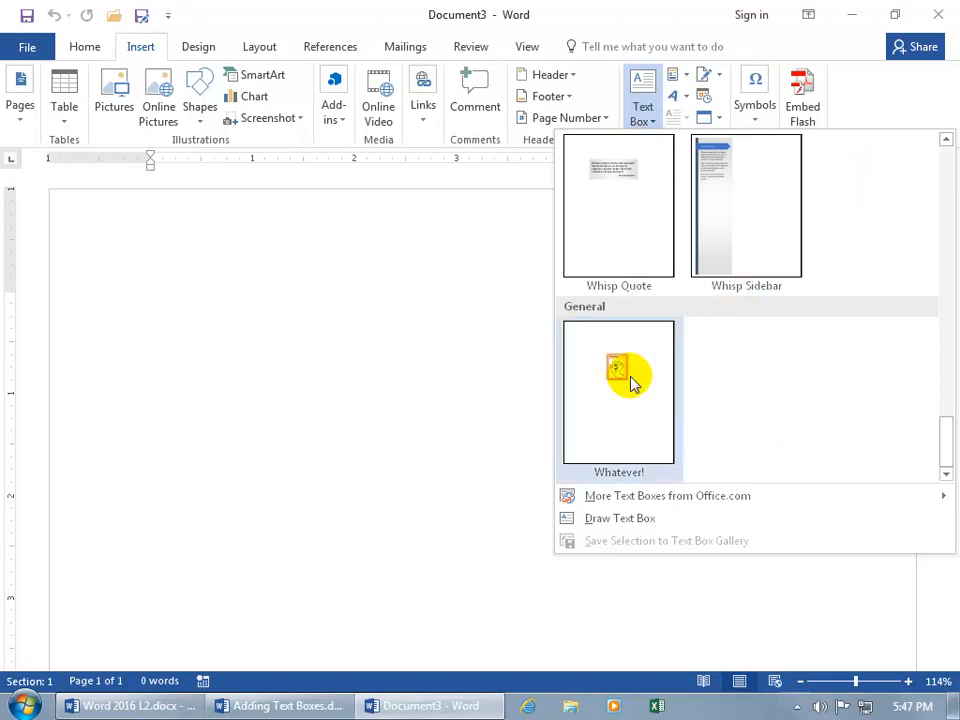
pyautogui.moveTo(618, 390)
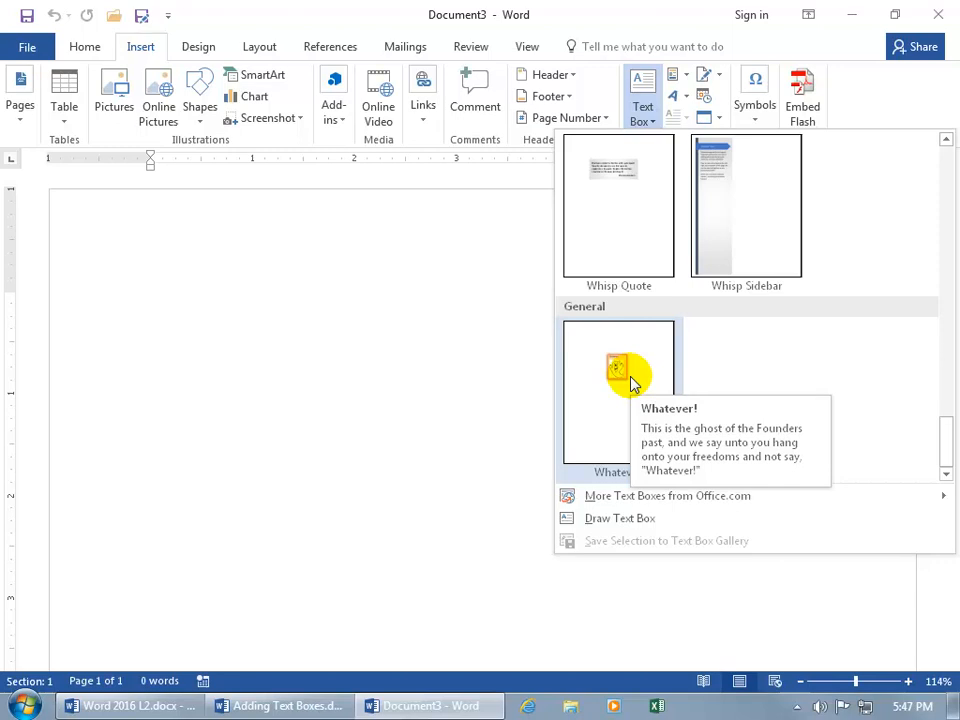
pyautogui.rightClick(618, 390)
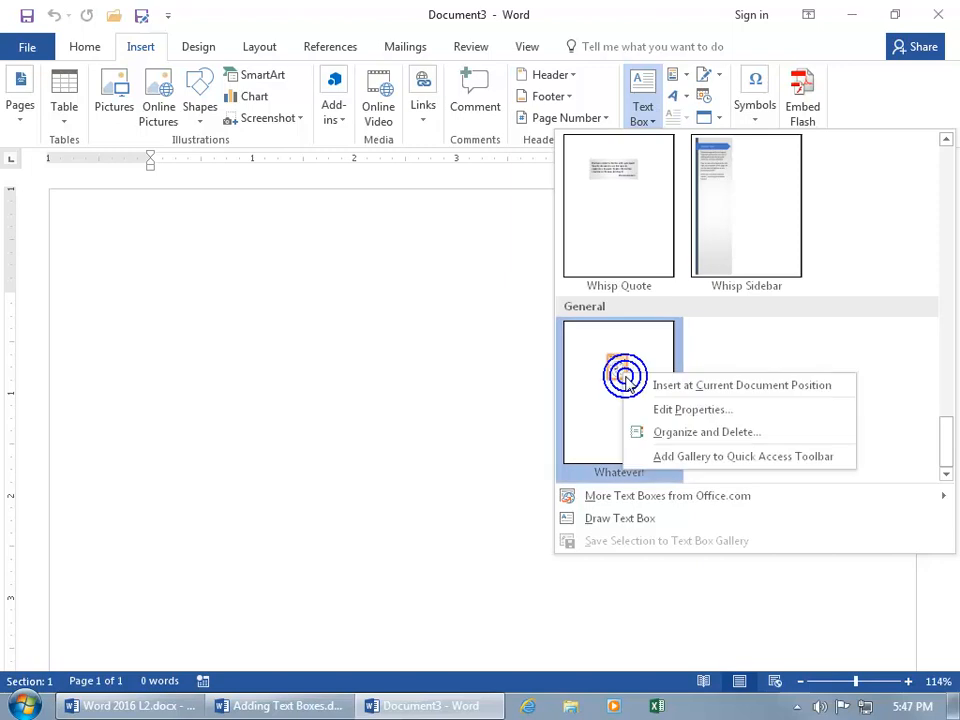
pyautogui.click(690, 408)
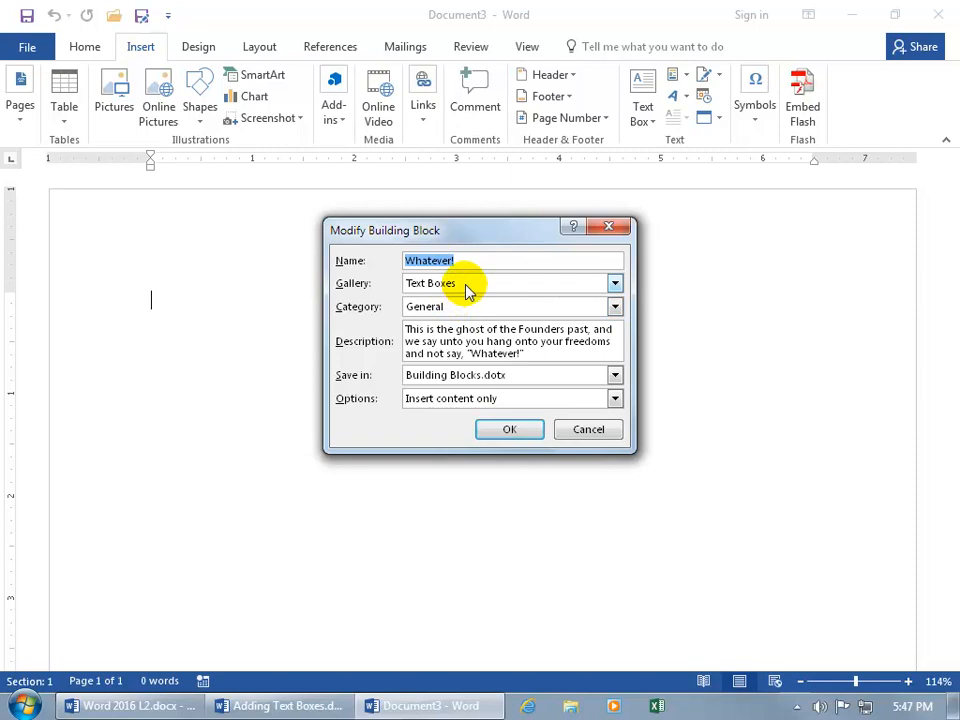
pyautogui.moveTo(468, 340)
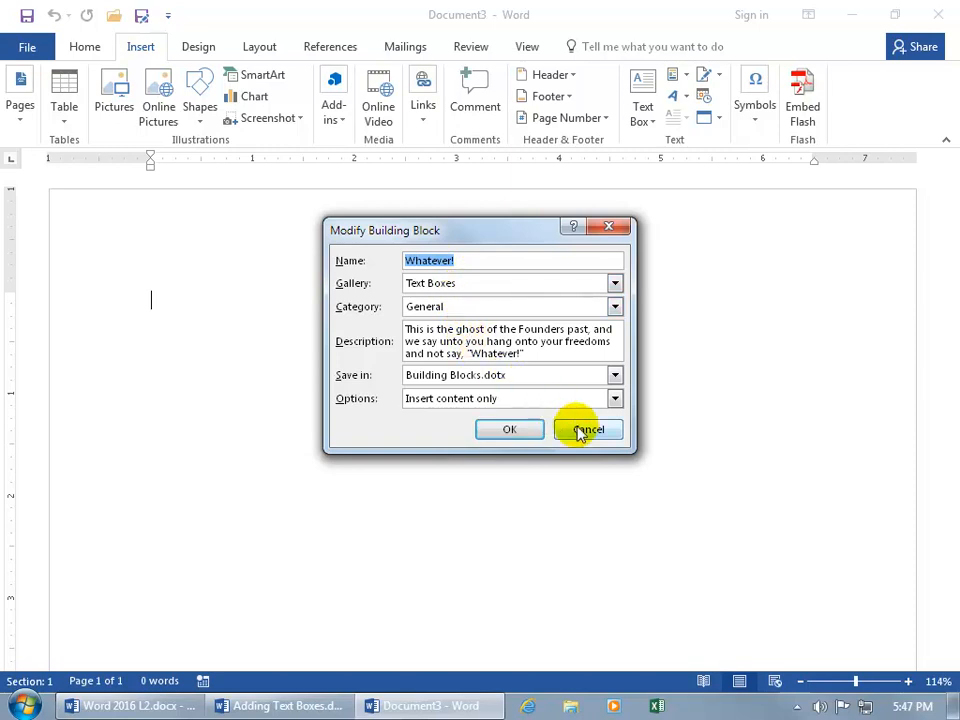
pyautogui.click(588, 428)
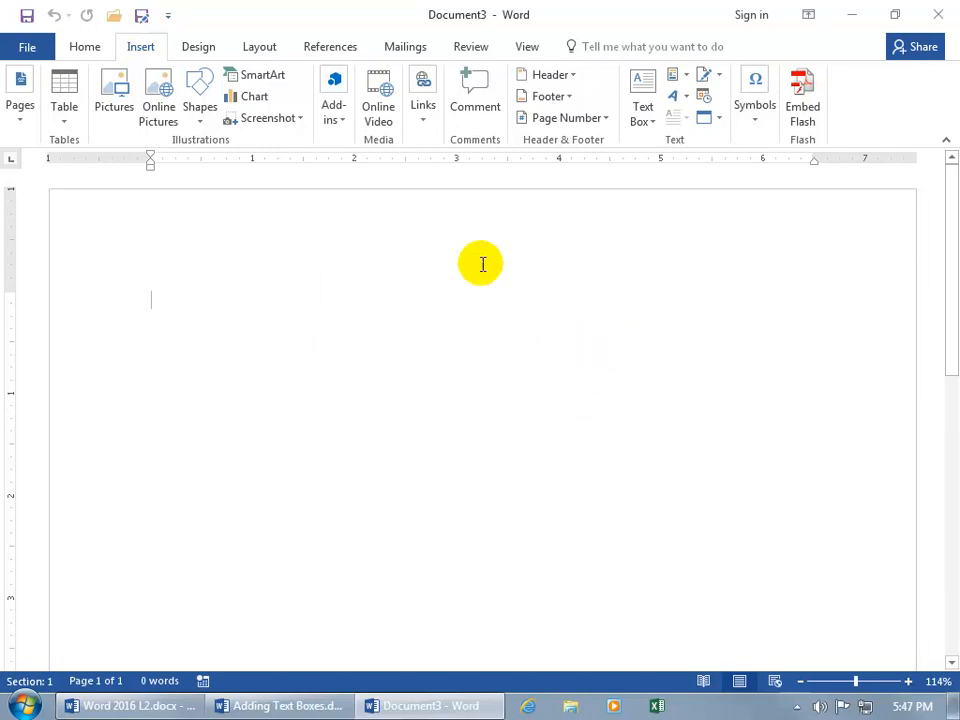
# Insert the saved Whatever! ghost text box from the gallery into the new document.
pyautogui.click(644, 96)
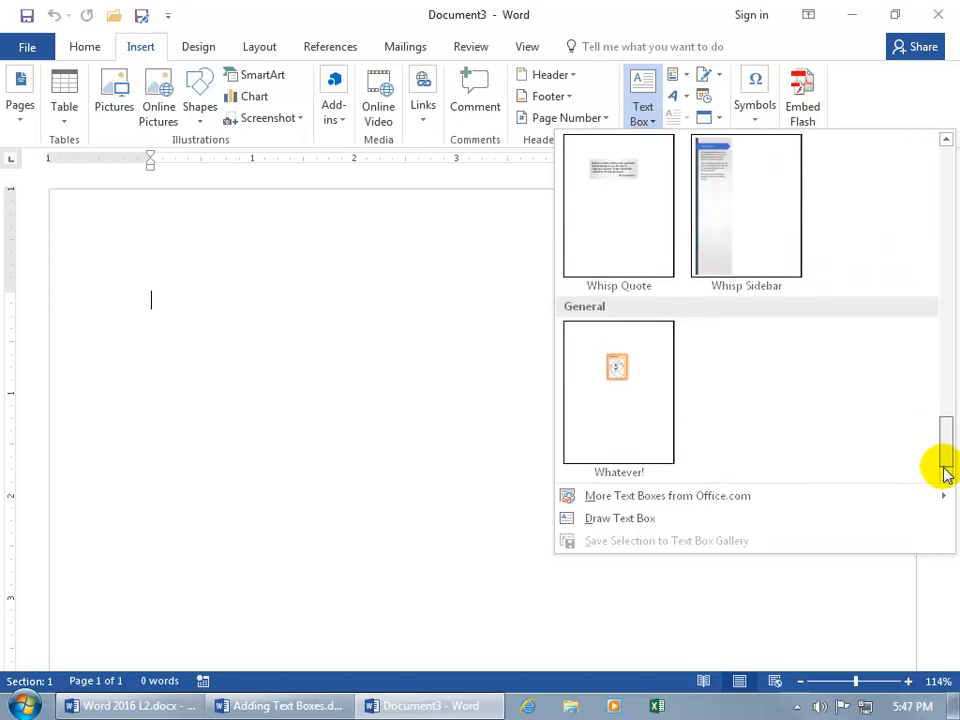
pyautogui.click(618, 392)
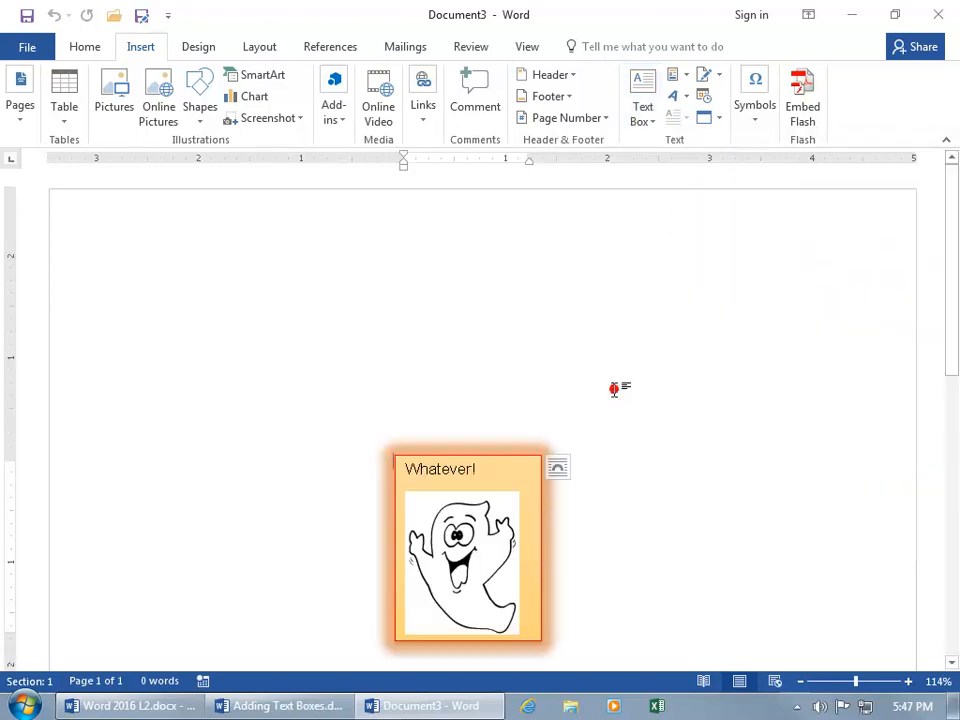
pyautogui.click(464, 544)
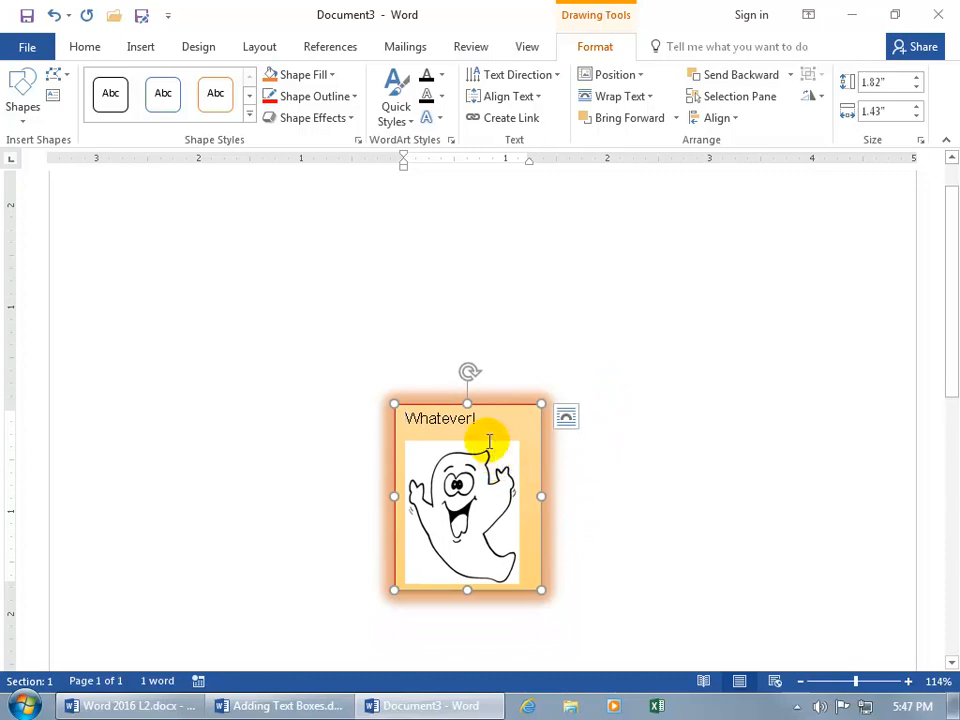
# Move the word Whatever! from above the ghost picture to below it.
pyautogui.doubleClick(438, 418)
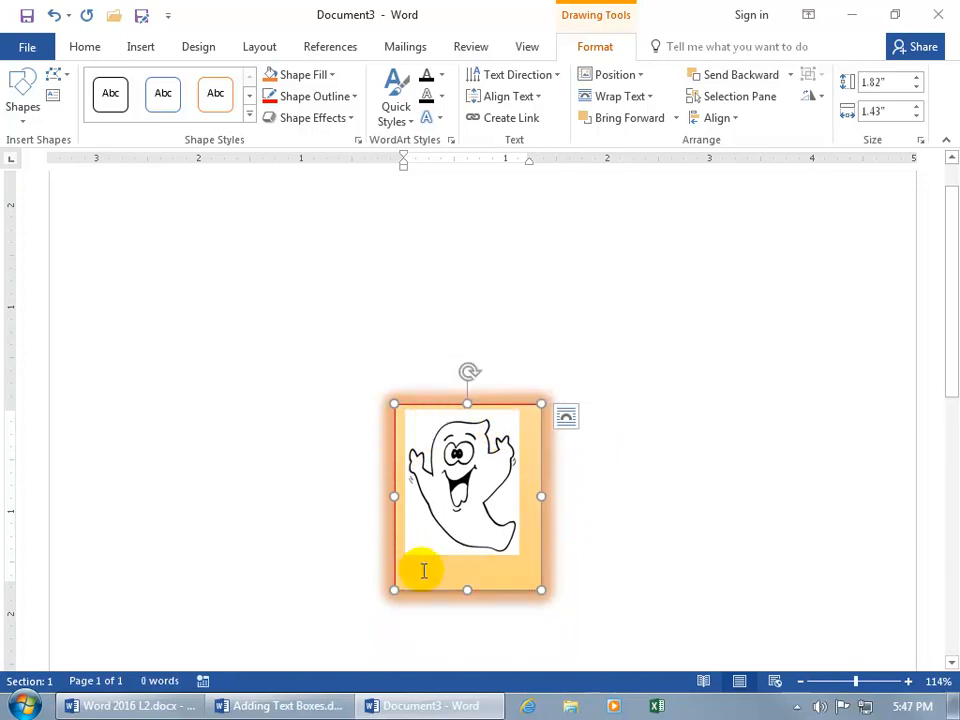
pyautogui.click(464, 490)
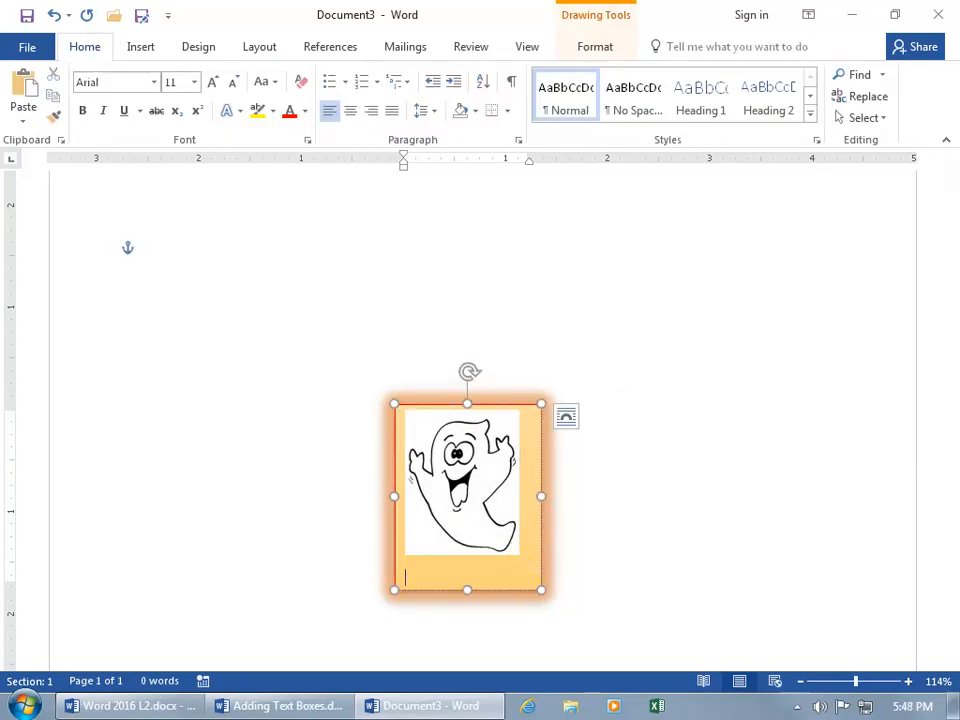
pyautogui.write('Whatever!')
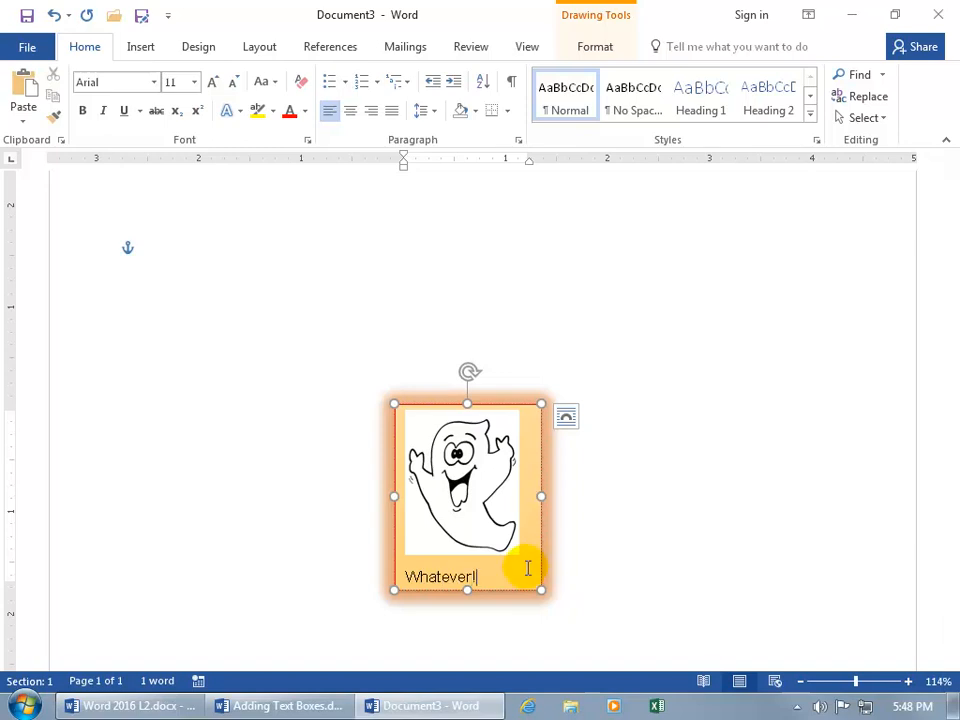
pyautogui.moveTo(530, 408)
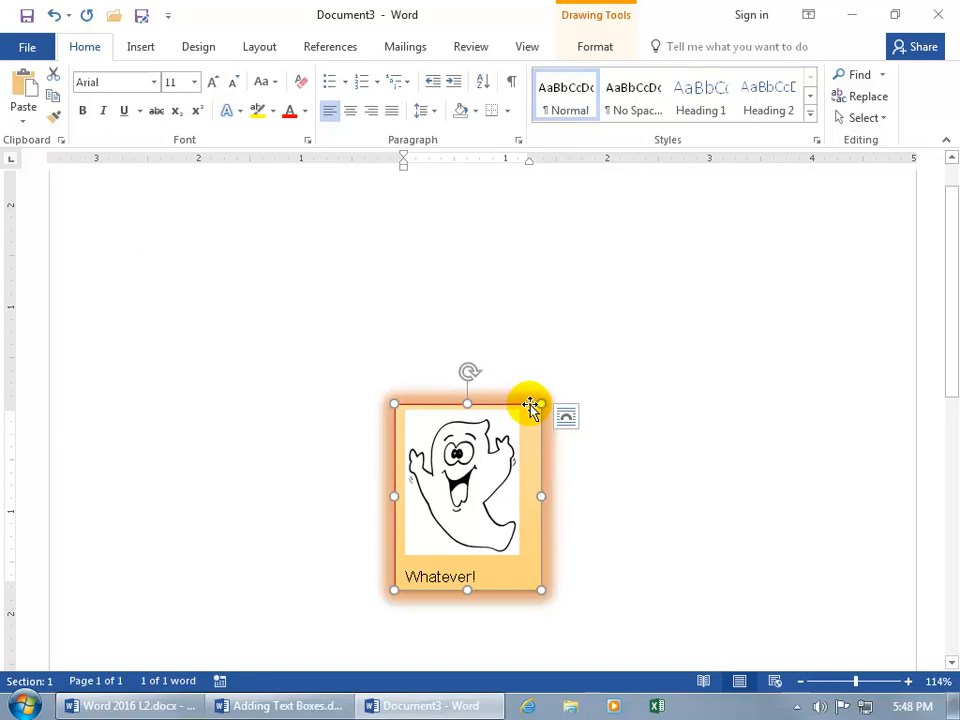
# Save the reworked ghost box as Whatever! again, agreeing to redefine the existing entry.
pyautogui.click(140, 46)
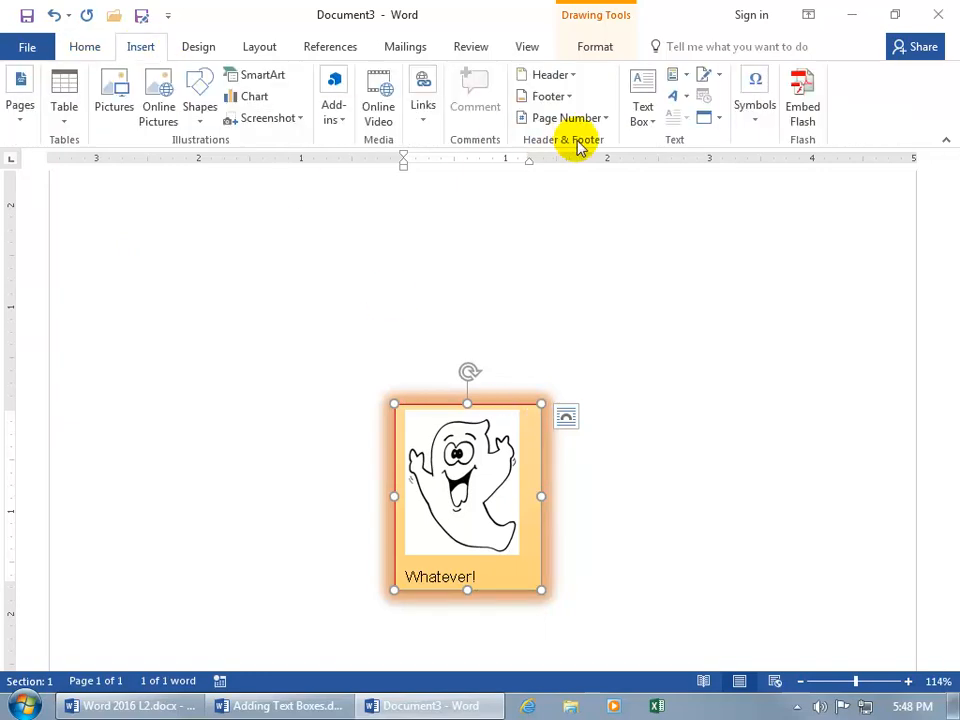
pyautogui.click(642, 96)
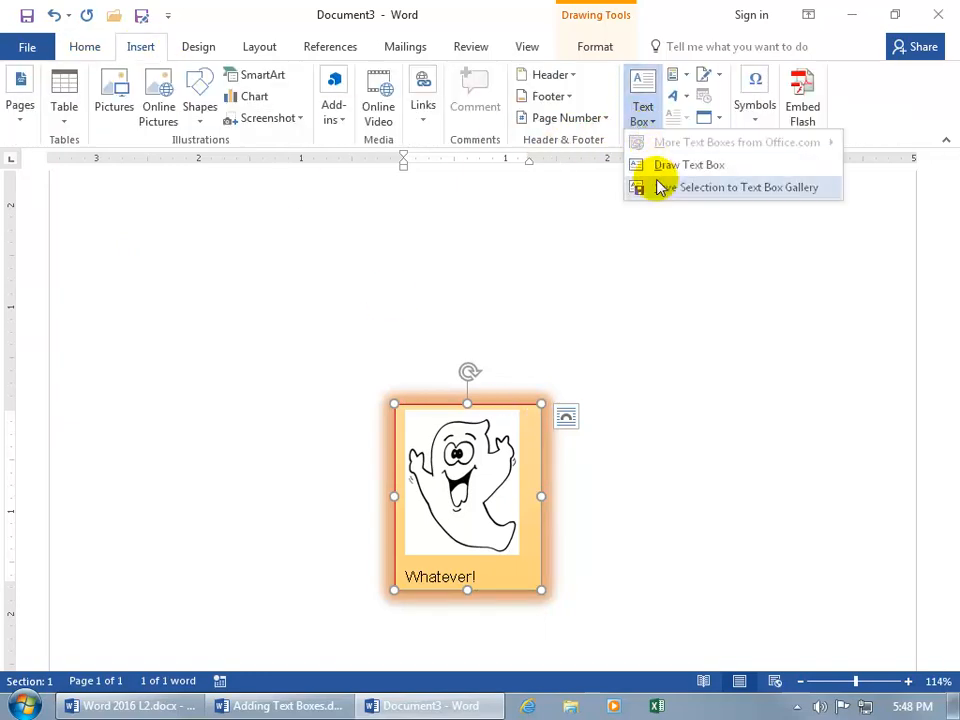
pyautogui.click(748, 188)
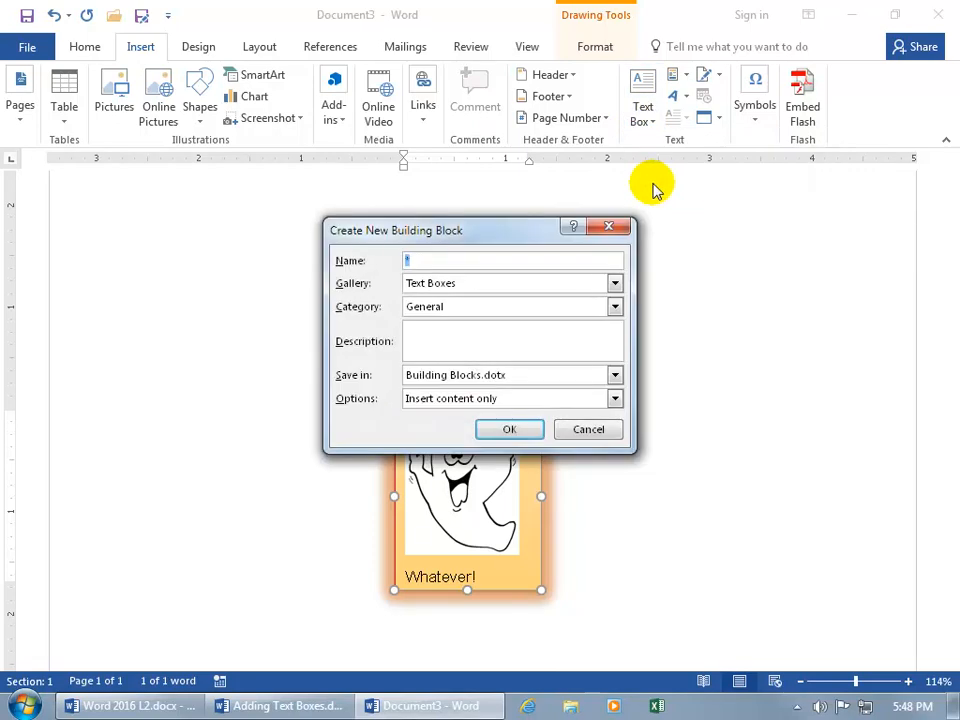
pyautogui.write('Whatever!')
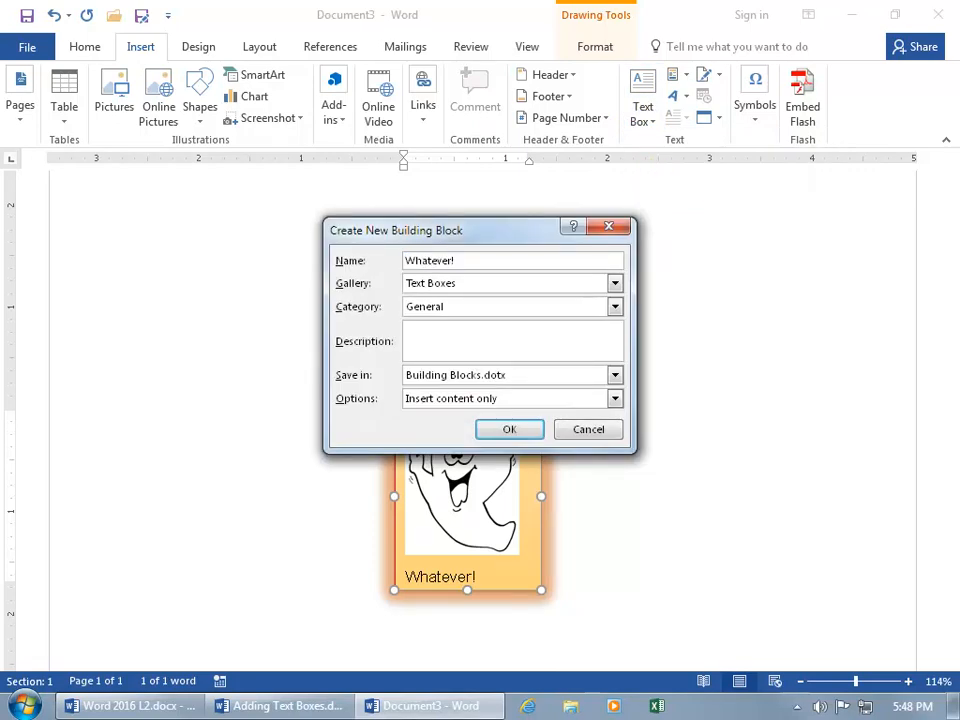
pyautogui.moveTo(498, 412)
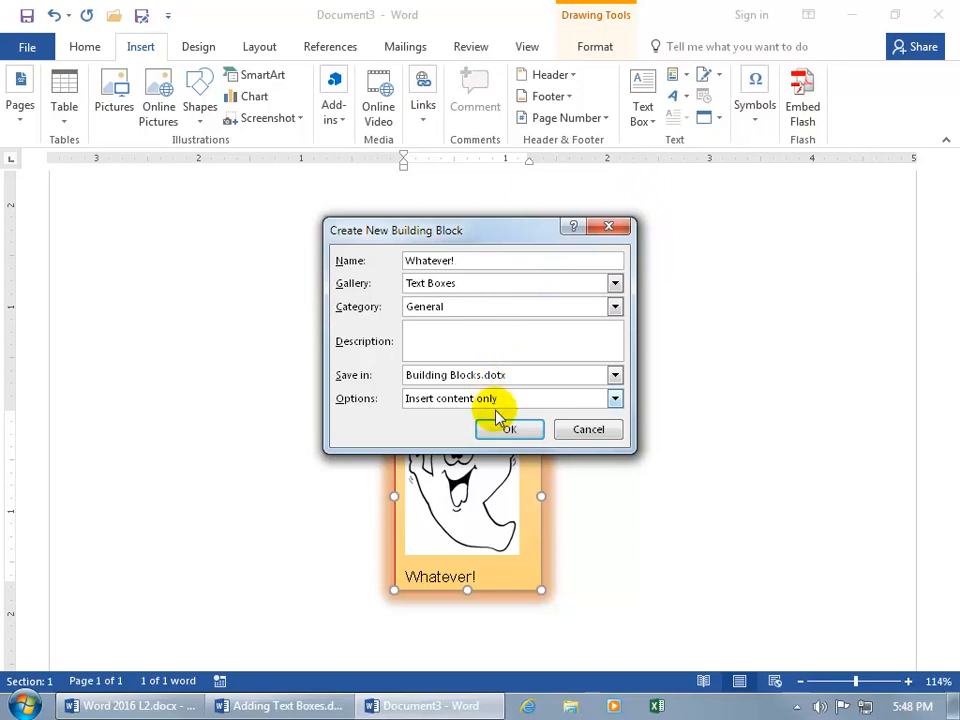
pyautogui.click(508, 428)
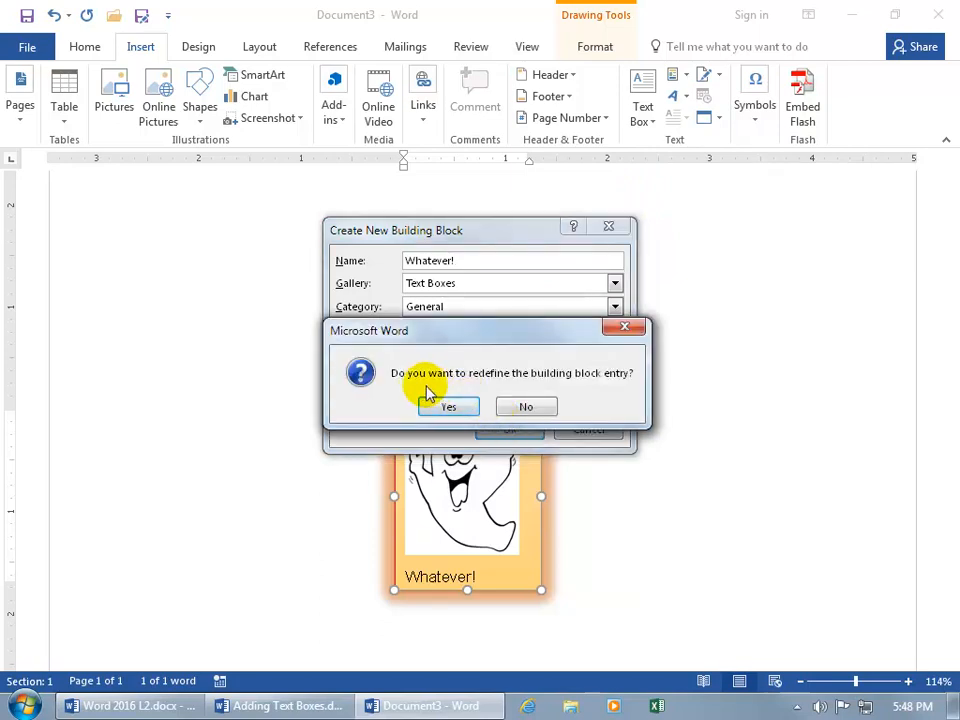
pyautogui.moveTo(504, 390)
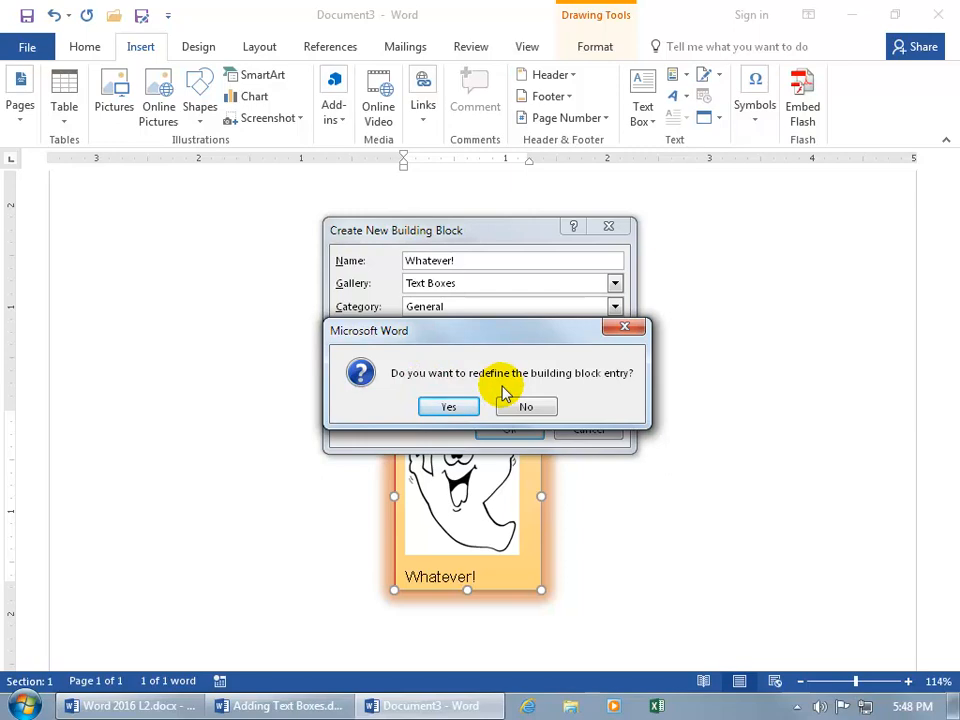
pyautogui.moveTo(626, 330)
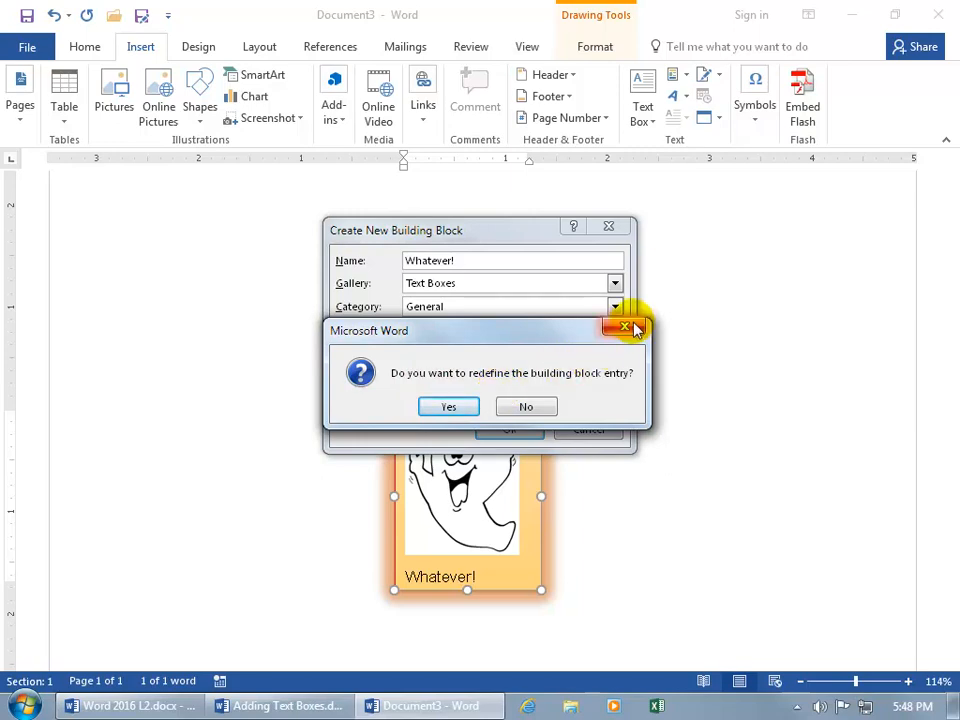
pyautogui.click(448, 406)
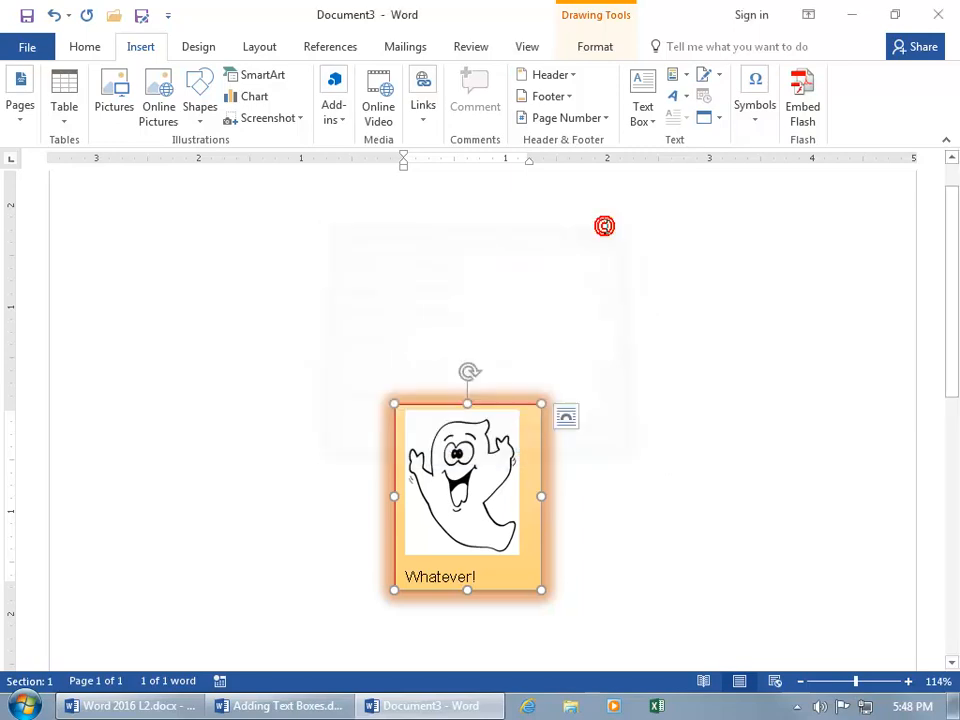
pyautogui.click(150, 250)
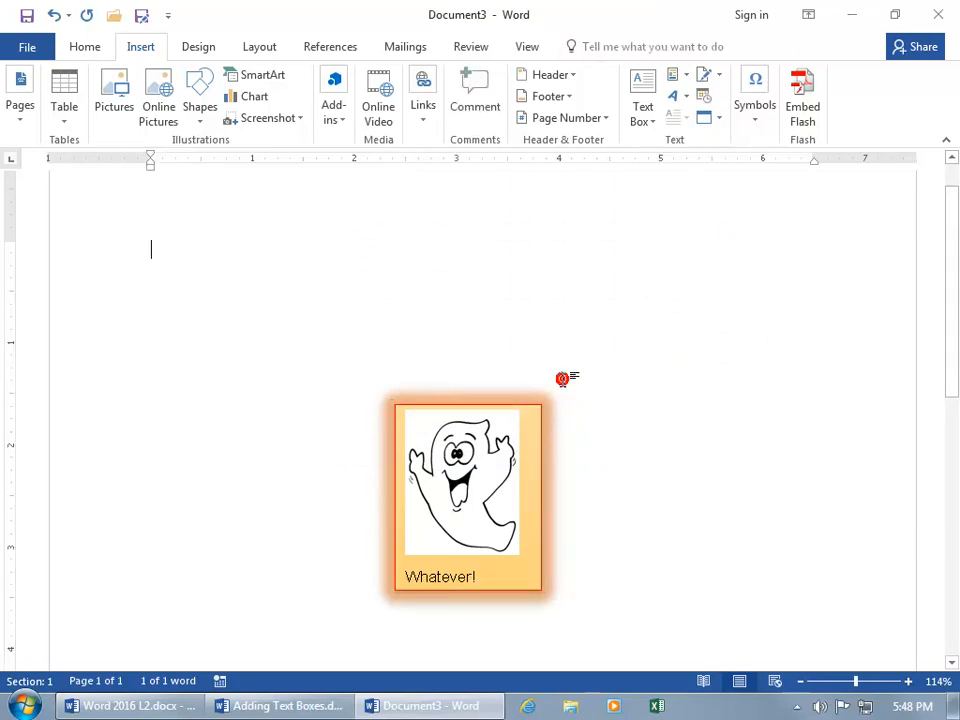
# Reopen the text box gallery and scroll to the Whatever! entry under General.
pyautogui.click(642, 96)
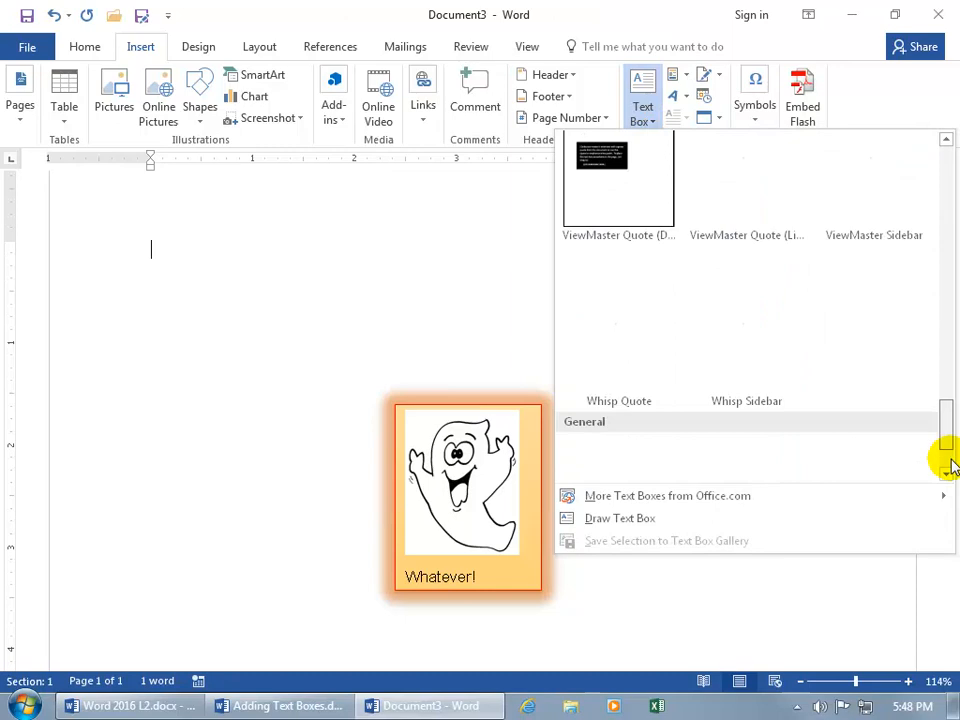
pyautogui.scroll(-3)
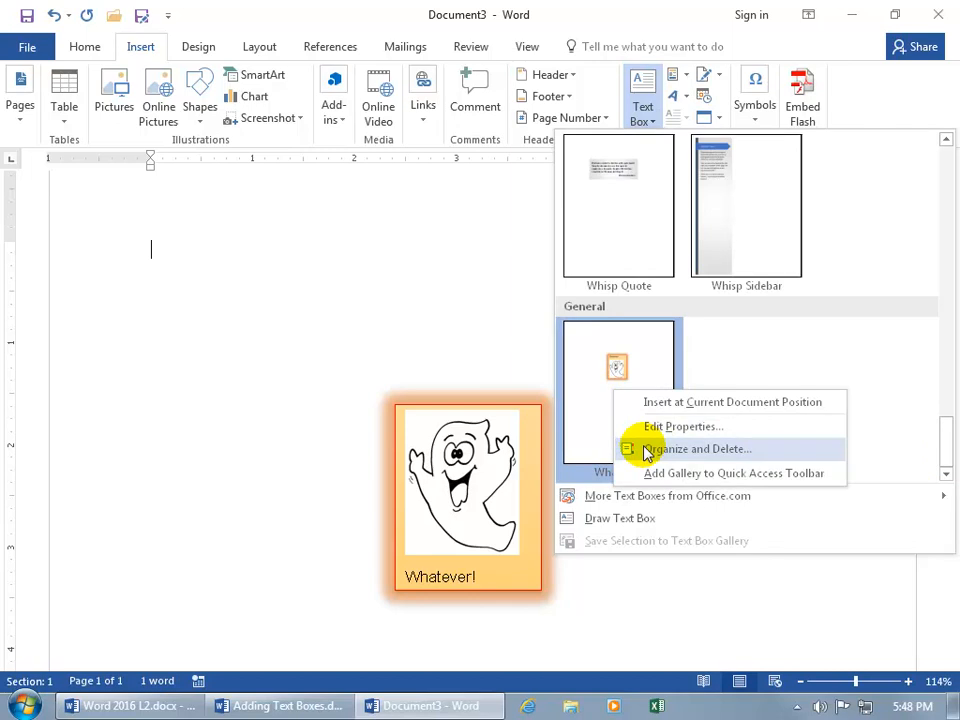
pyautogui.moveTo(722, 456)
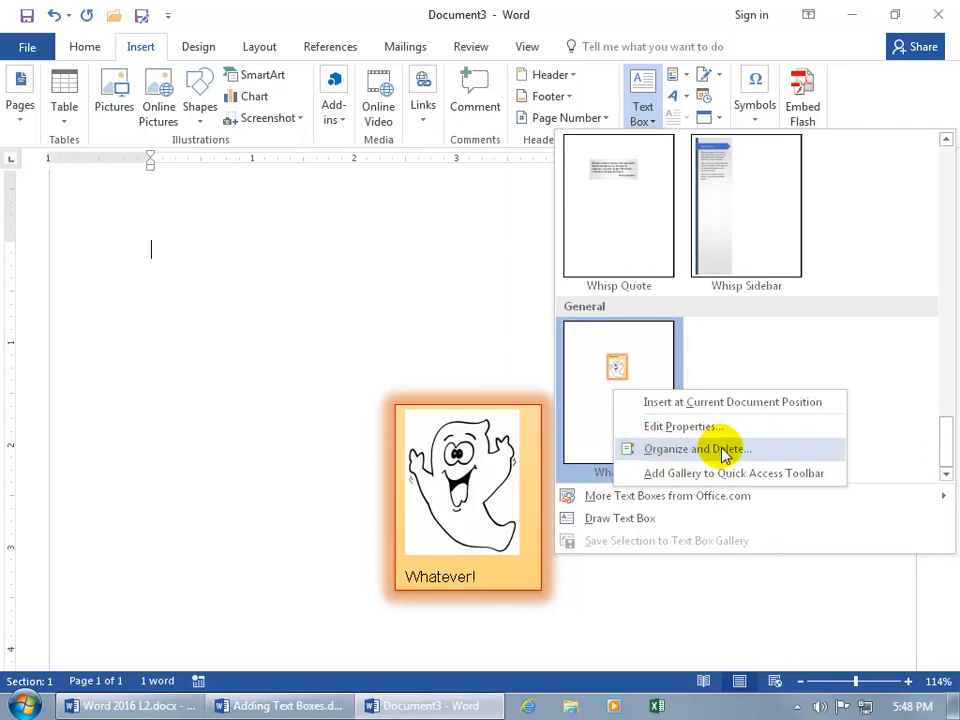
# In the Building Blocks Organizer, view the Whatever! entry's properties without changes.
pyautogui.click(696, 448)
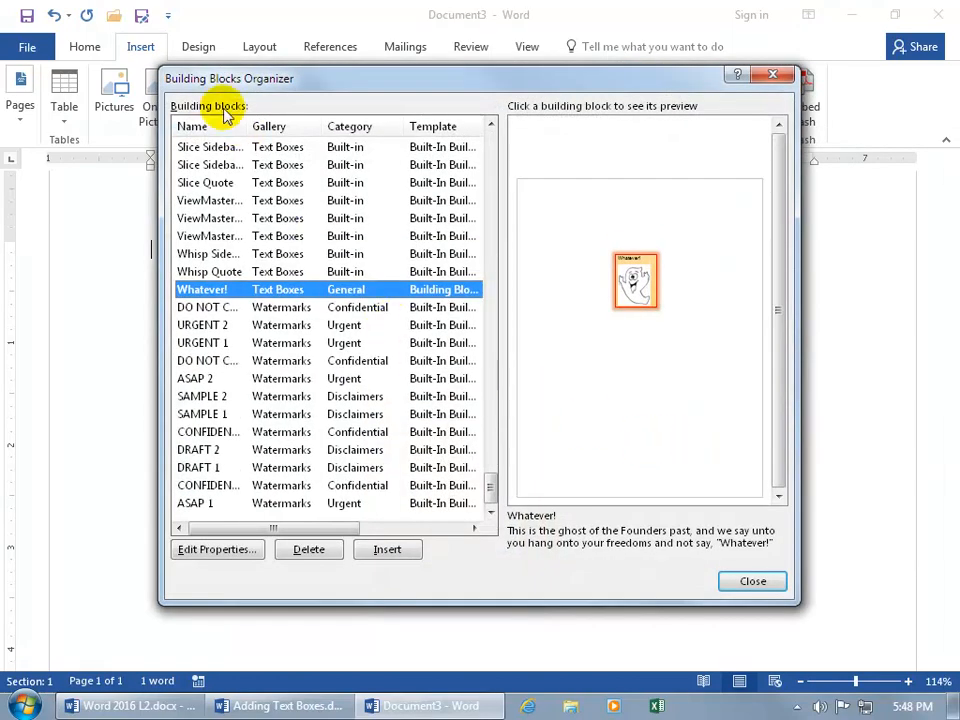
pyautogui.moveTo(272, 92)
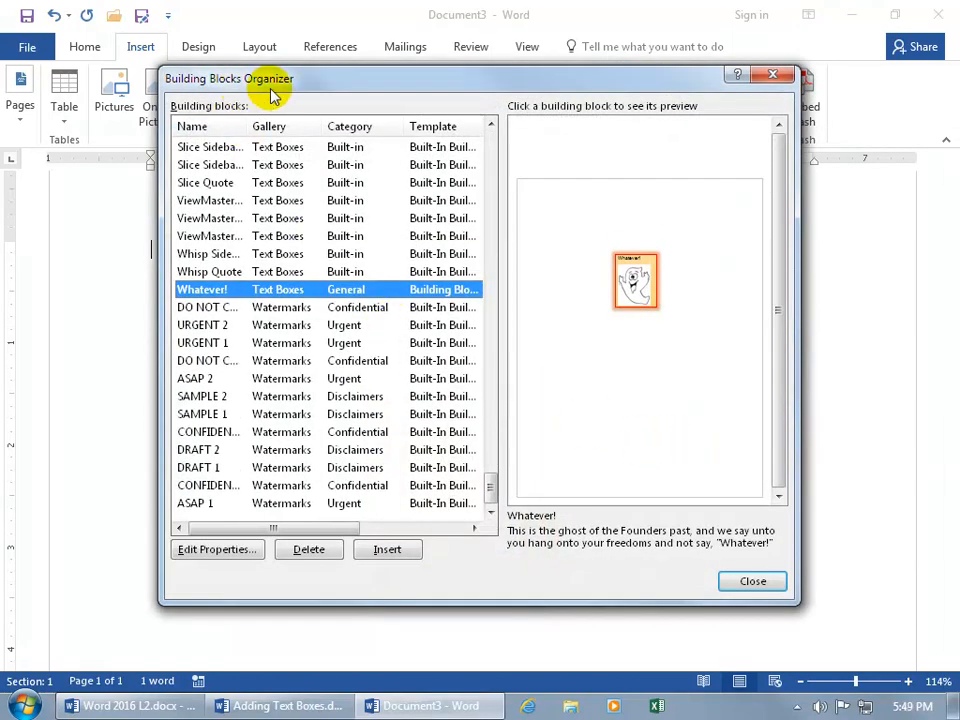
pyautogui.moveTo(330, 300)
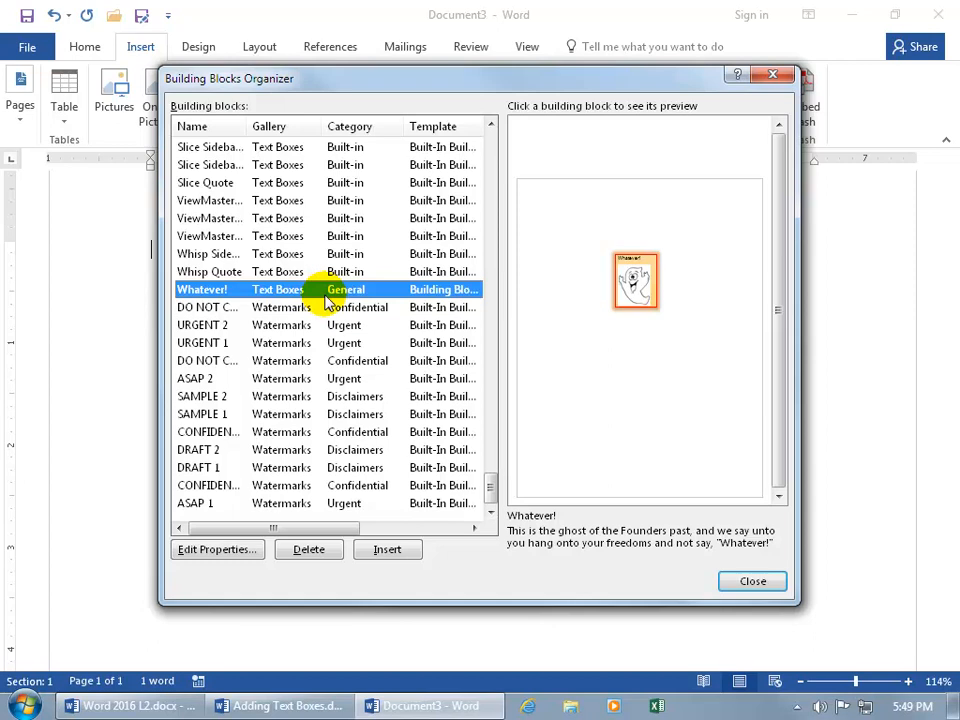
pyautogui.moveTo(620, 300)
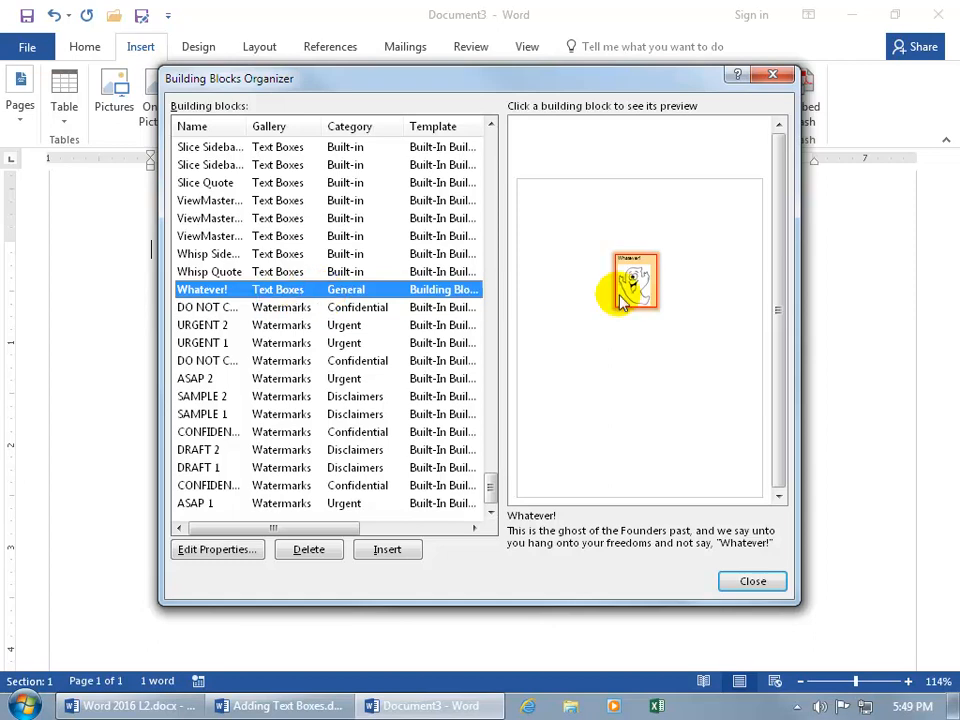
pyautogui.moveTo(608, 516)
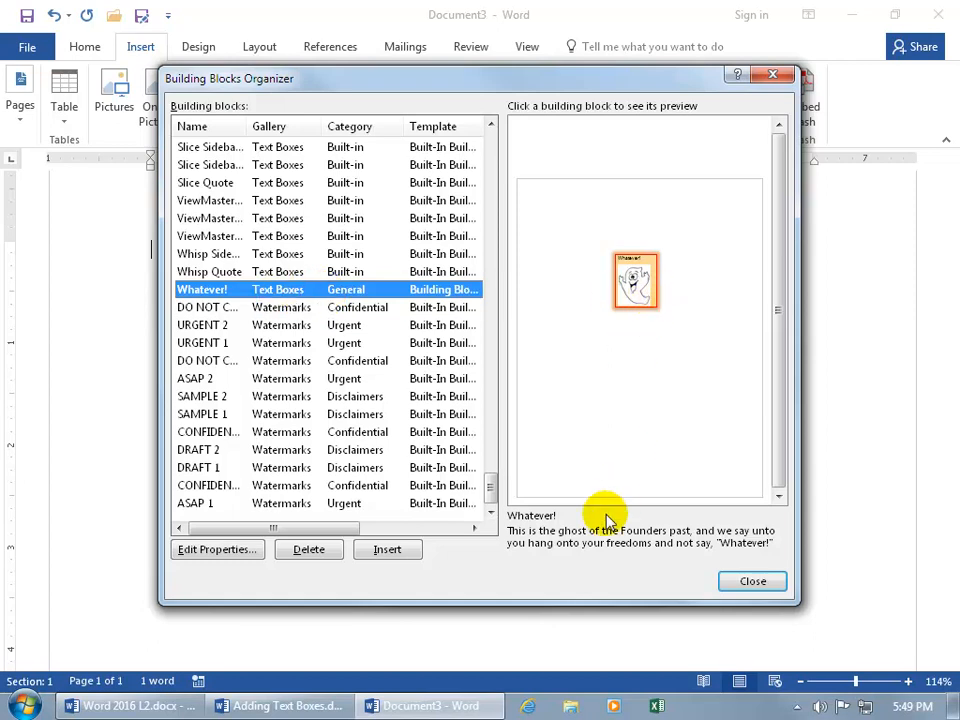
pyautogui.moveTo(416, 510)
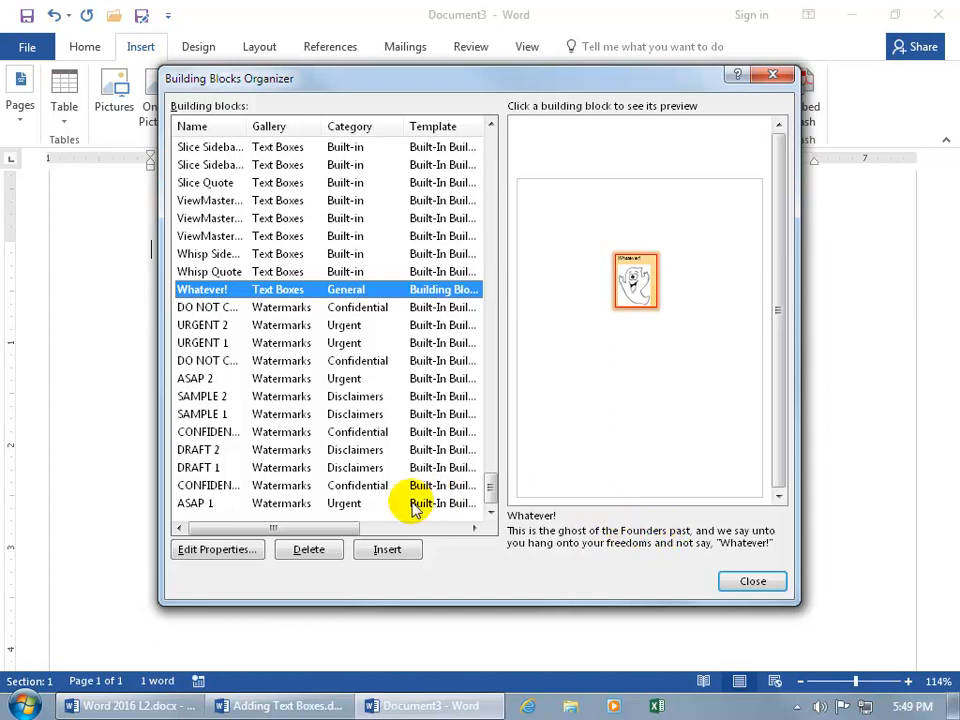
pyautogui.click(216, 548)
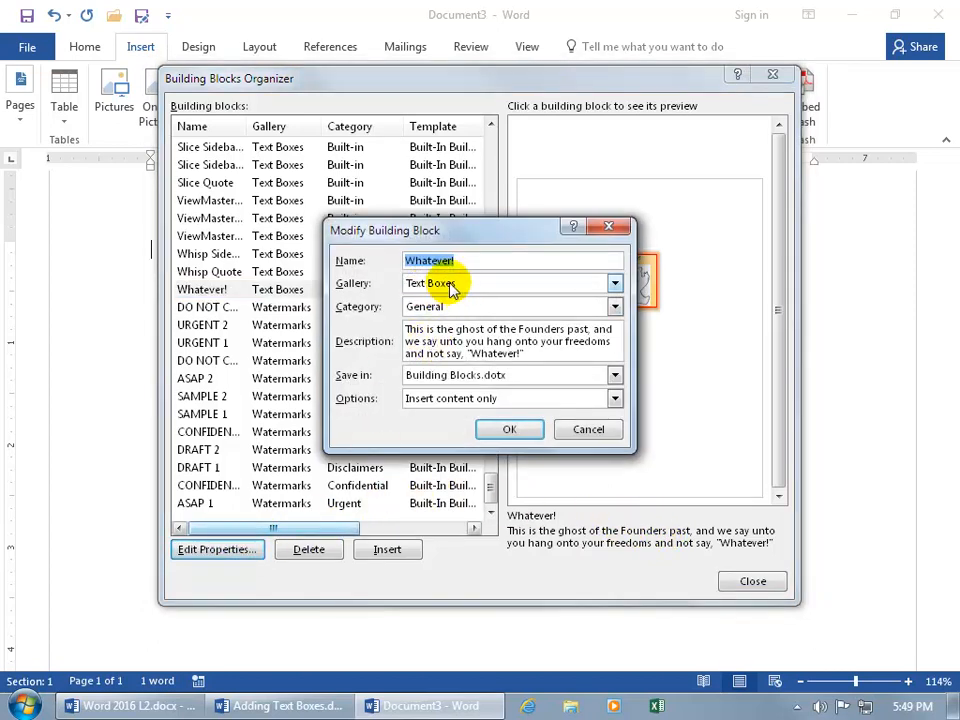
pyautogui.click(508, 428)
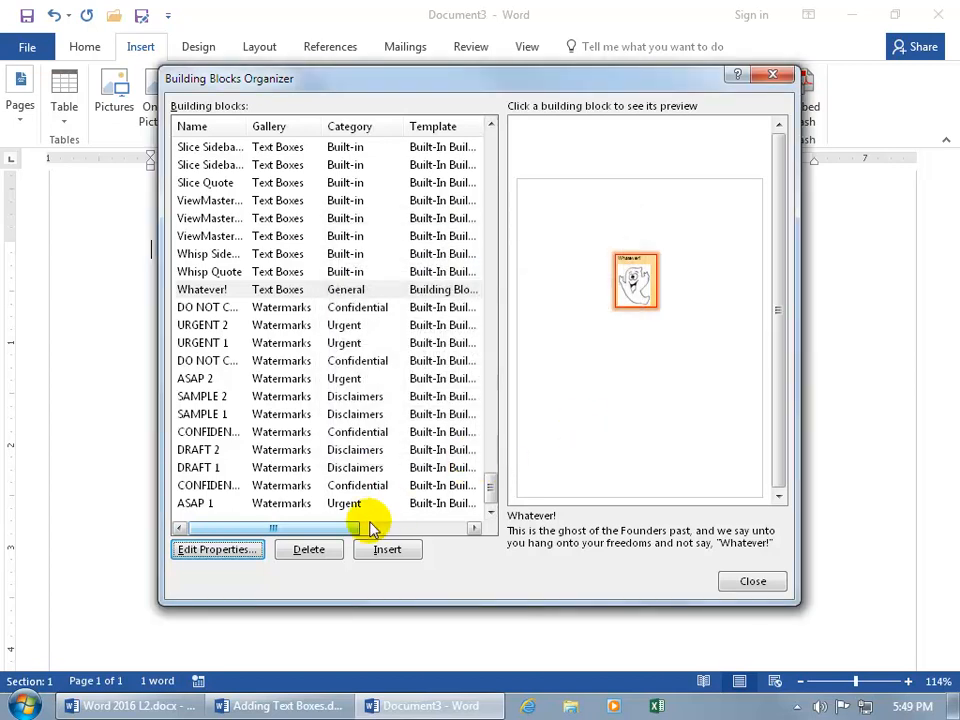
# Delete the Whatever! building block, confirm, and close the organizer.
pyautogui.click(308, 548)
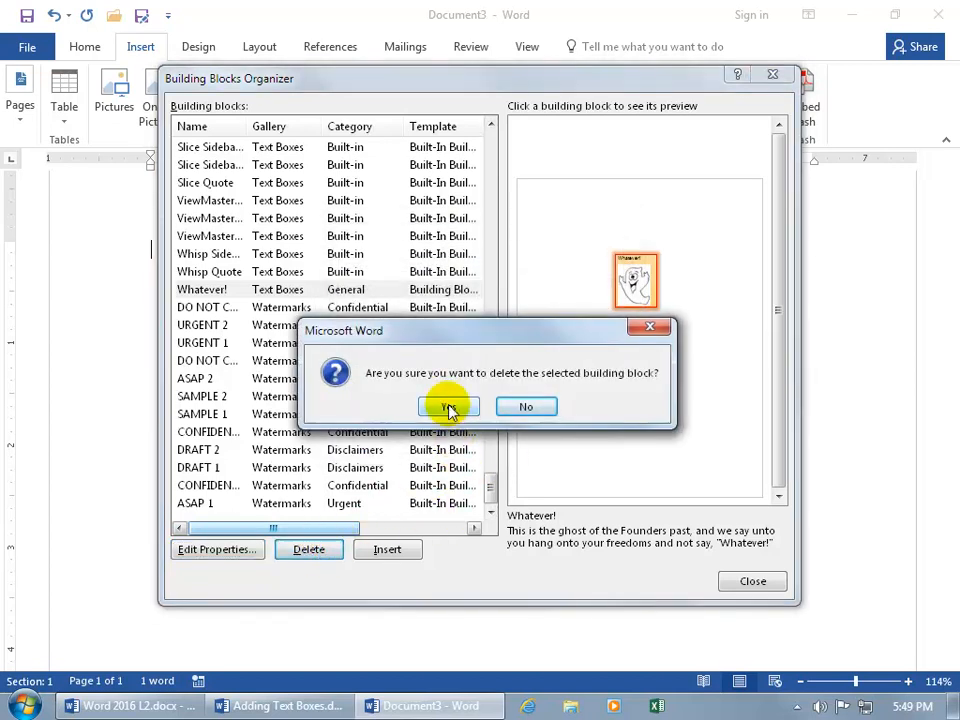
pyautogui.click(448, 406)
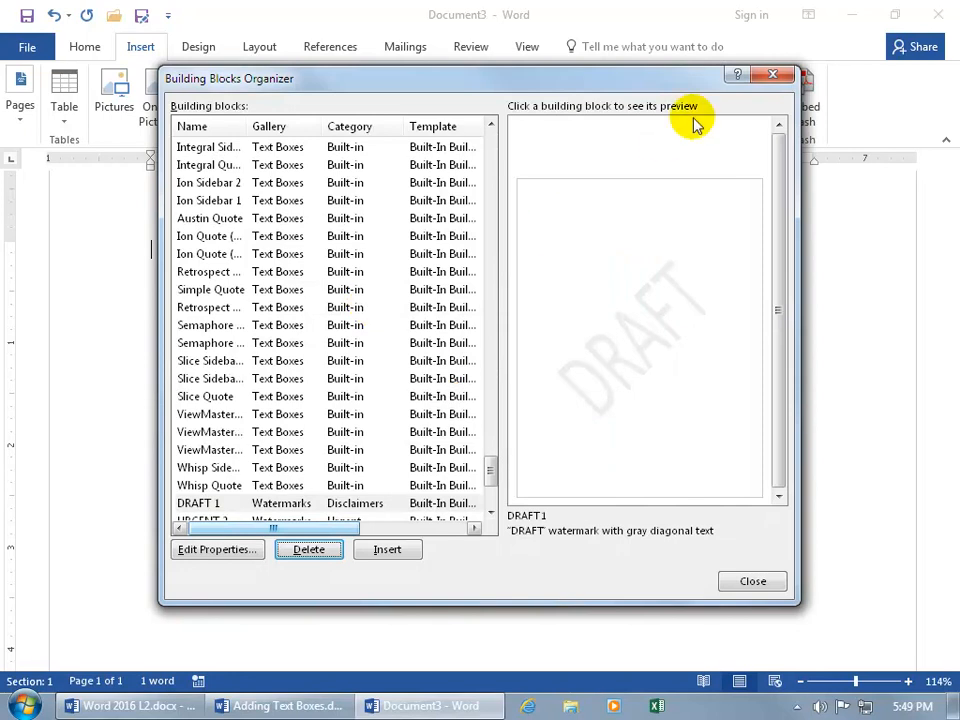
pyautogui.click(388, 548)
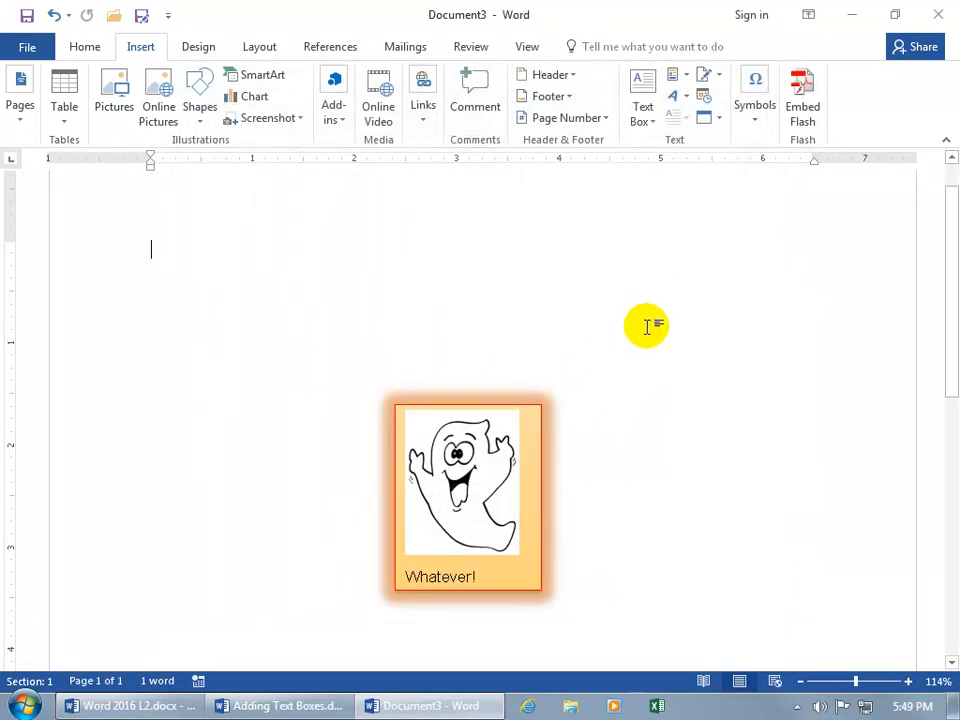
pyautogui.moveTo(940, 14)
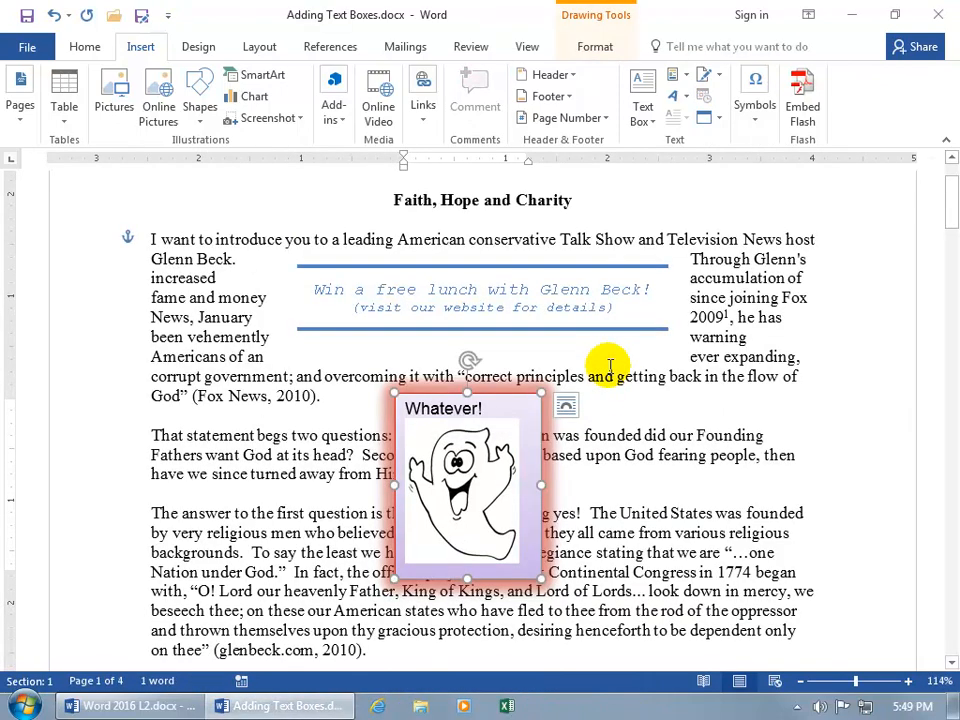
# Return to the Faith, Hope and Charity essay and deselect the ghost text box.
pyautogui.click(604, 400)
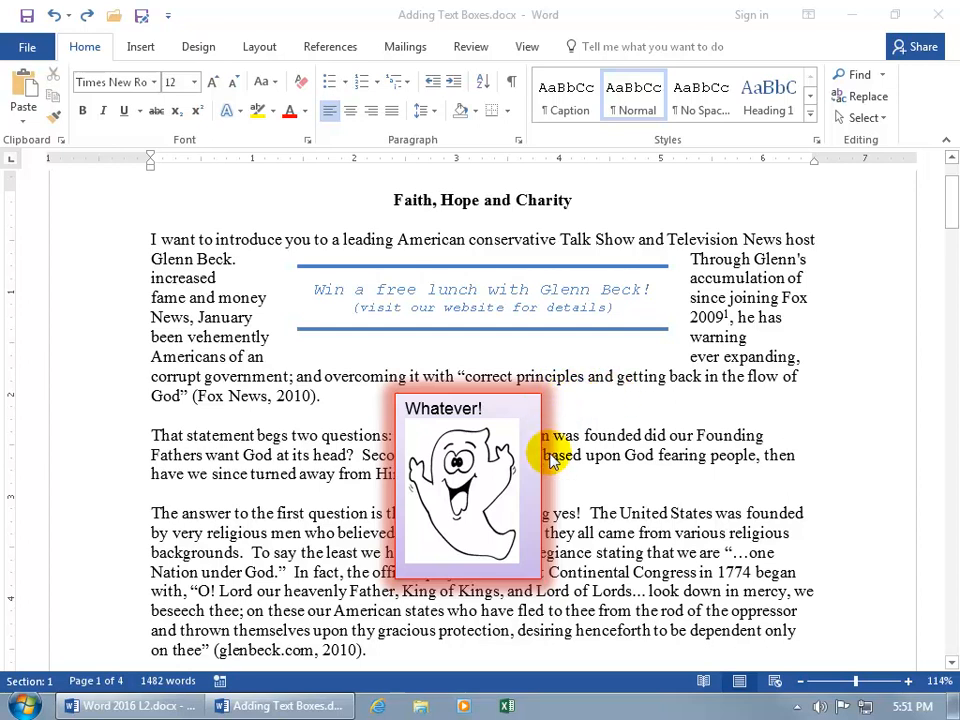
pyautogui.moveTo(540, 440)
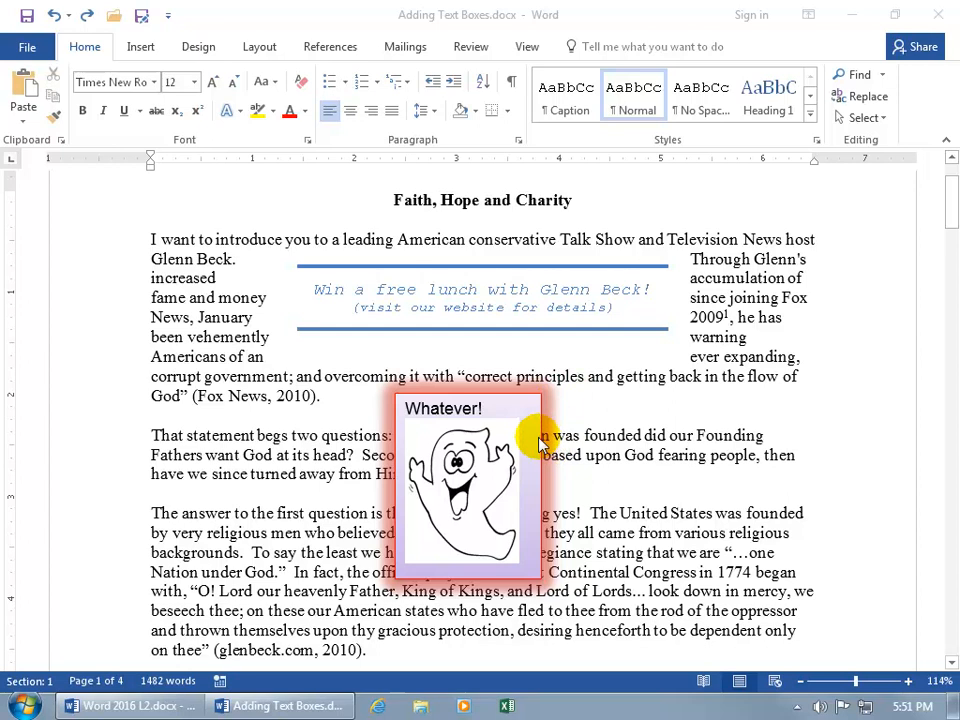
pyautogui.moveTo(212, 64)
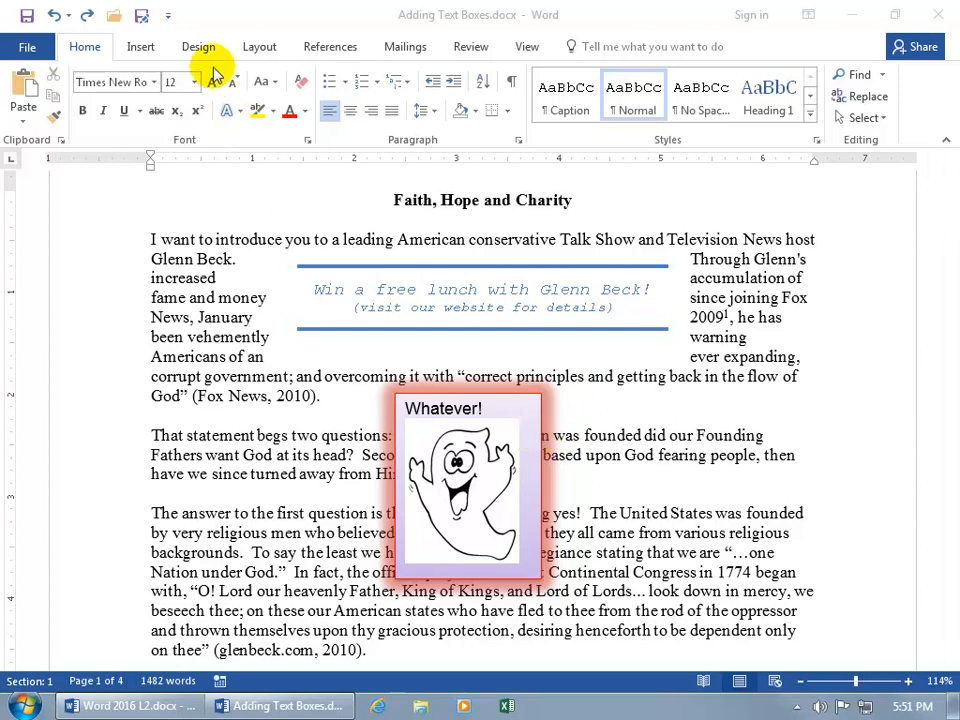
# Open the Design themes gallery to preview how themes recolor the banner and ghost box.
pyautogui.click(198, 46)
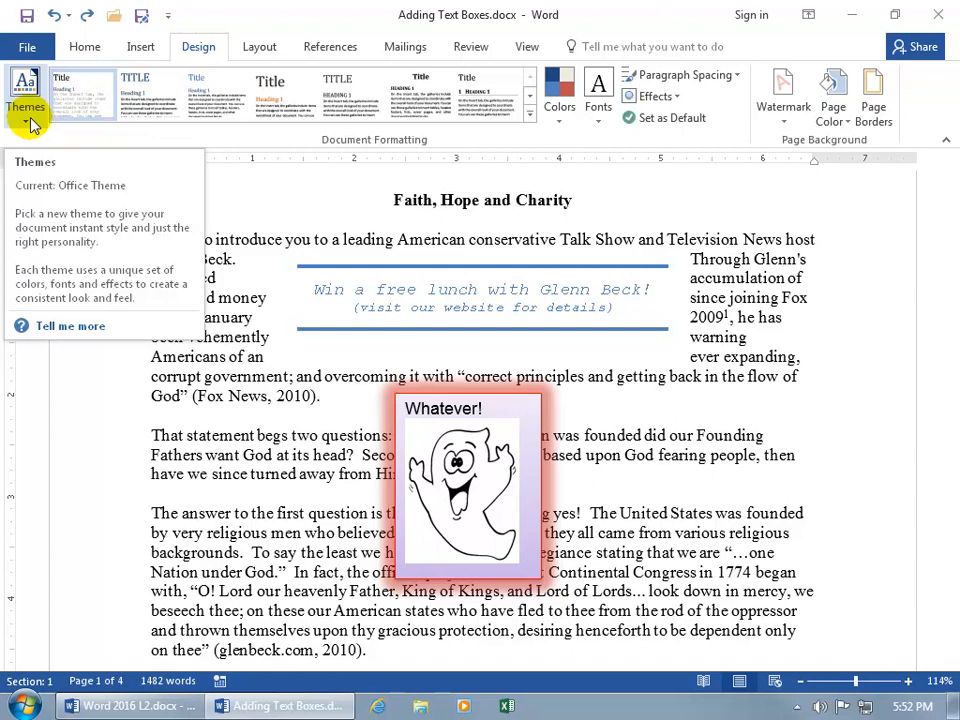
pyautogui.click(26, 100)
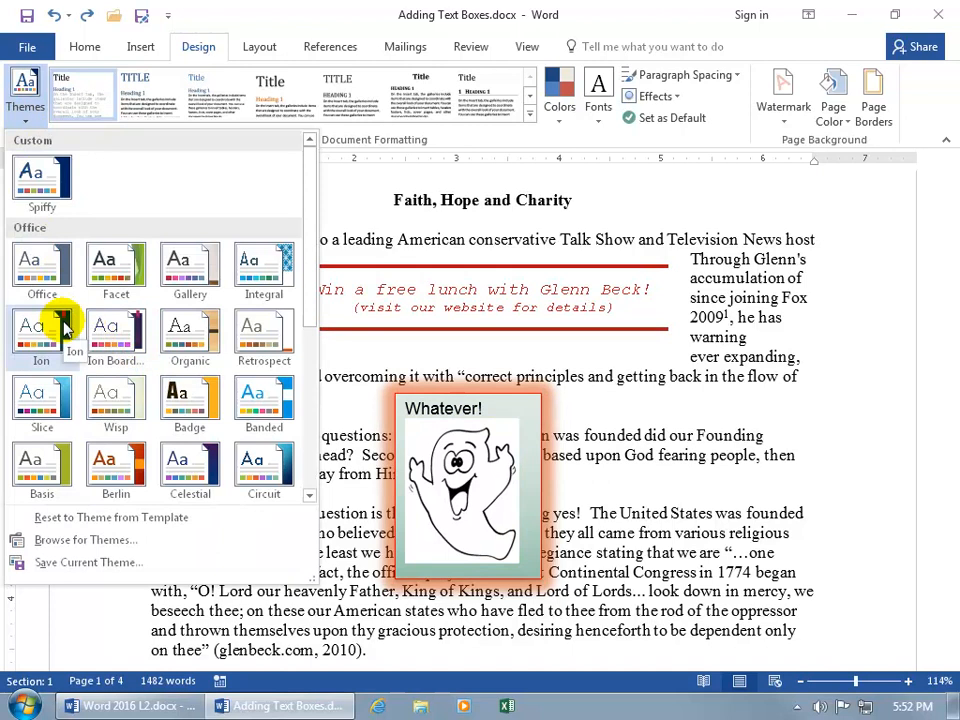
pyautogui.moveTo(190, 340)
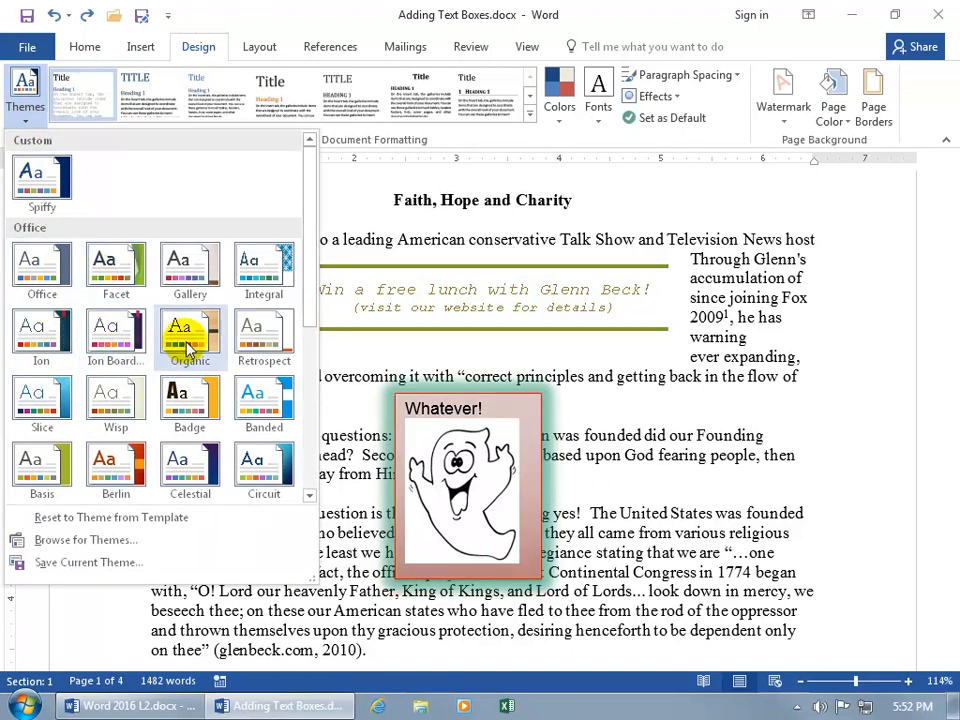
pyautogui.moveTo(42, 330)
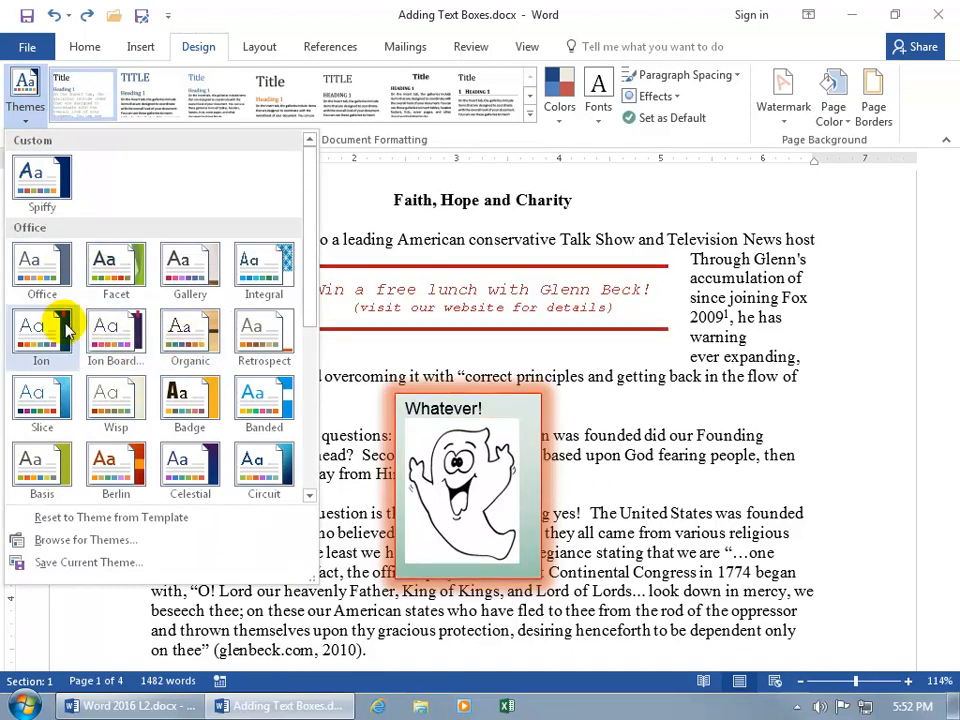